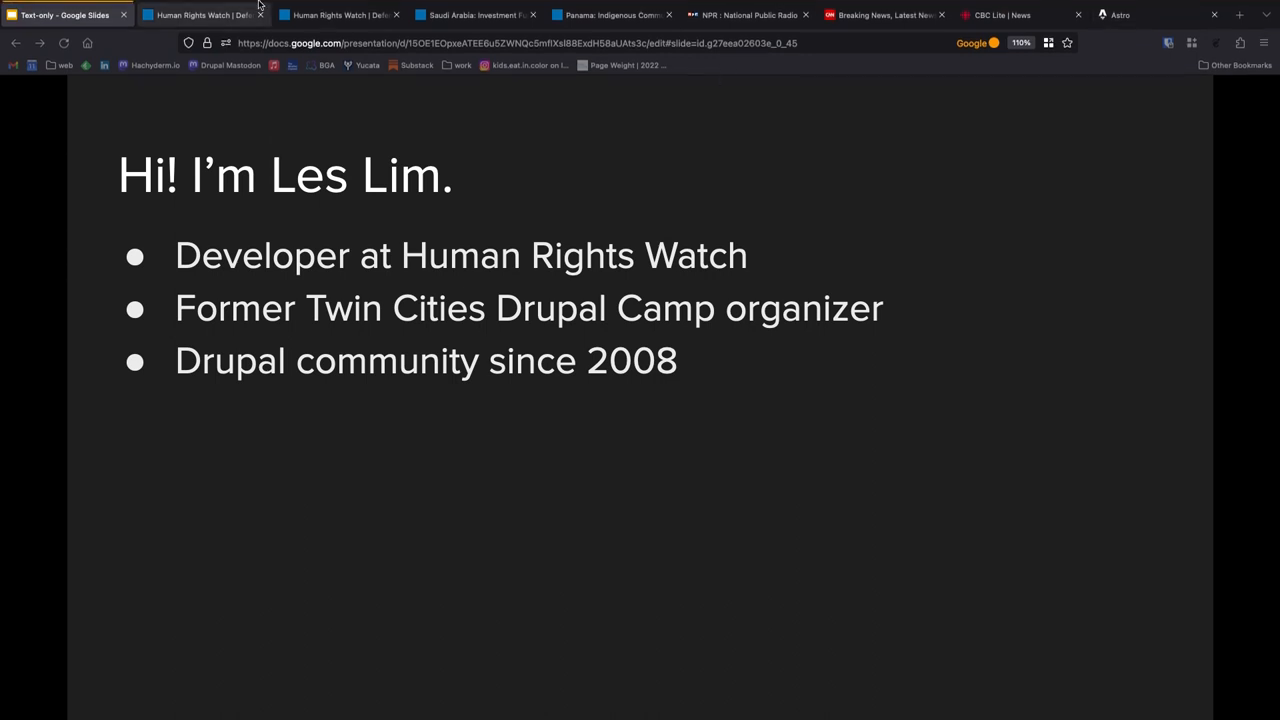
Step: Browse the full hrw.org homepage through its Iran story, latest news and donation banner, then return to the top
left_click(183, 7)
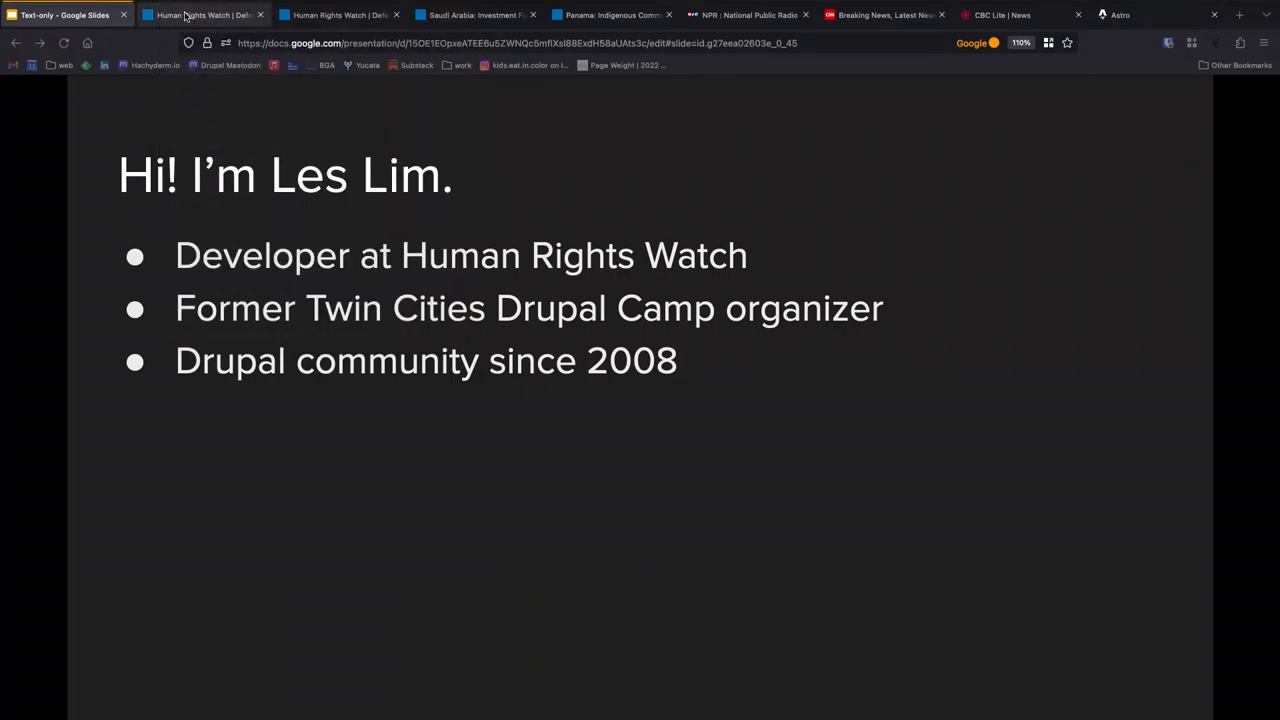
left_click(200, 14)
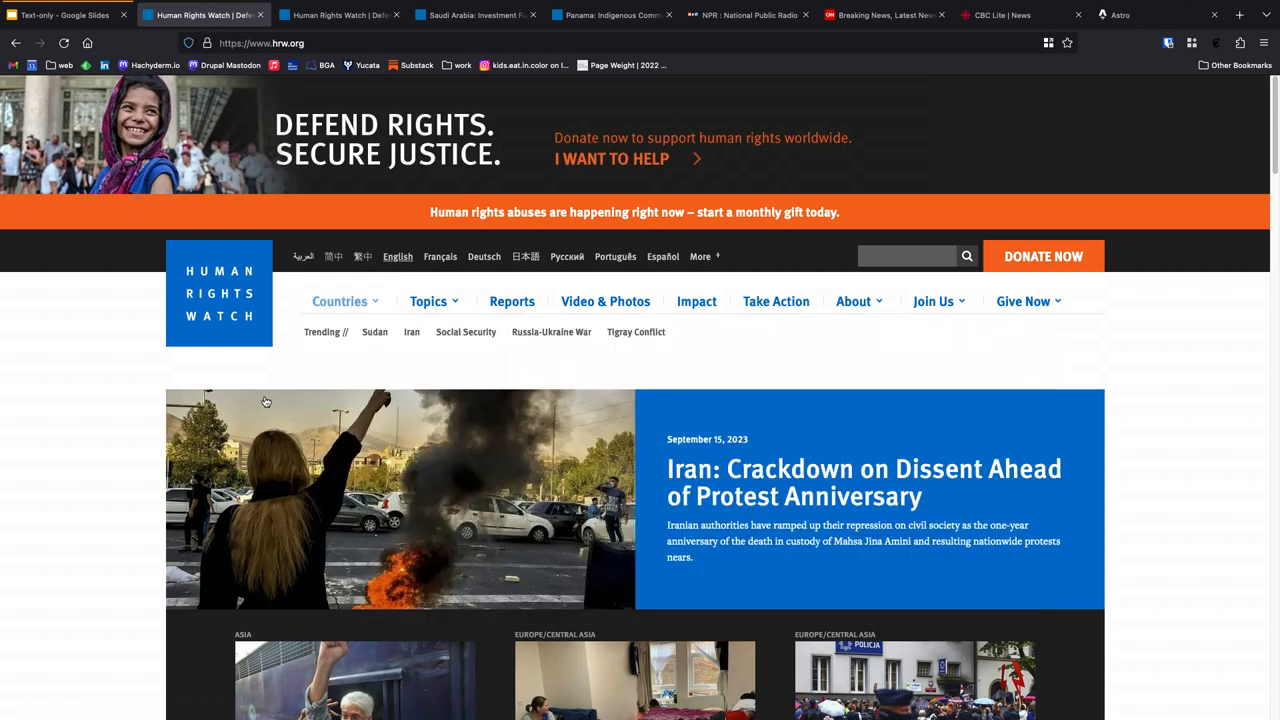
scroll("up", 3)
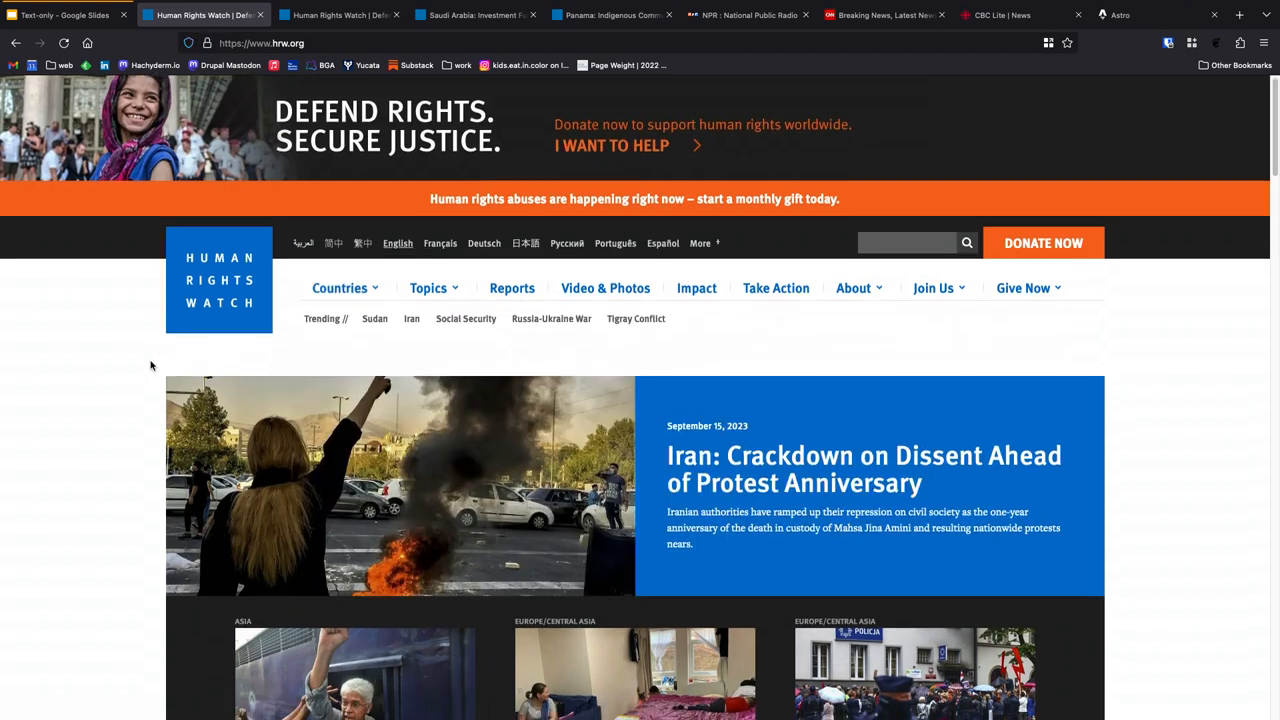
scroll("down", 3)
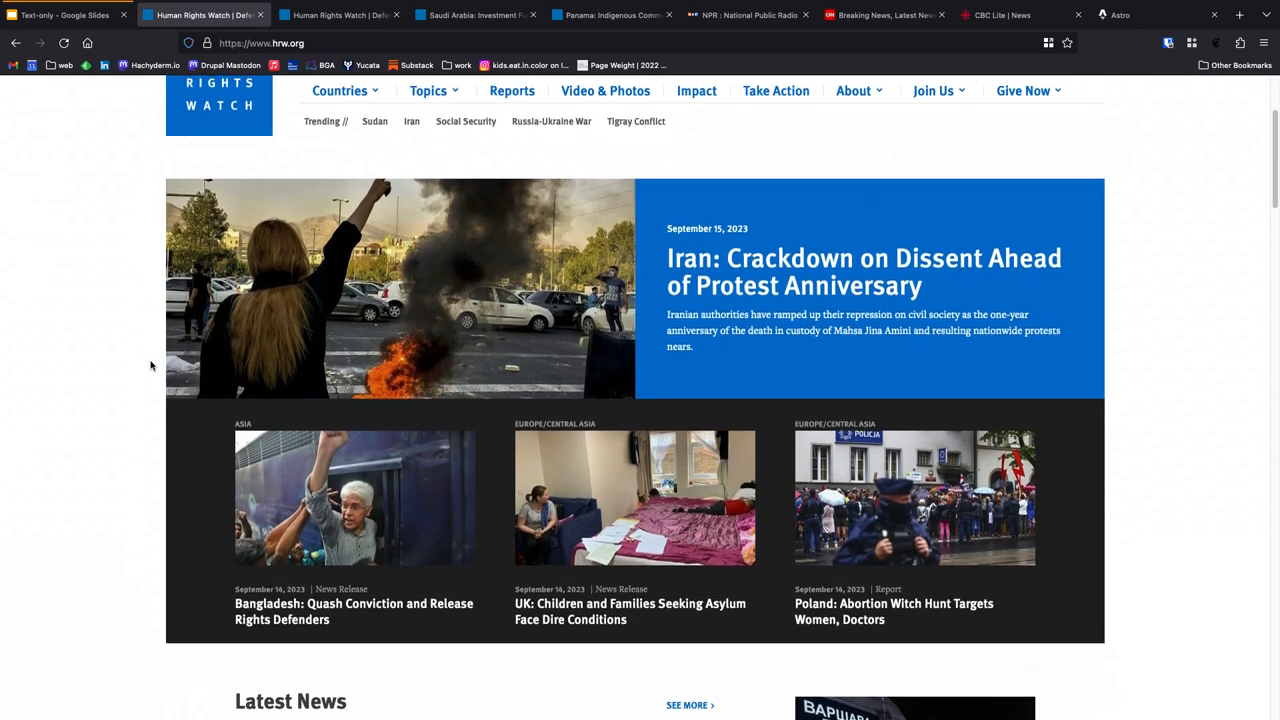
scroll("down", 3)
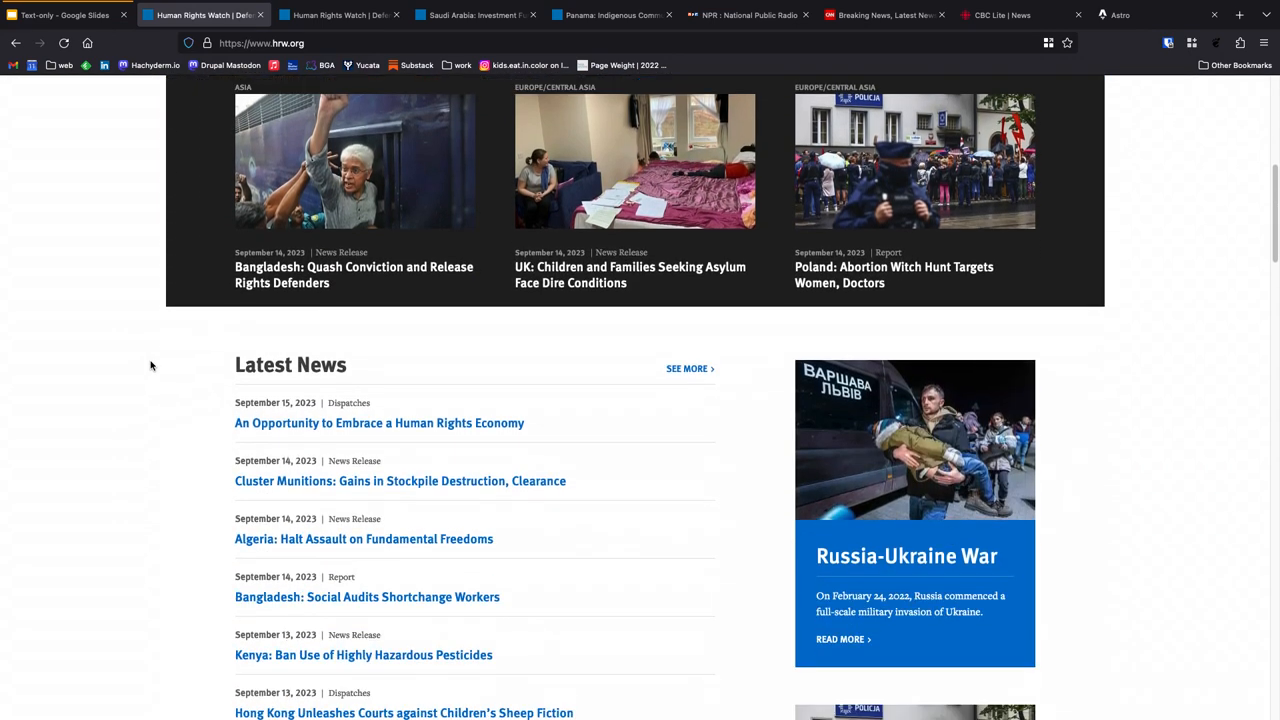
scroll("down", 3)
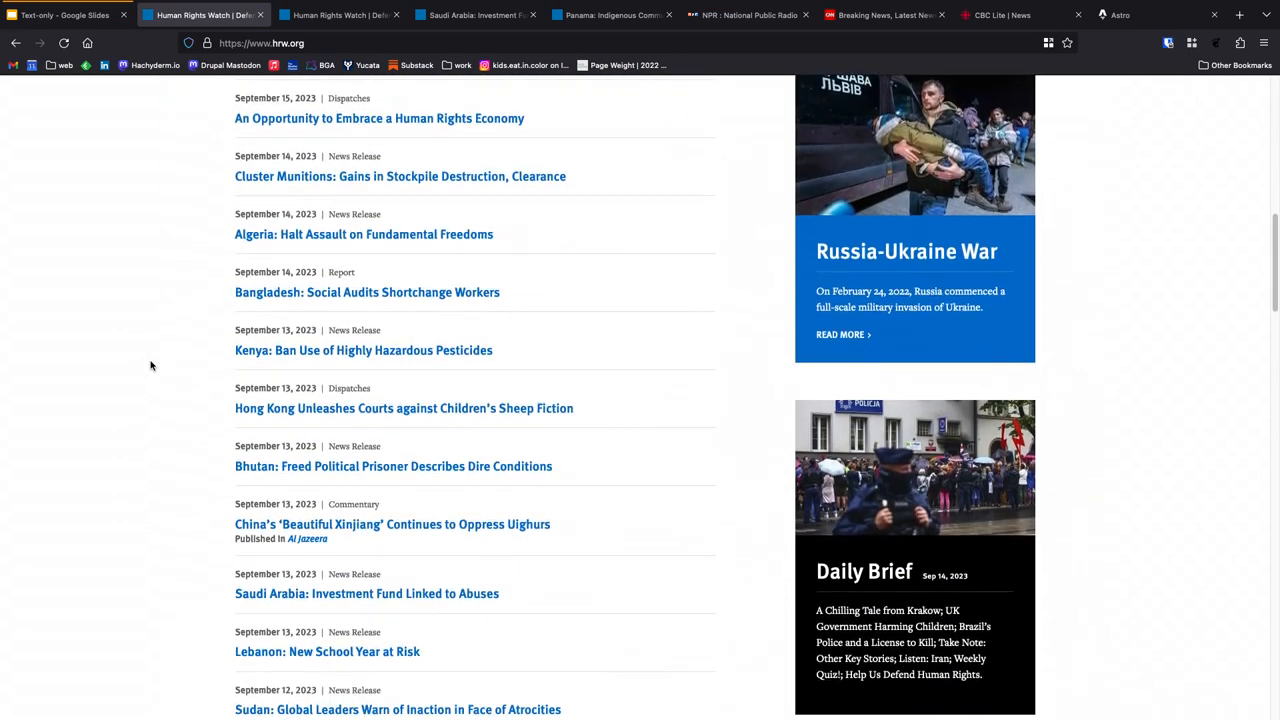
scroll("down", 3)
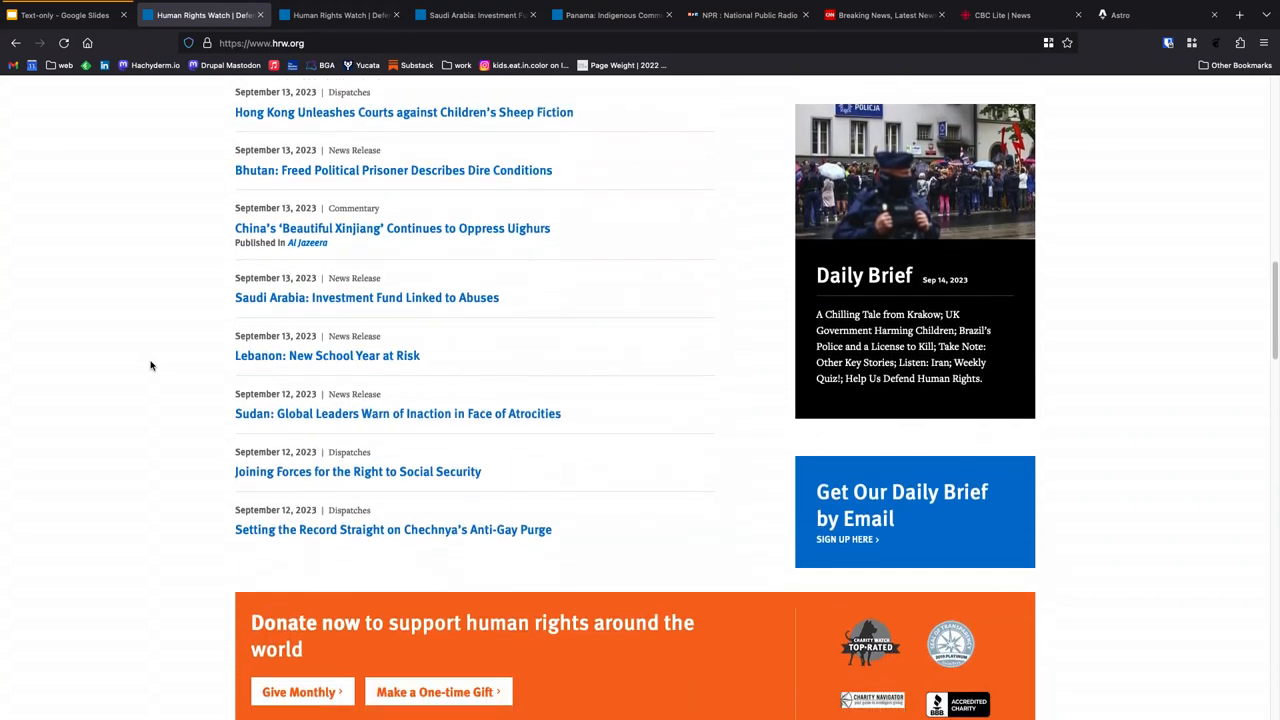
scroll("down", 3)
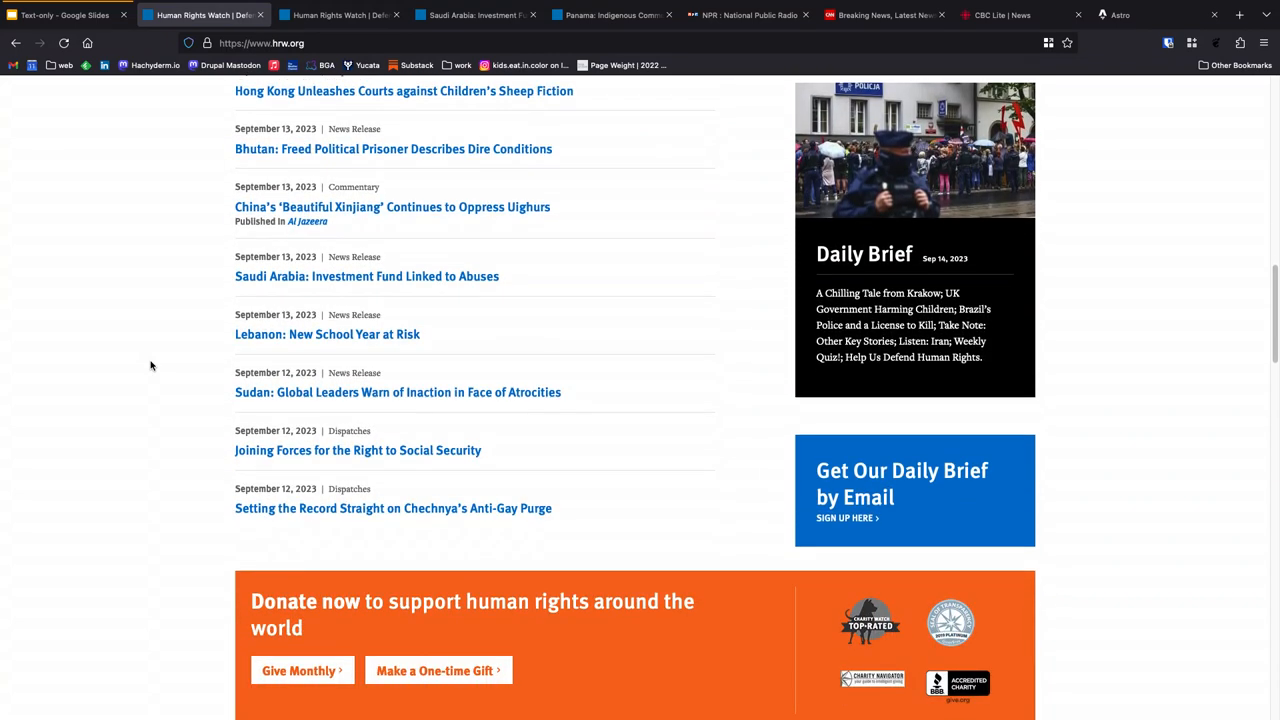
mouse_move(164, 375)
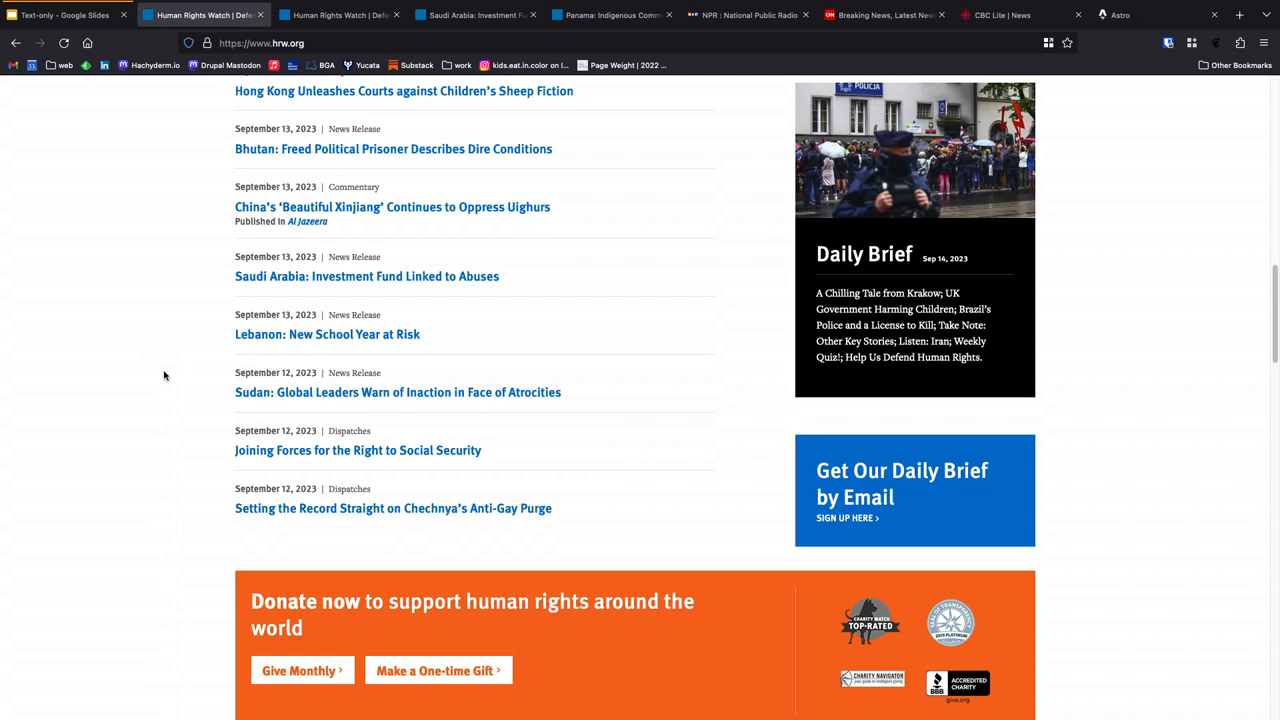
scroll("up", 3)
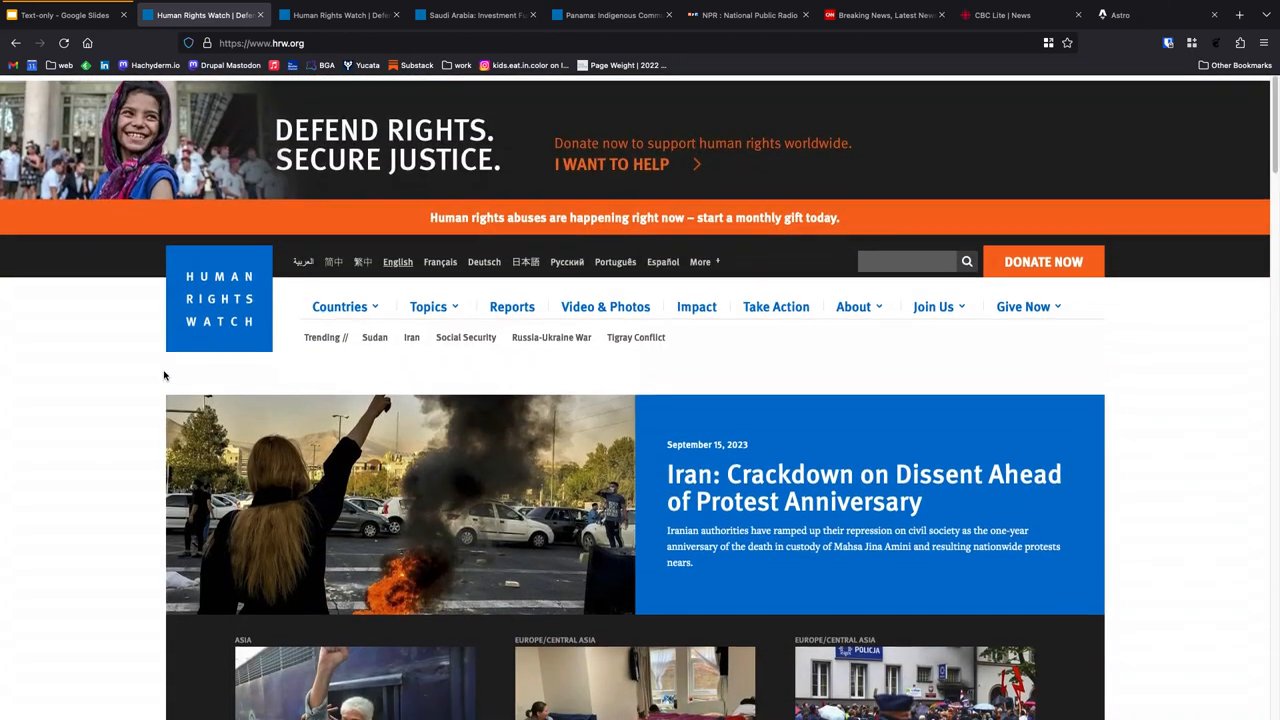
scroll("up", 3)
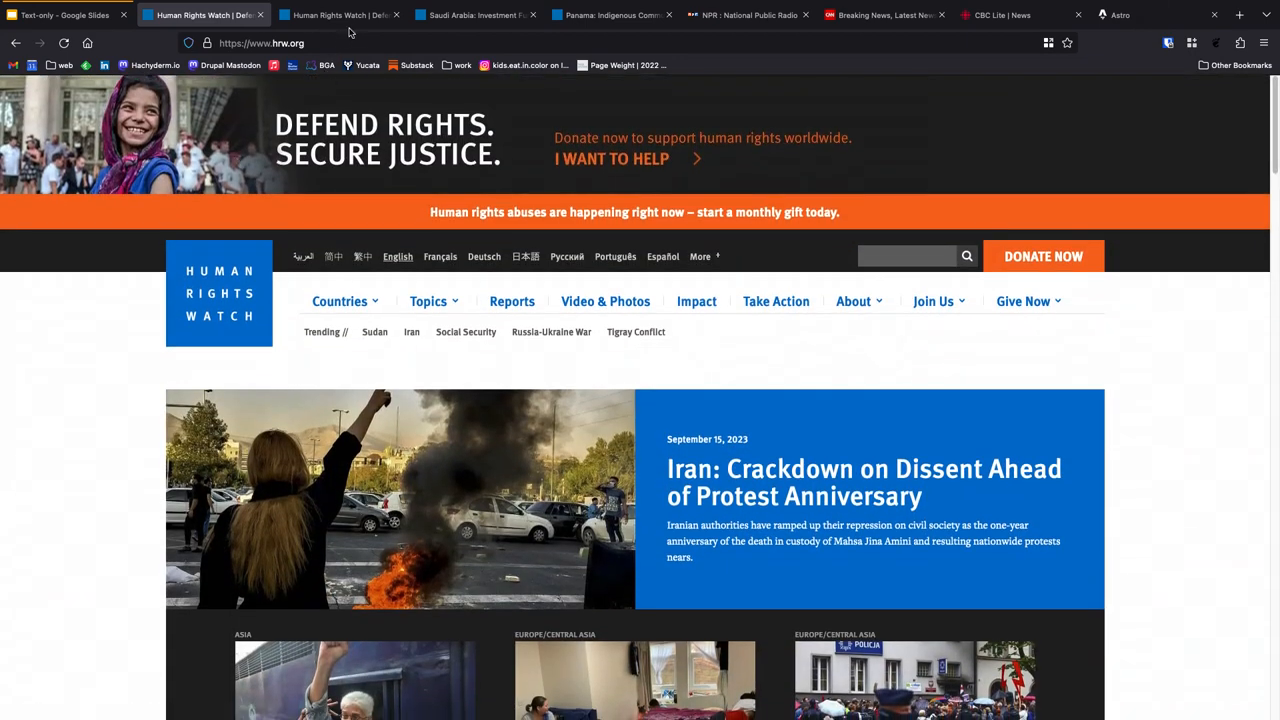
Step: Switch to the text.hrw.org tab and scroll to its footer links and back
left_click(340, 14)
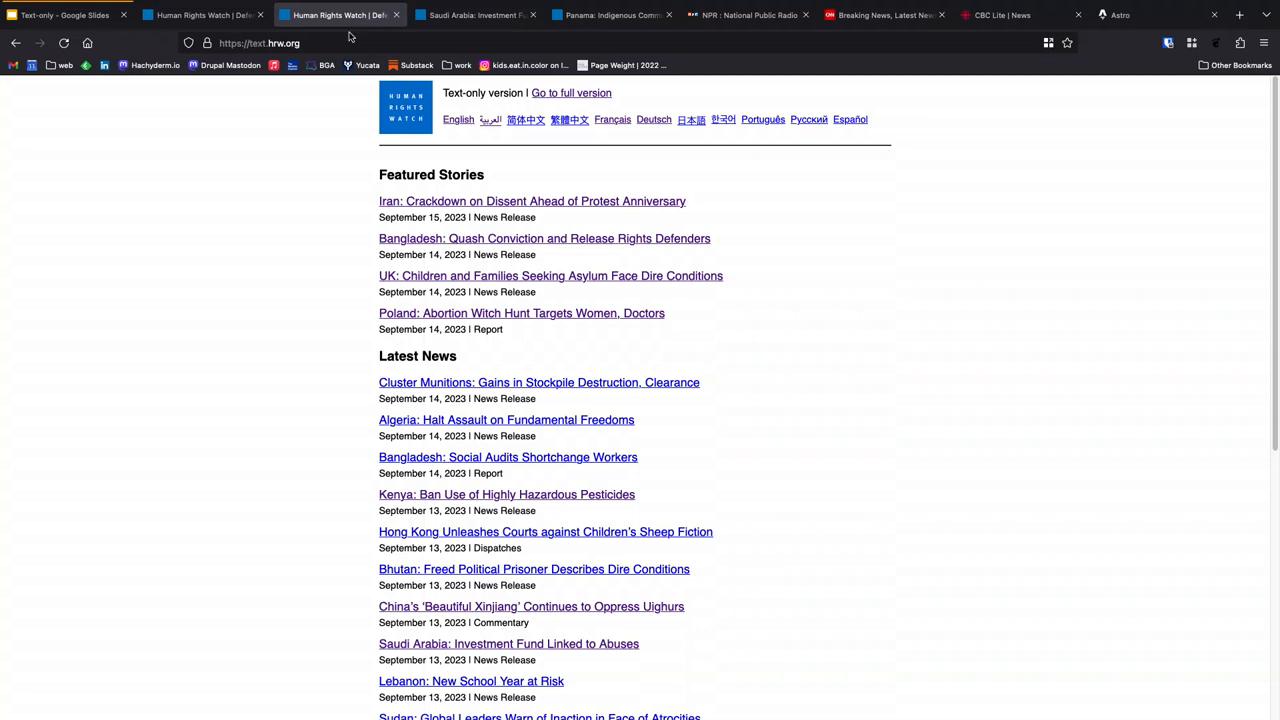
scroll("down", 3)
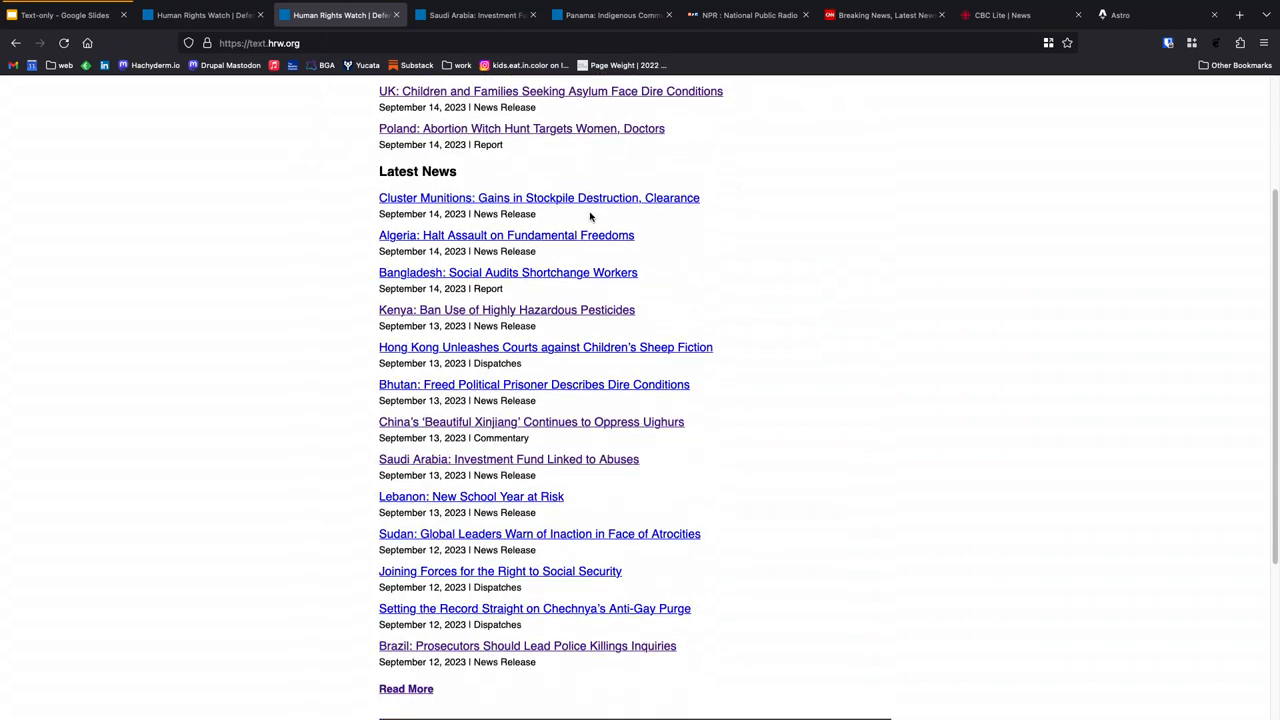
scroll("down", 3)
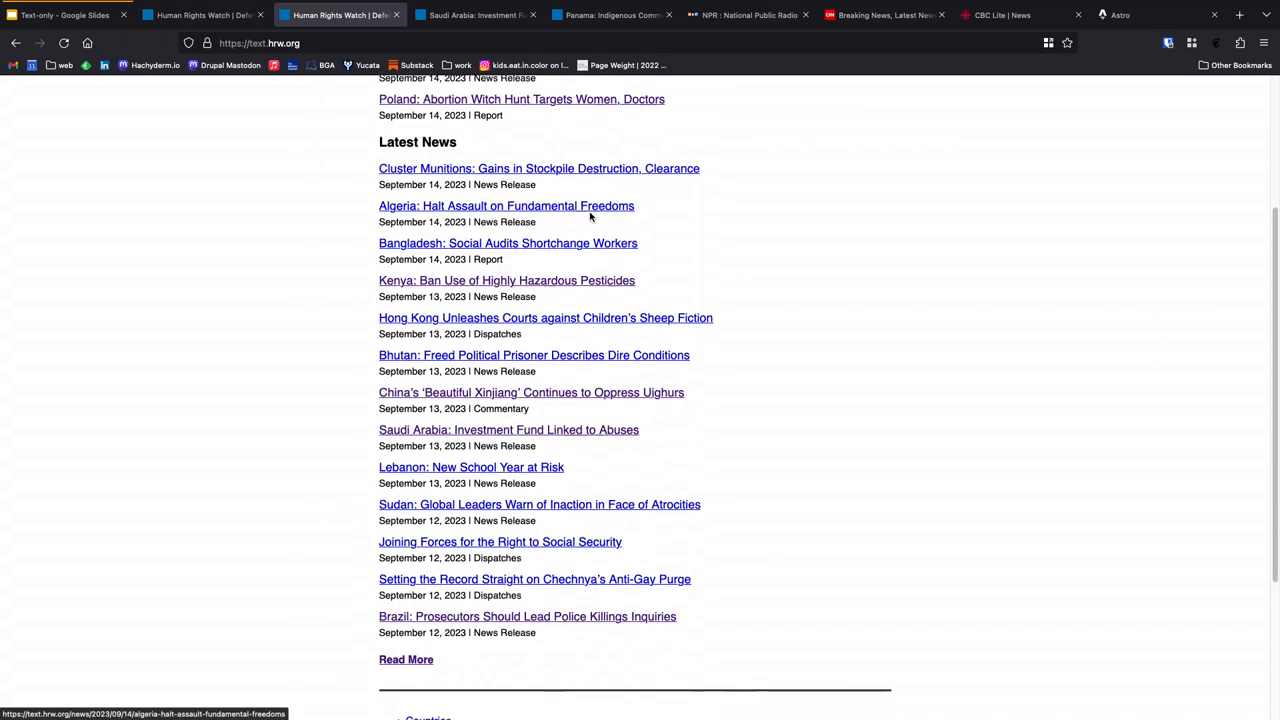
scroll("down", 3)
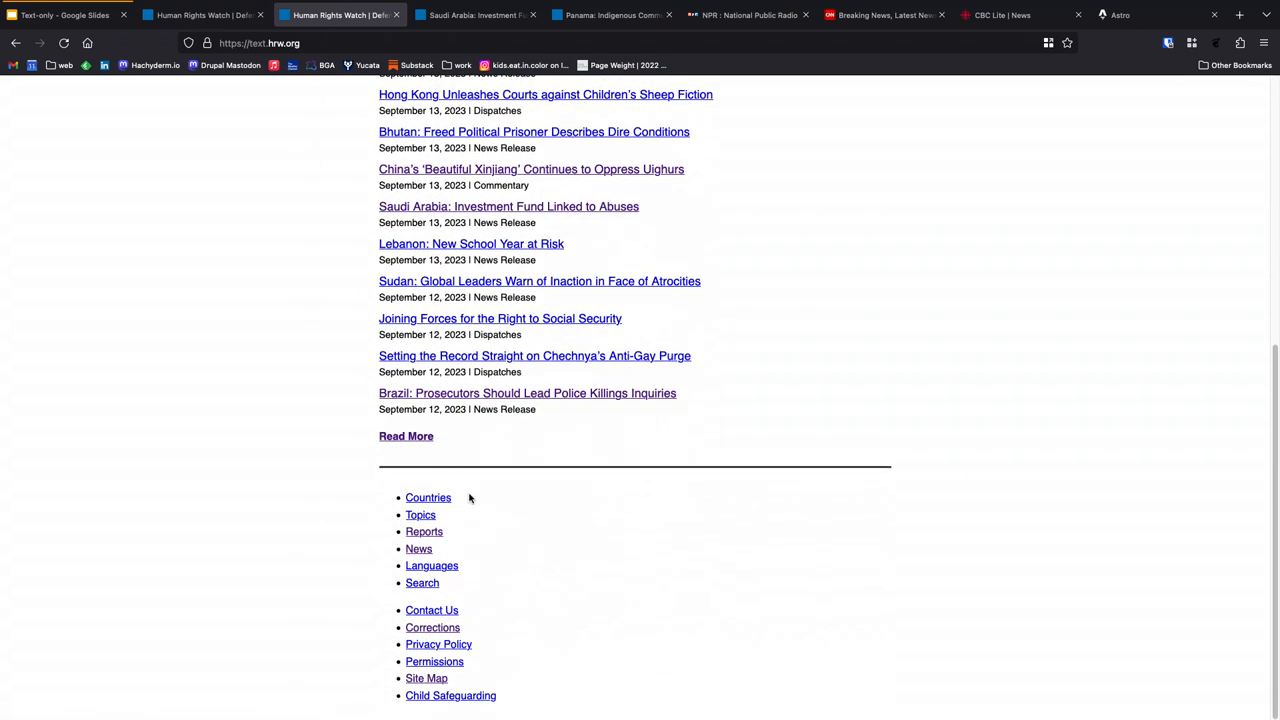
mouse_move(463, 545)
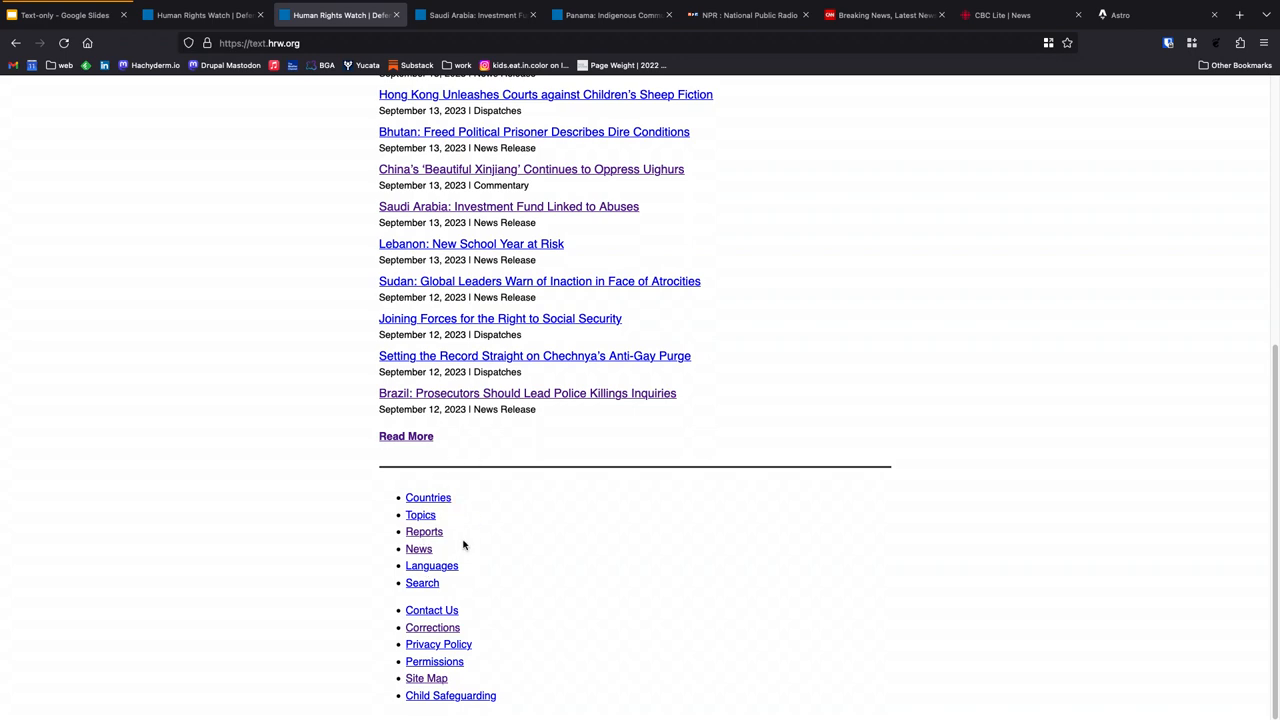
scroll("up", 3)
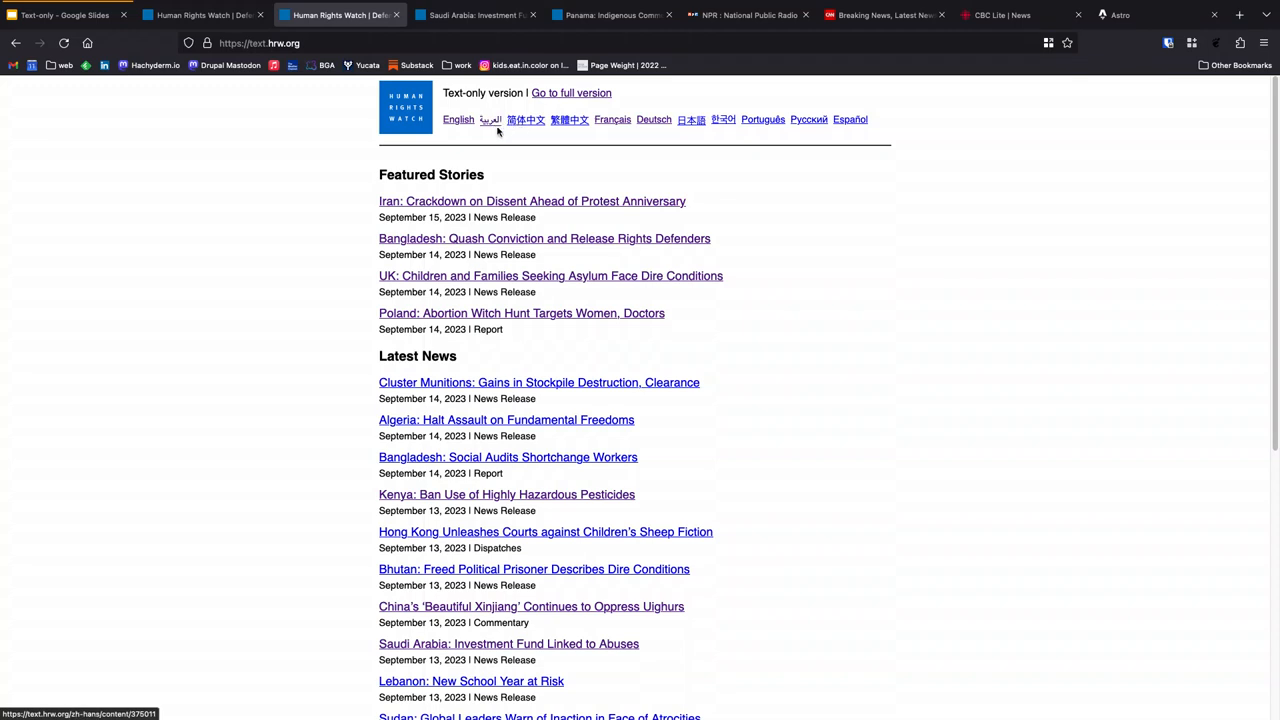
Step: Switch the text-only HRW site to its right-to-left Arabic edition
left_click(490, 119)
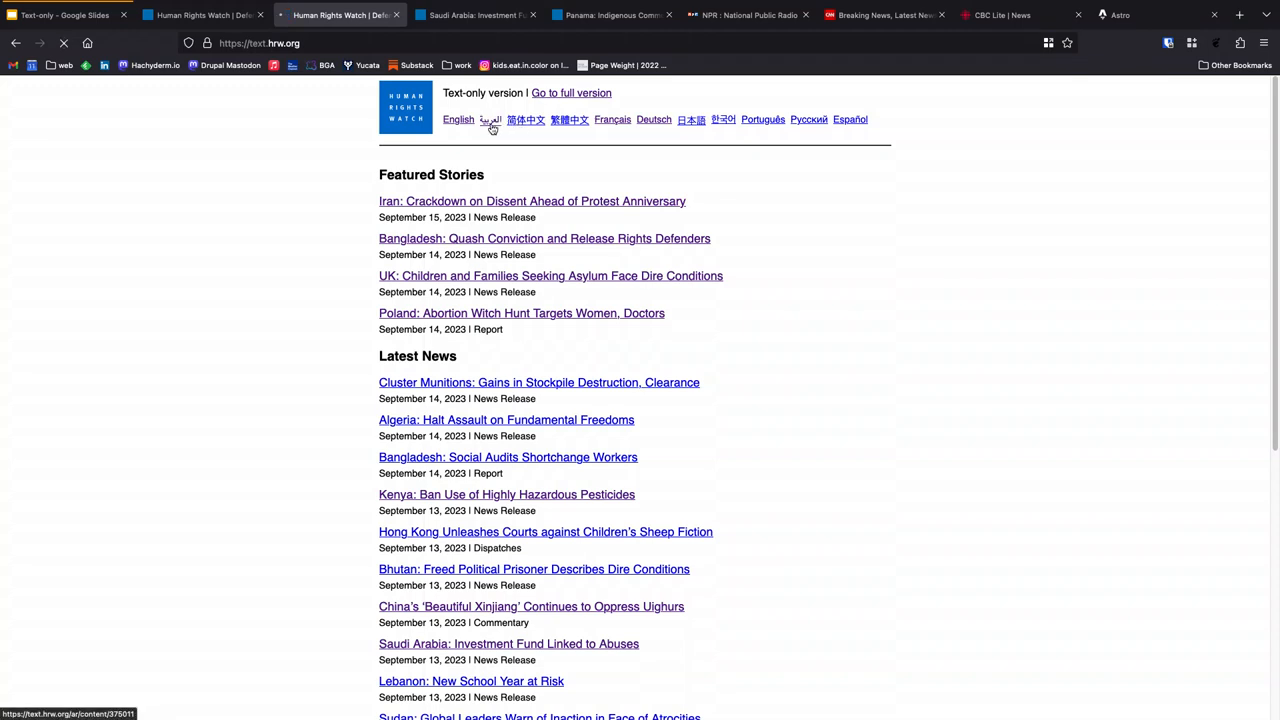
left_click(491, 119)
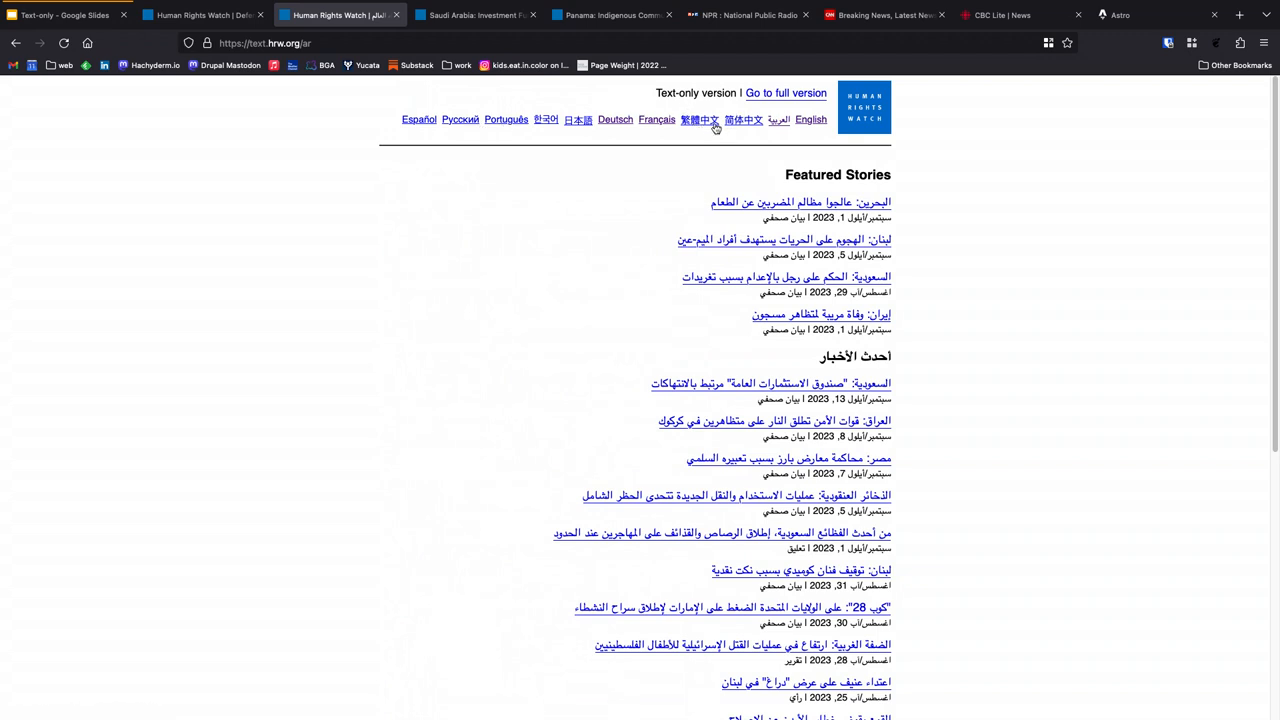
mouse_move(742, 124)
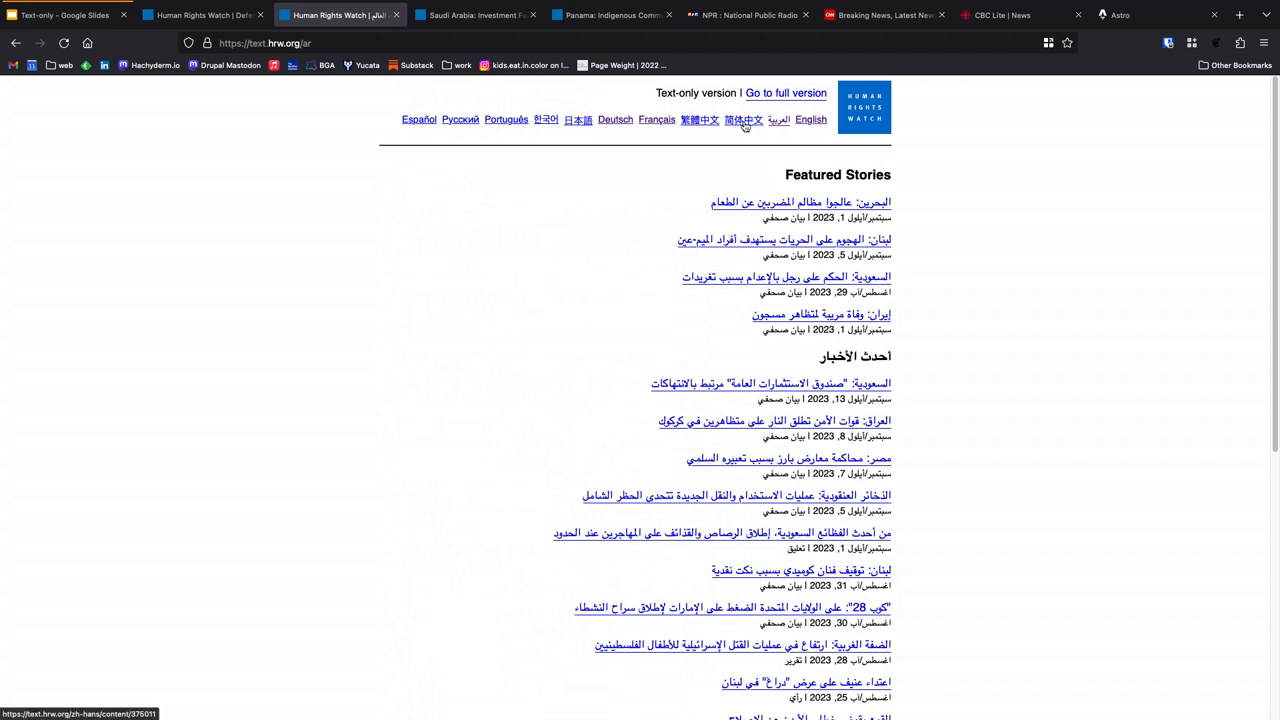
mouse_move(634, 147)
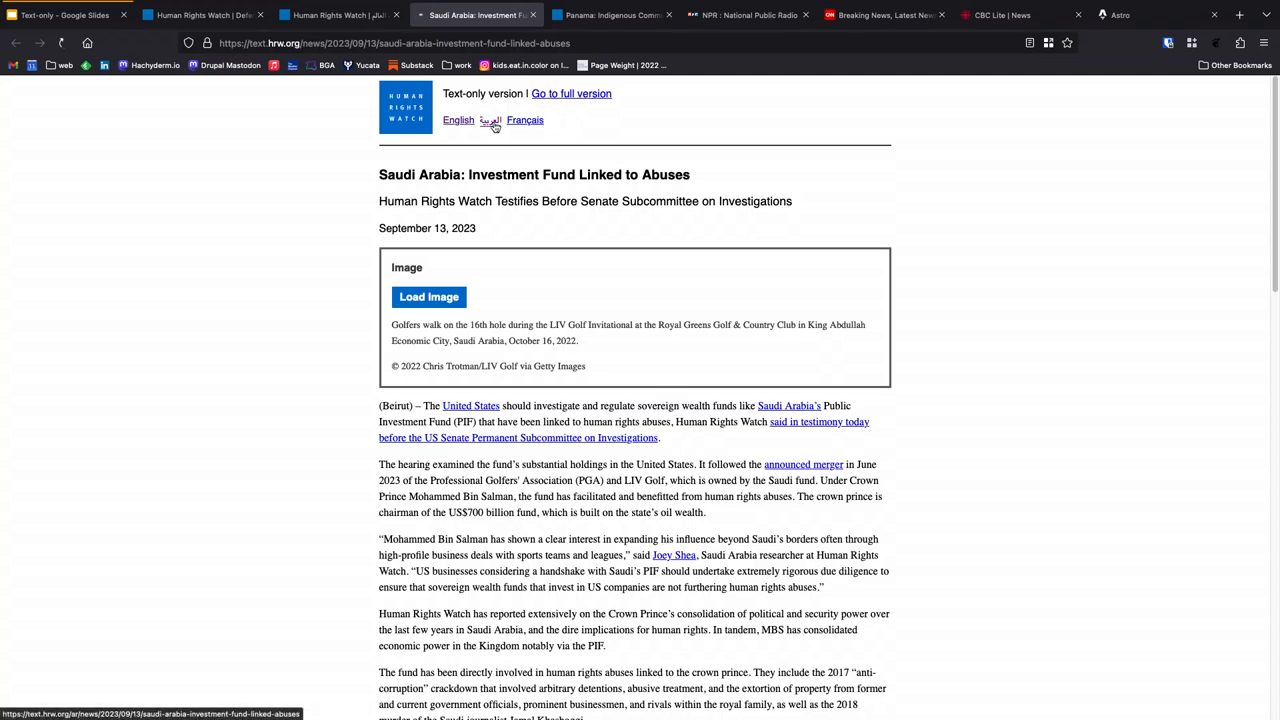
Step: Show the Saudi investment fund article in French and load its golfers photo
left_click(491, 120)
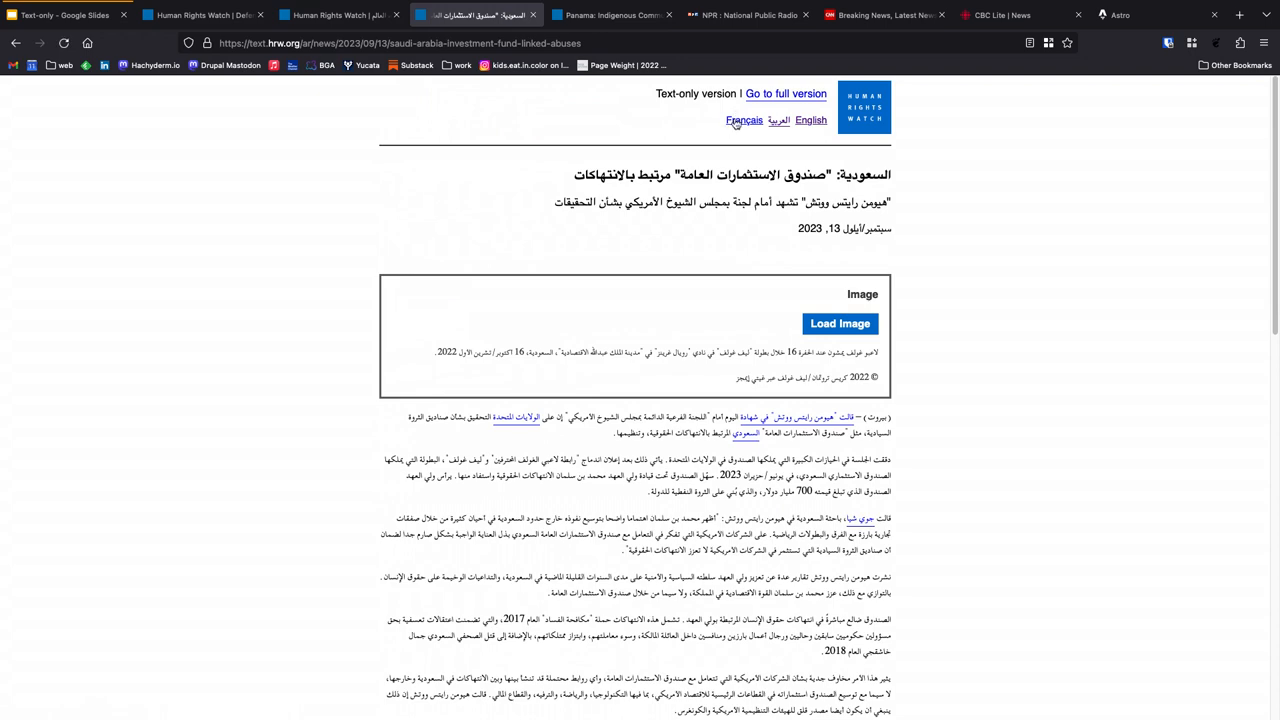
left_click(744, 120)
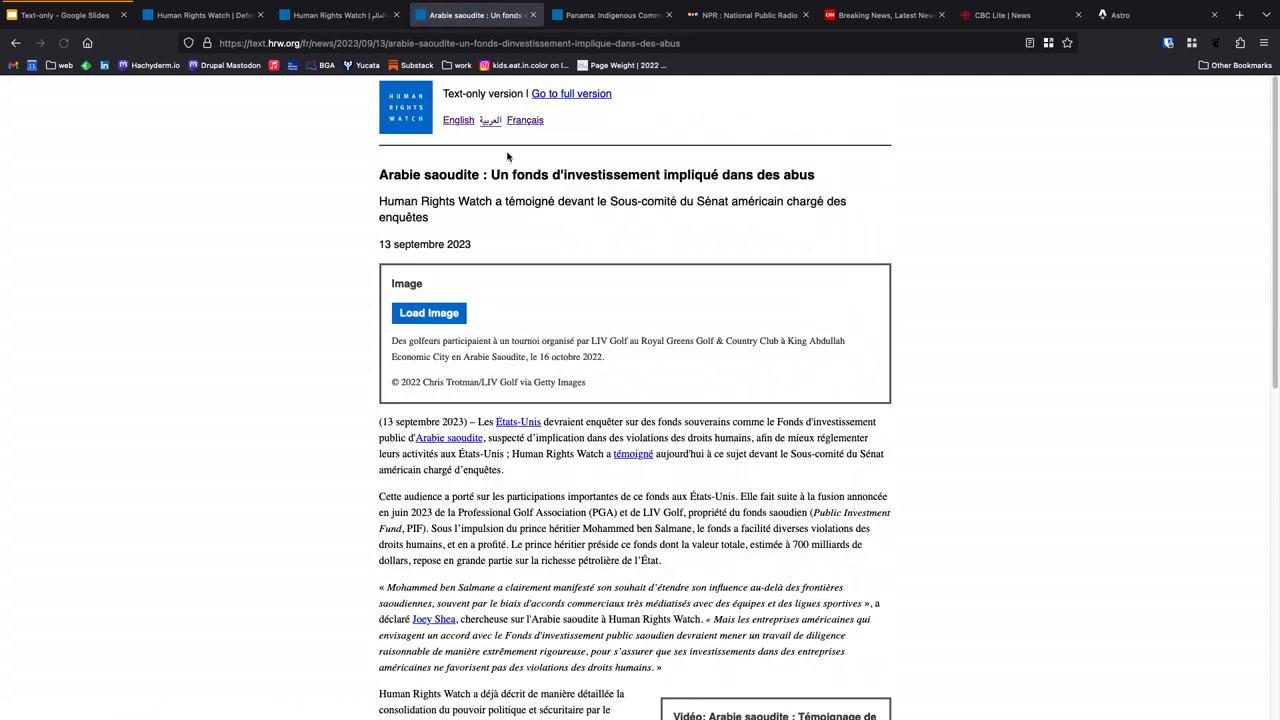
mouse_move(407, 243)
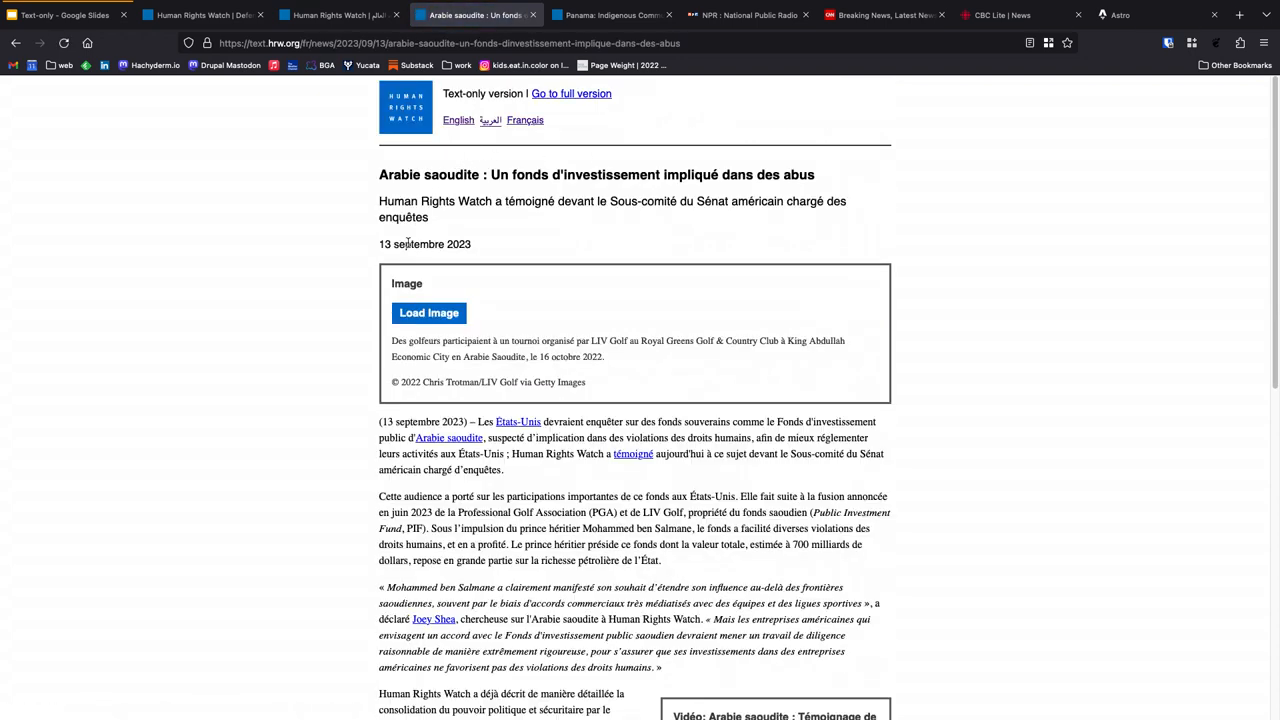
mouse_move(436, 268)
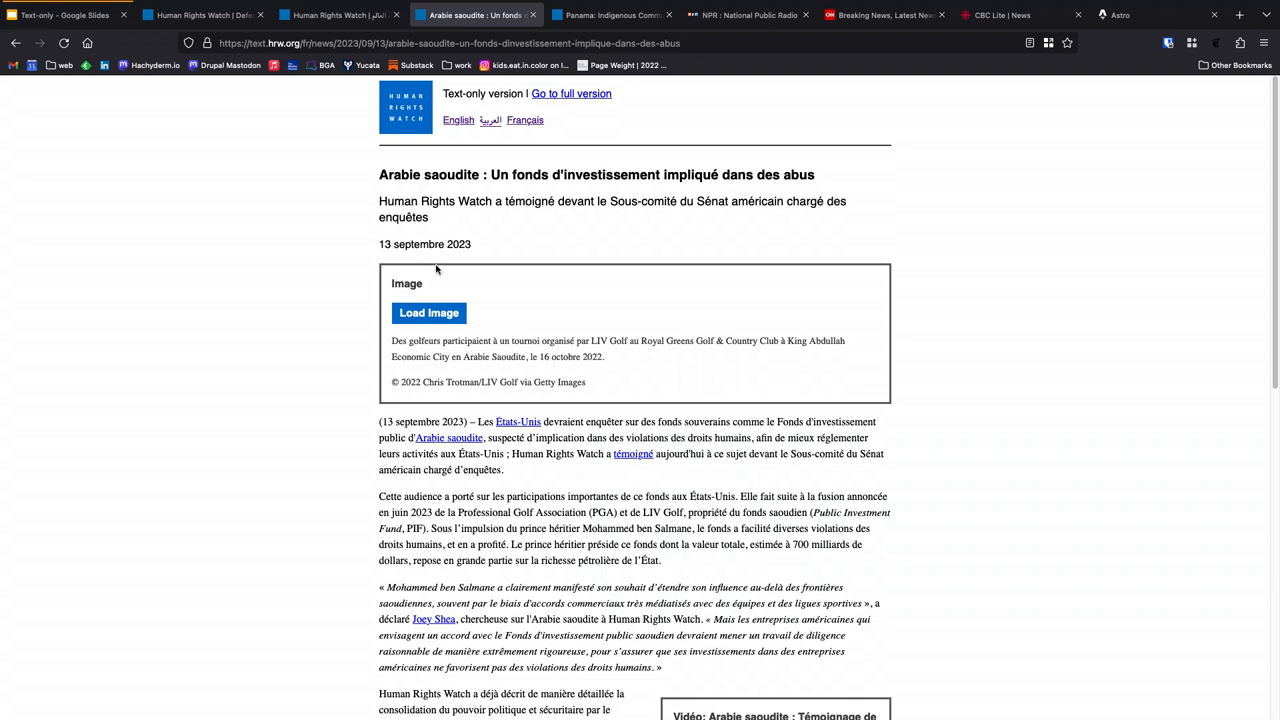
mouse_move(429, 313)
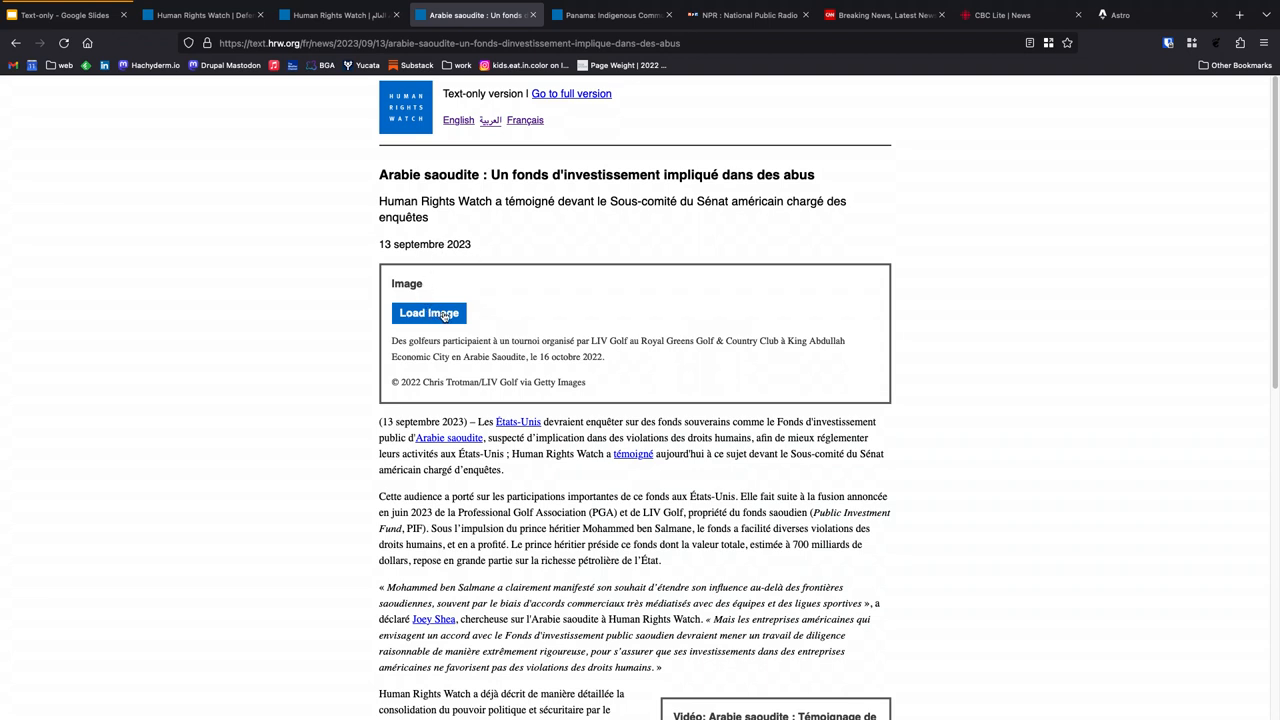
left_click(429, 313)
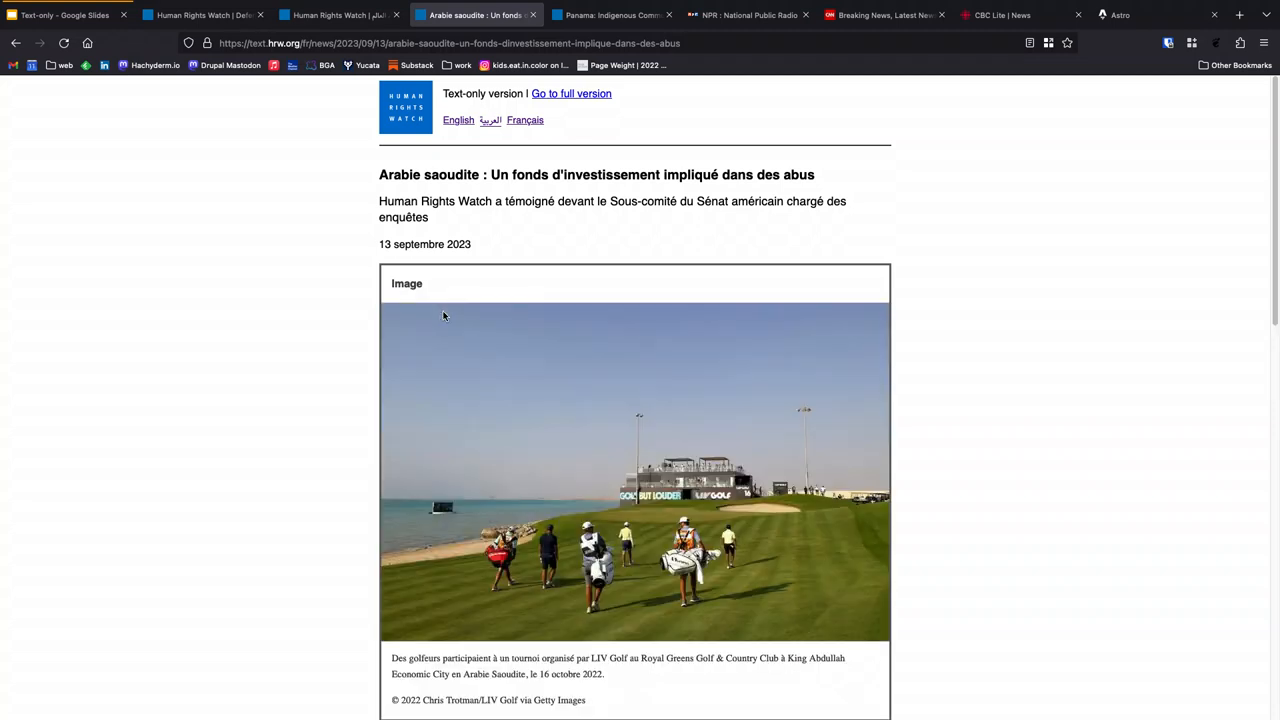
mouse_move(606, 265)
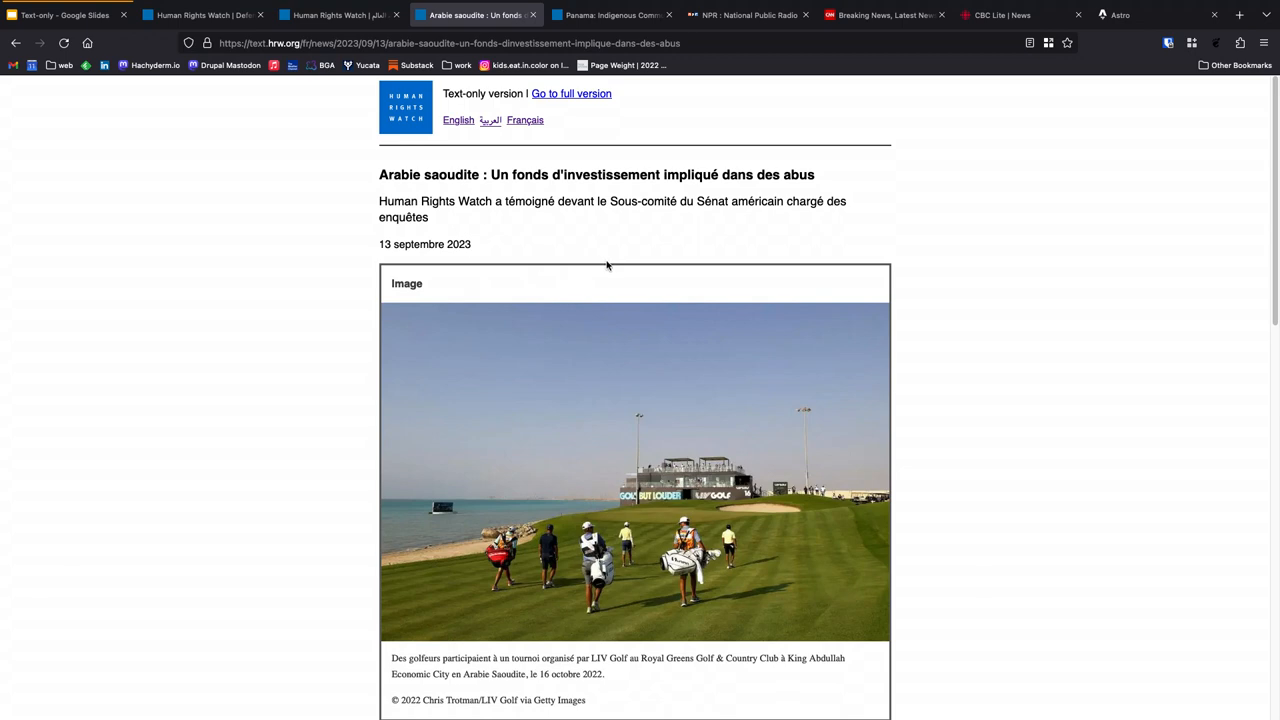
mouse_move(672, 510)
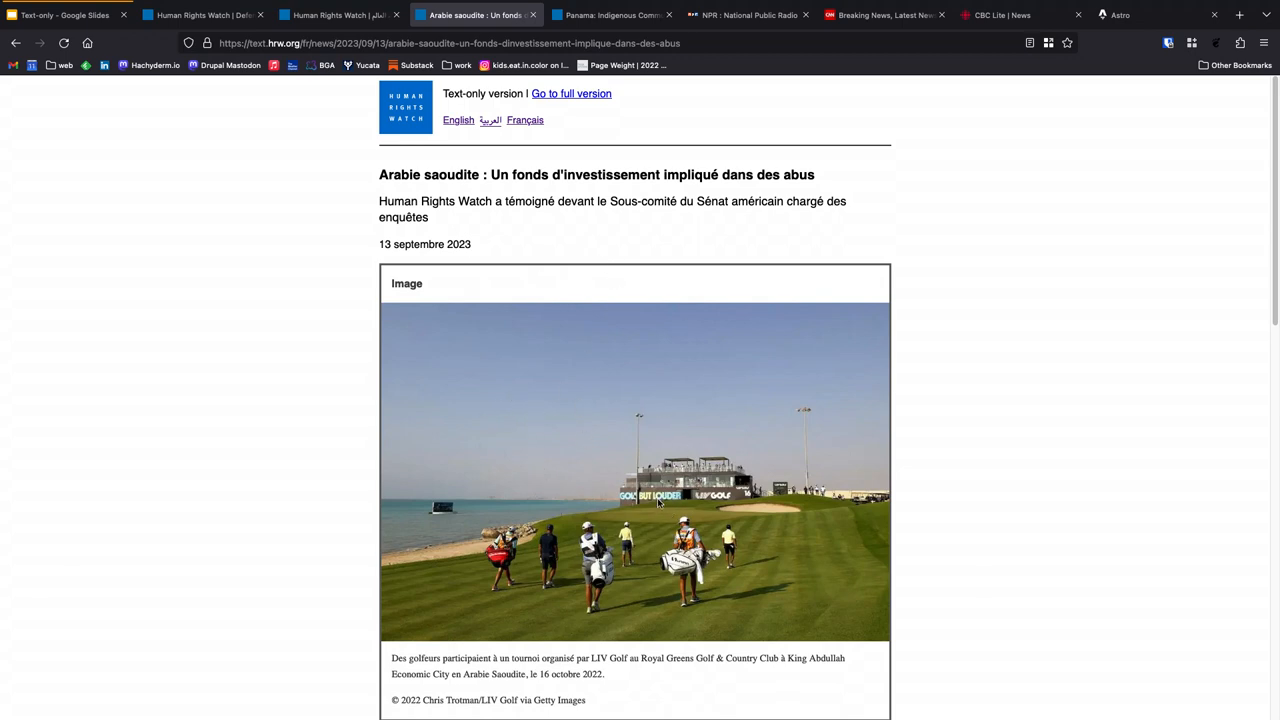
scroll("down", 3)
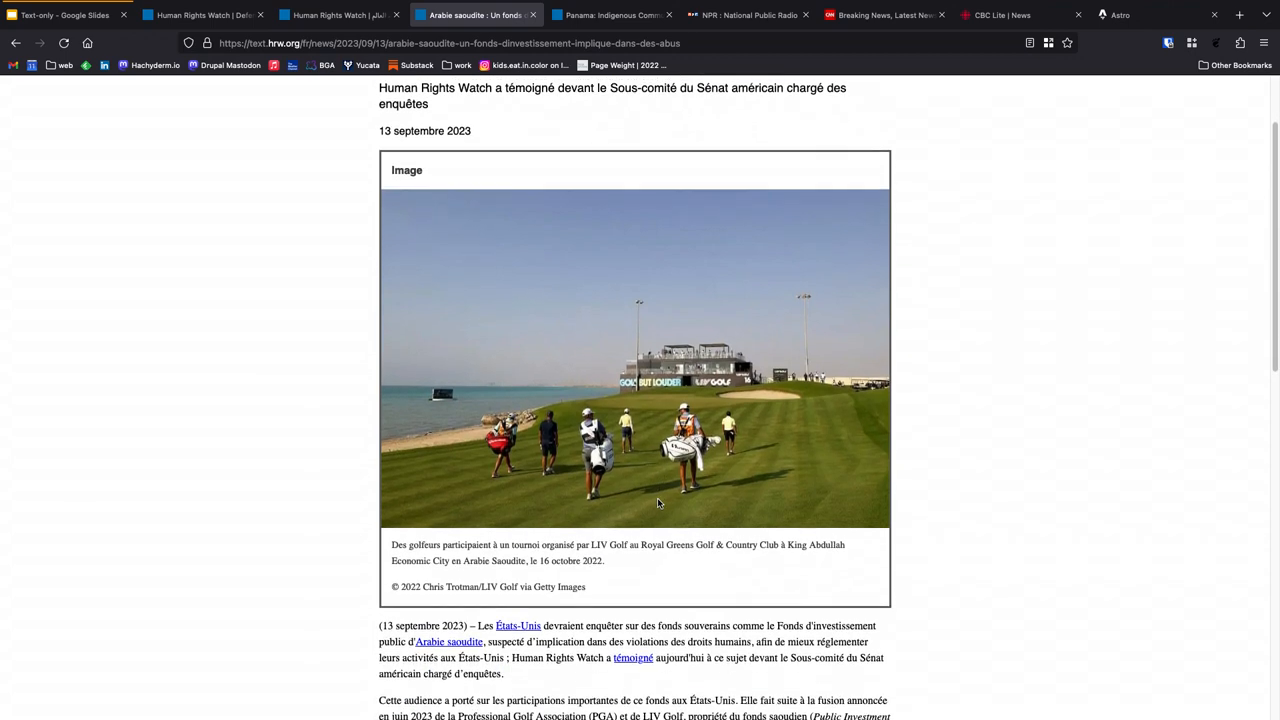
scroll("down", 3)
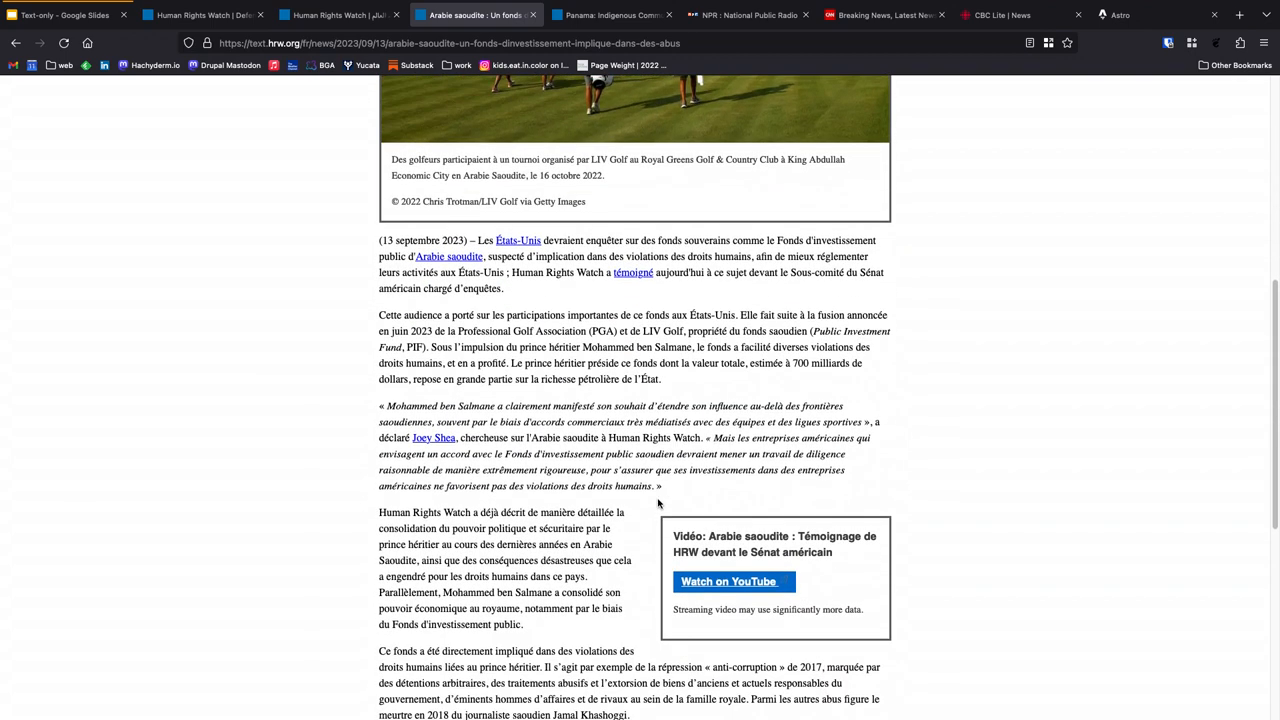
scroll("down", 3)
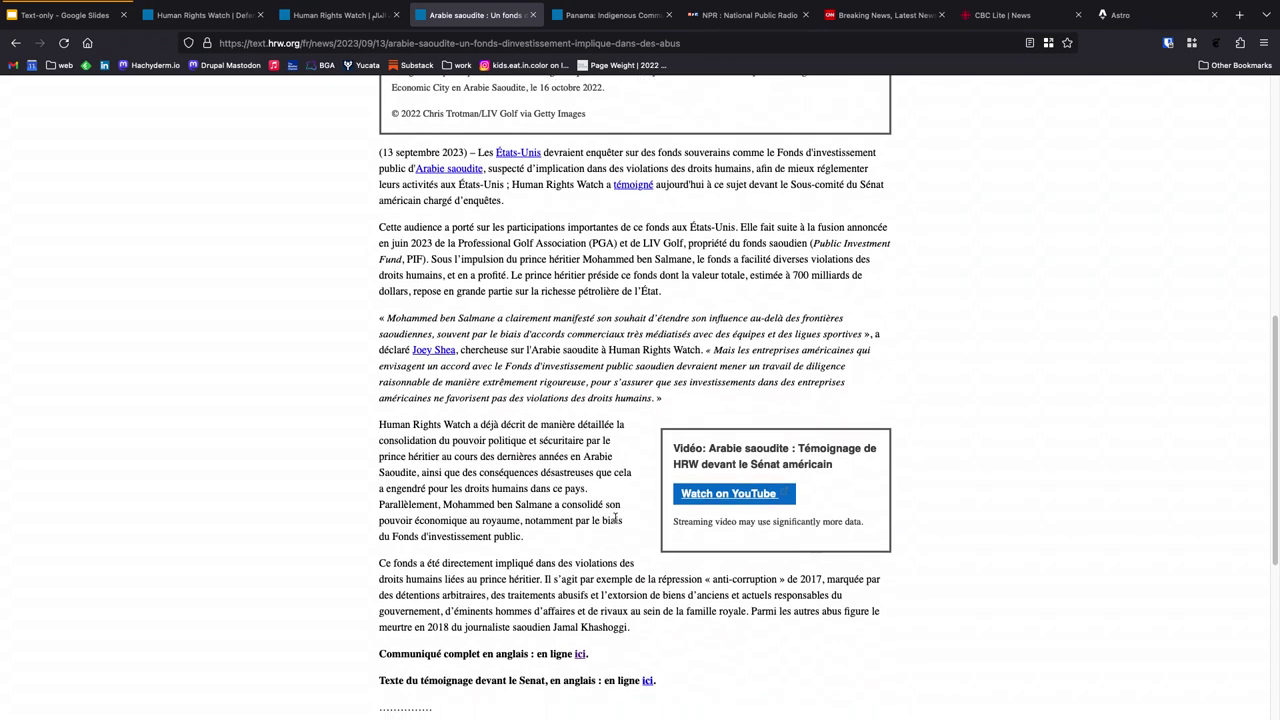
mouse_move(649, 513)
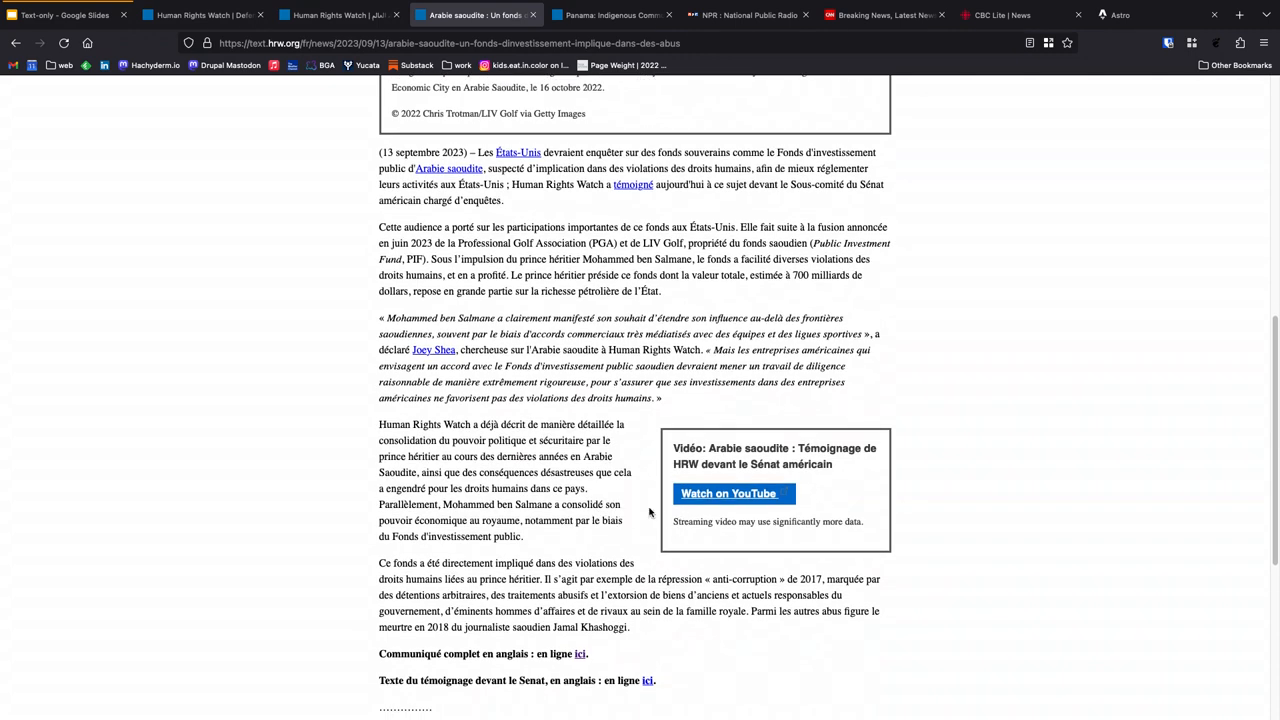
mouse_move(625, 83)
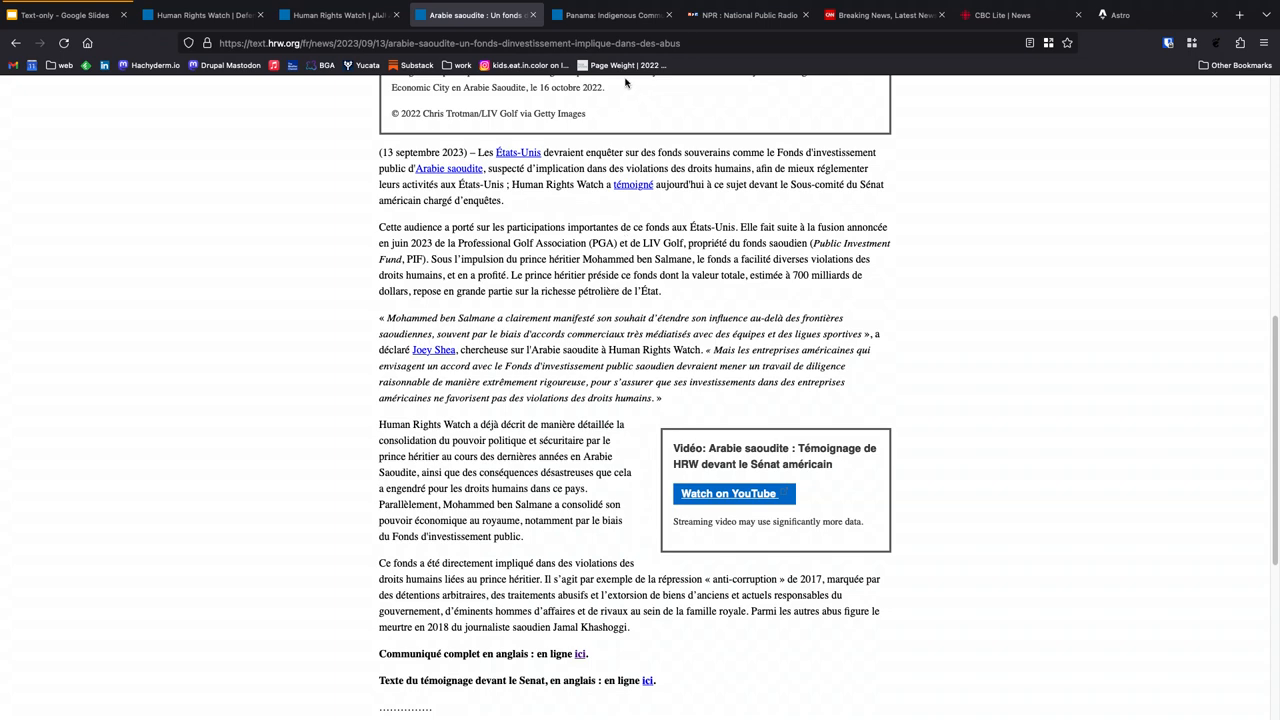
left_click(610, 14)
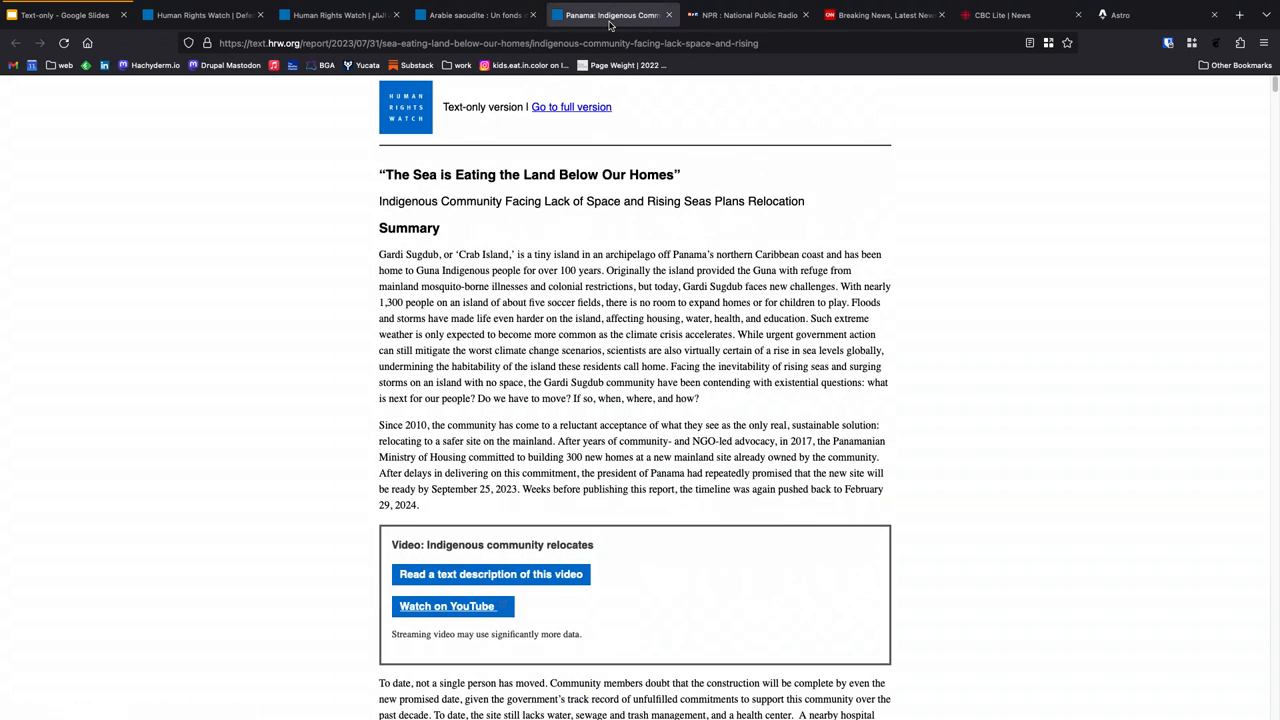
mouse_move(502, 427)
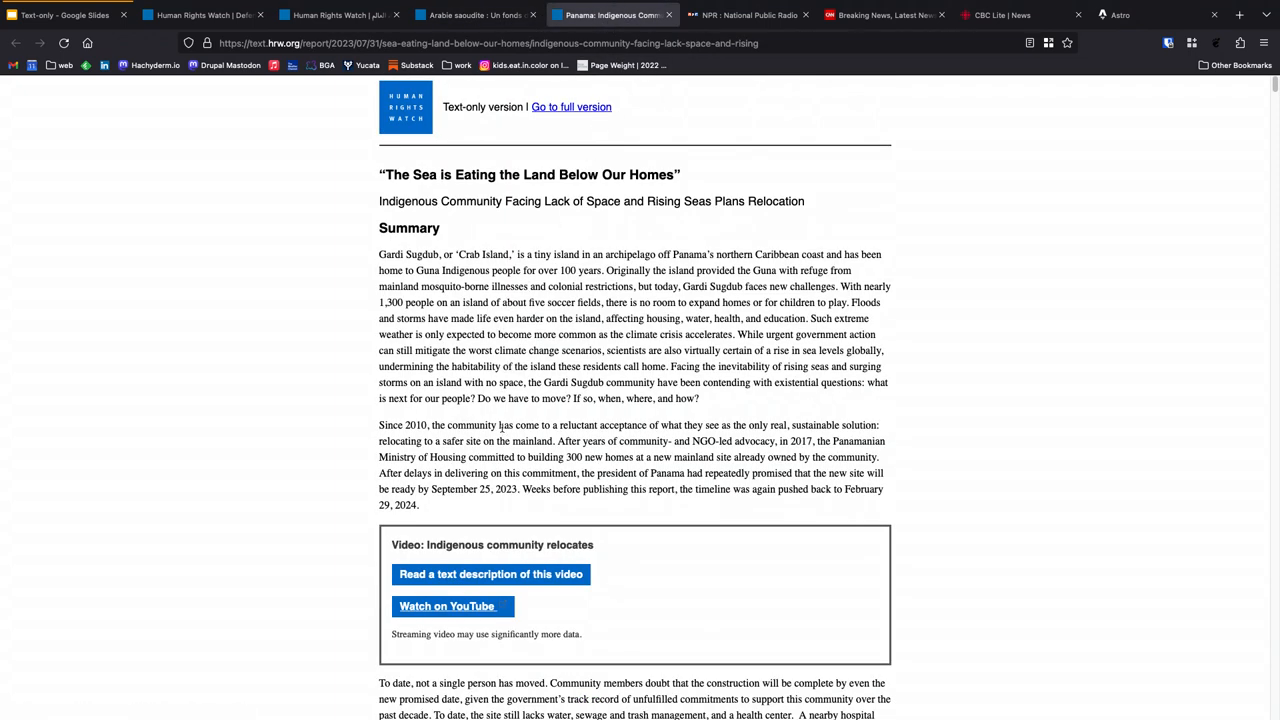
mouse_move(421, 537)
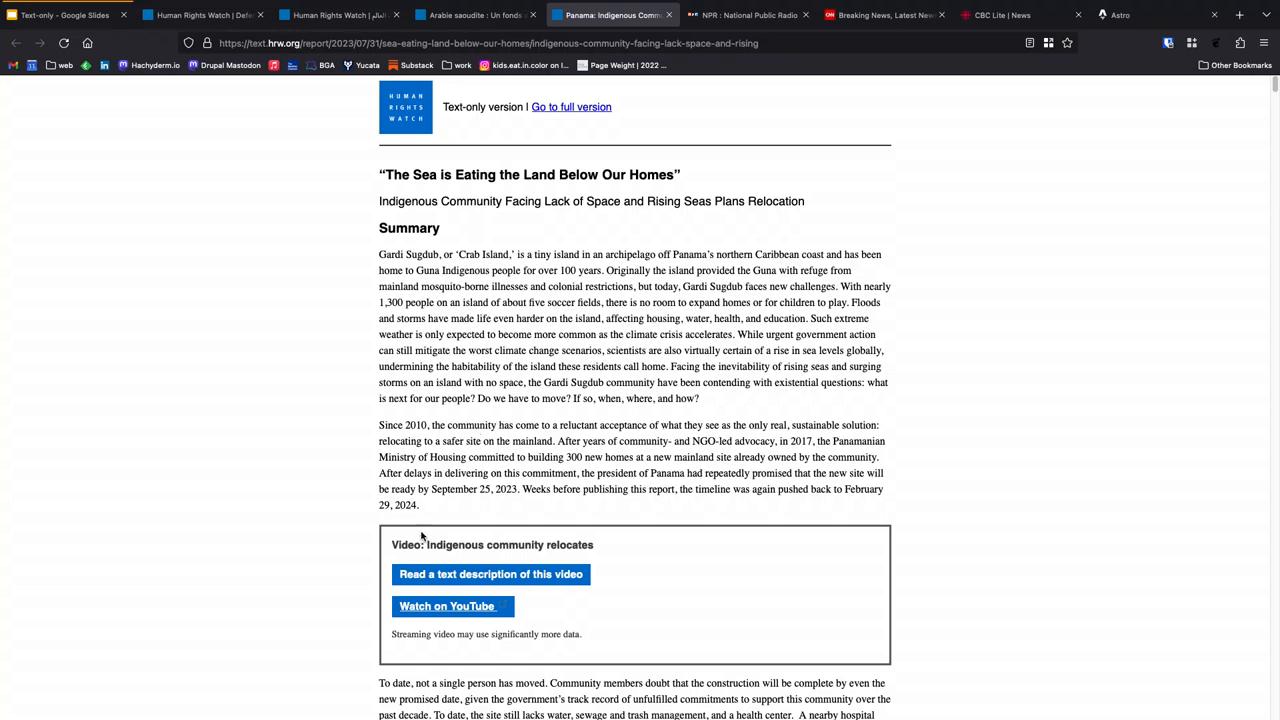
left_click(490, 574)
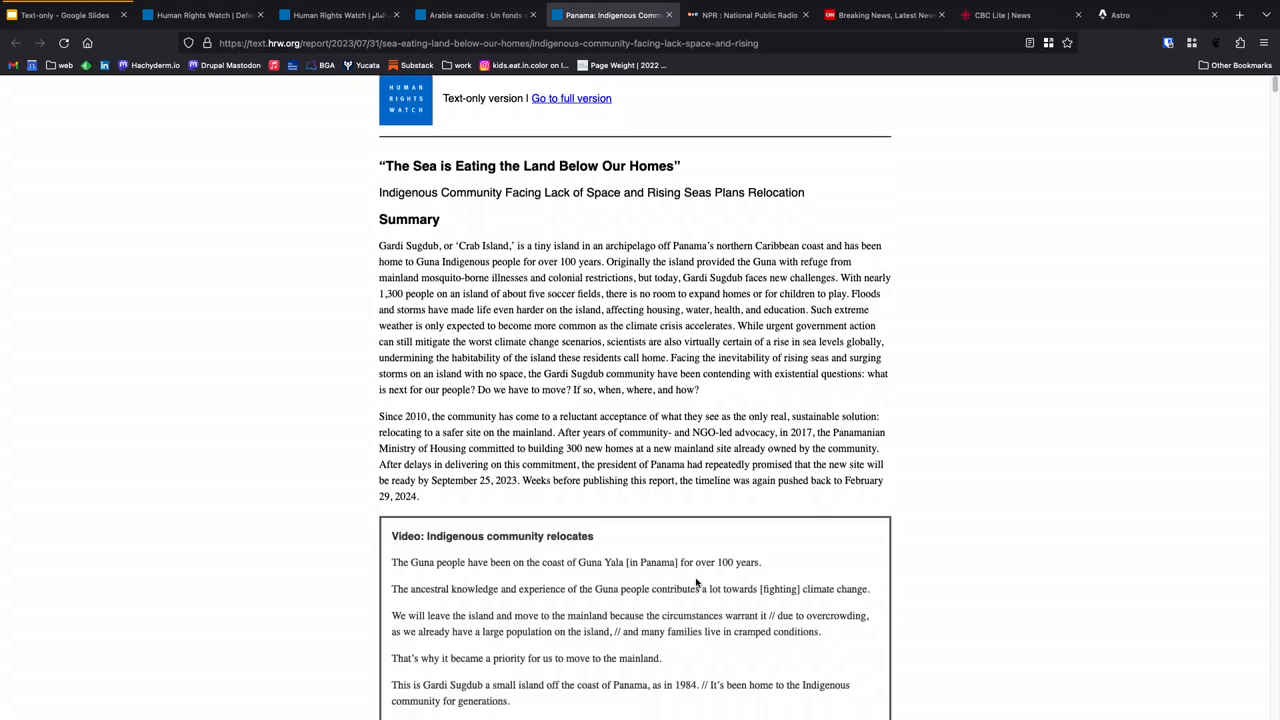
scroll("down", 3)
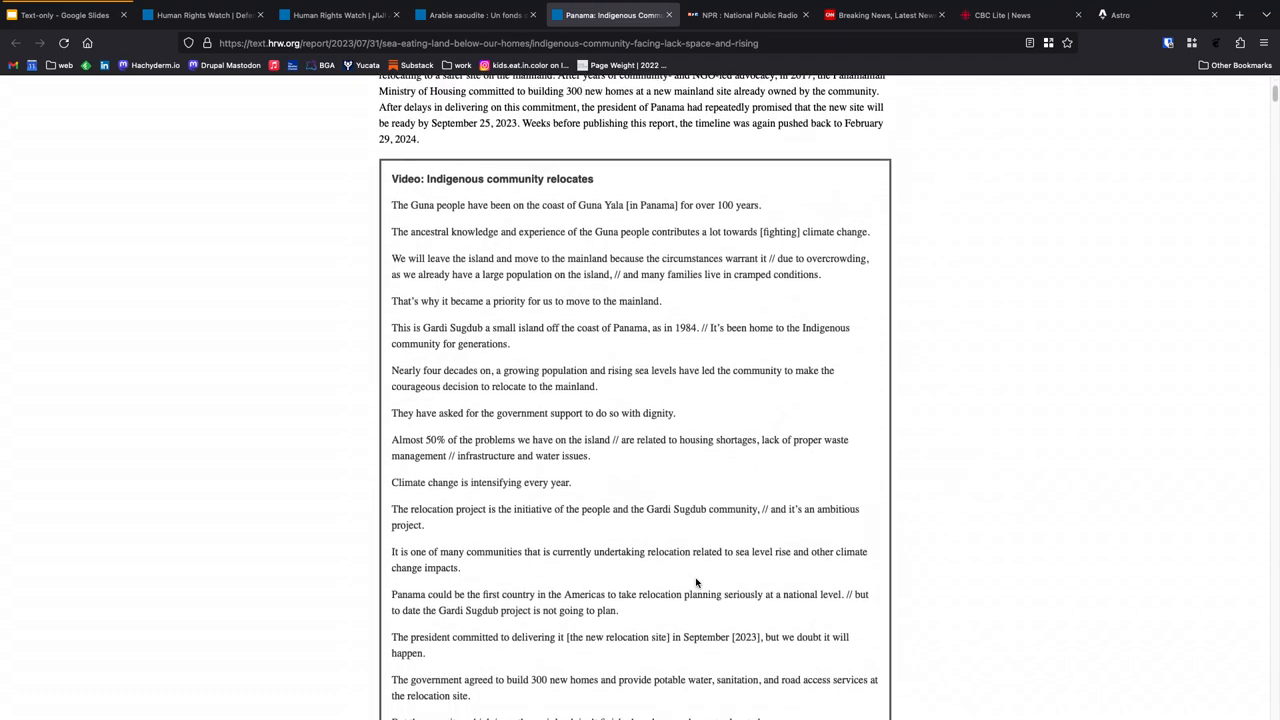
scroll("down", 3)
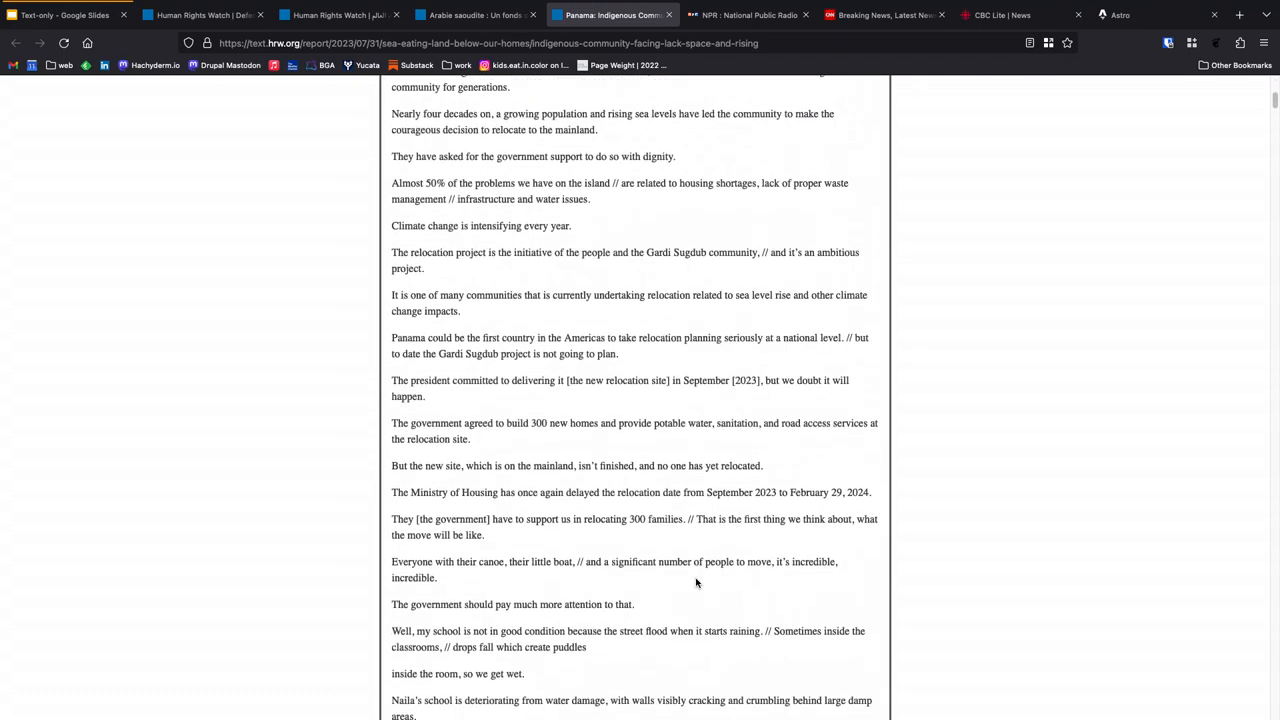
scroll("down", 3)
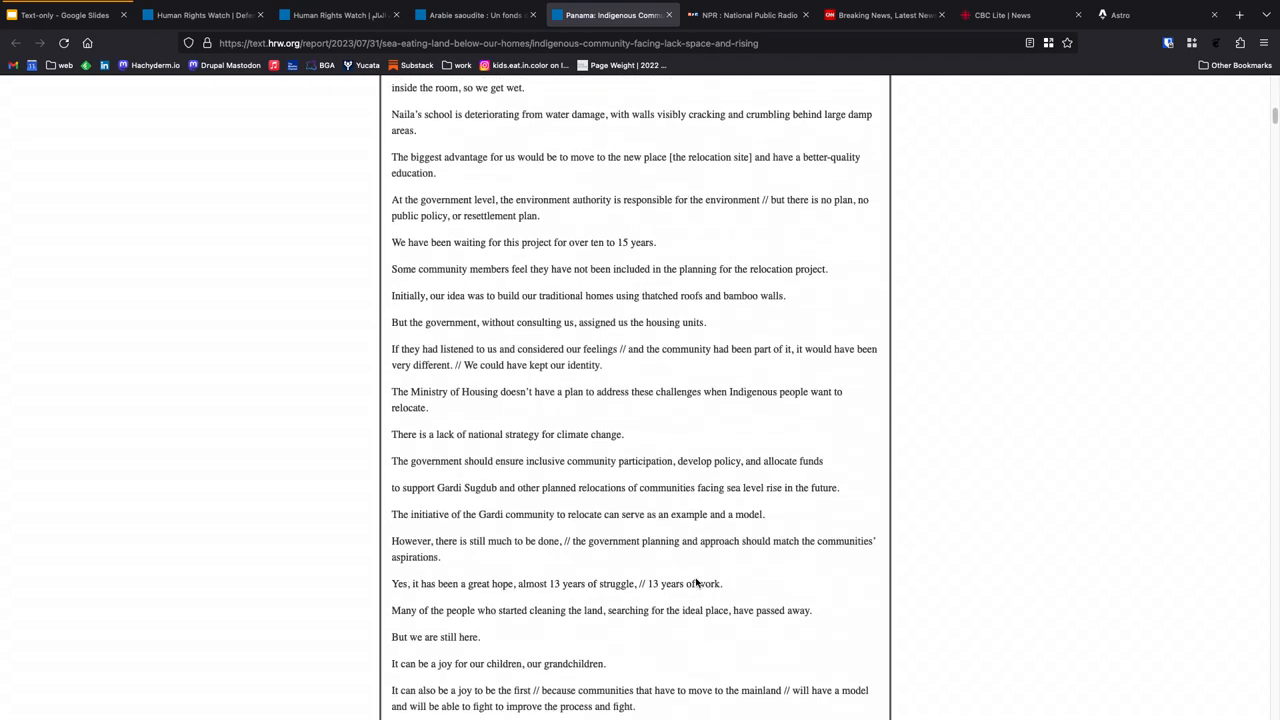
scroll("down", 3)
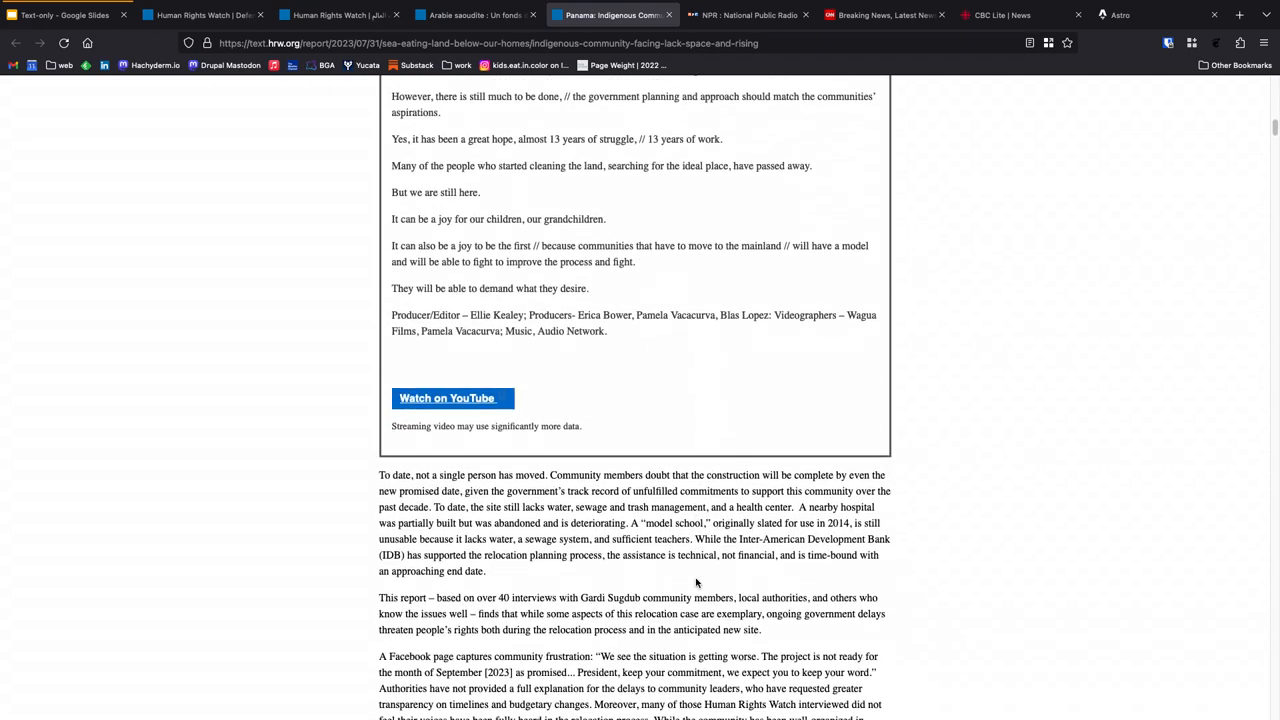
scroll("down", 3)
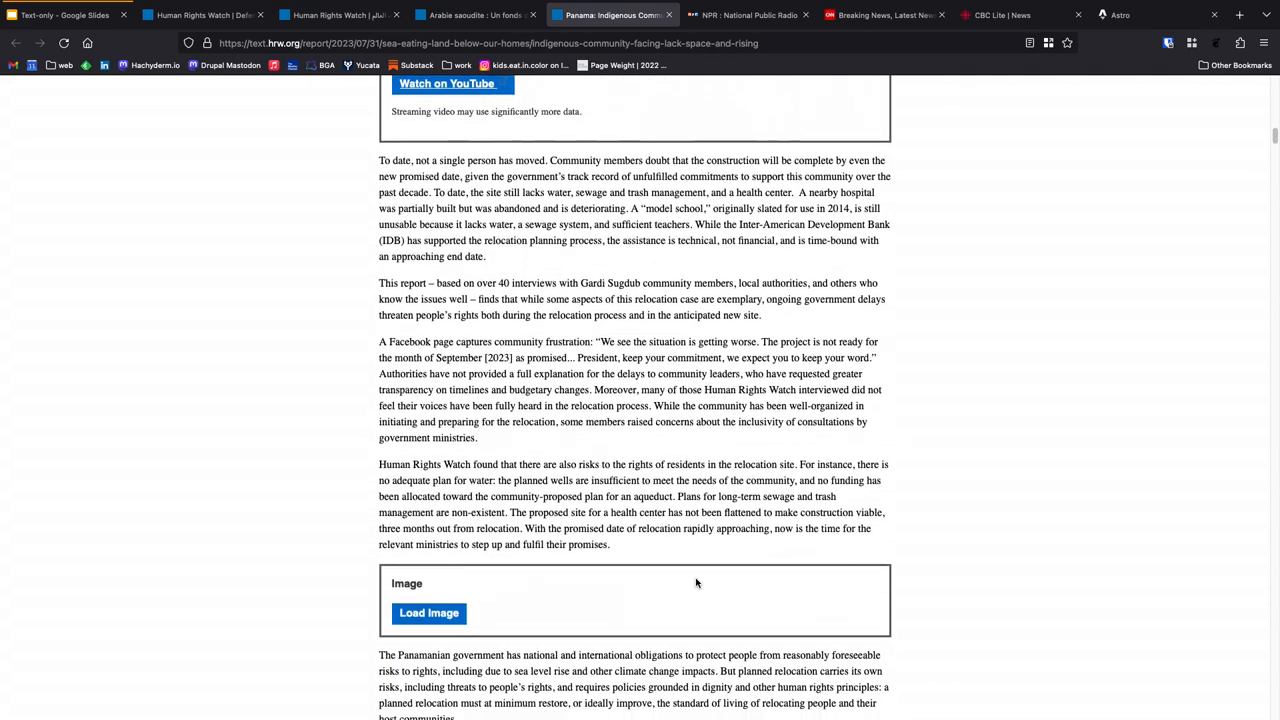
scroll("down", 3)
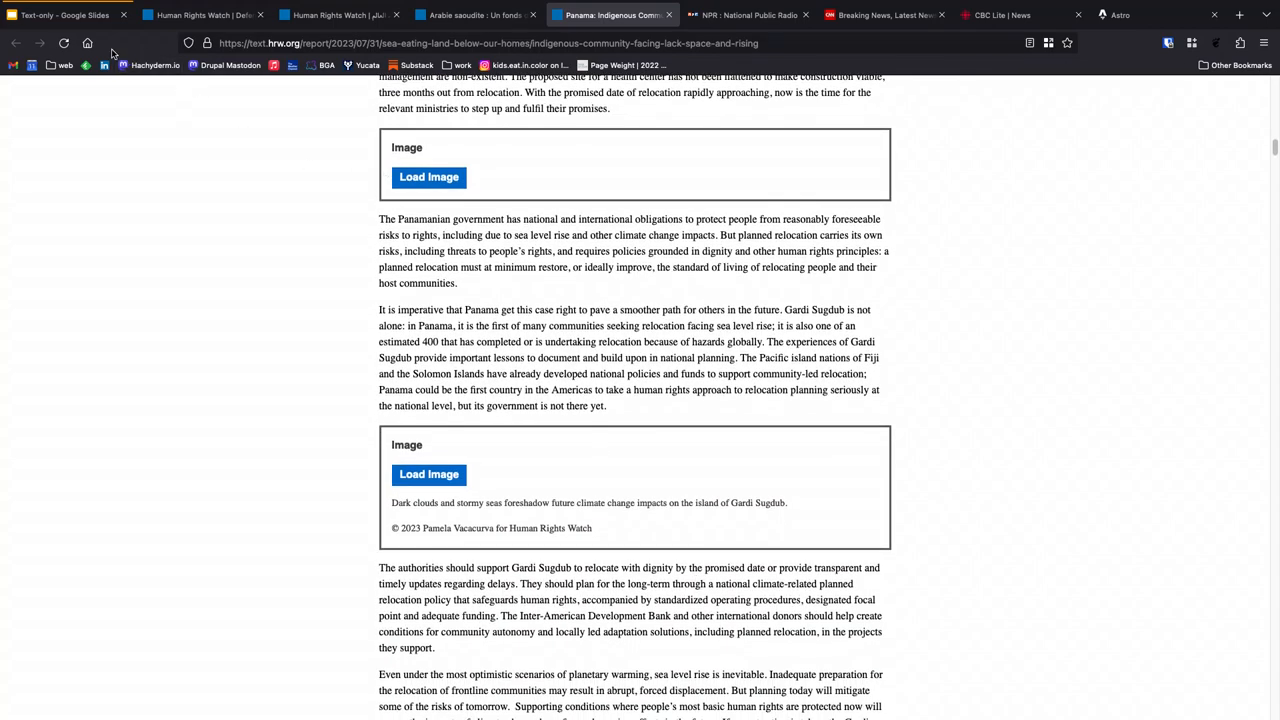
left_click(63, 14)
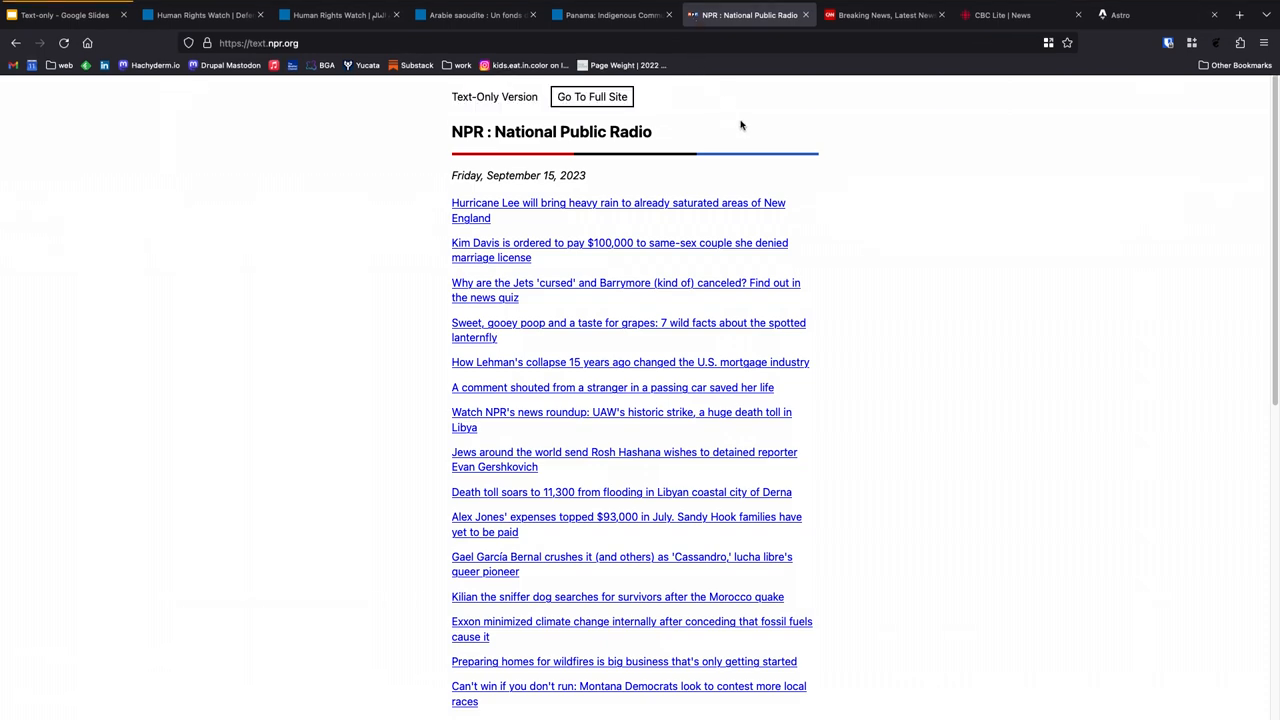
mouse_move(565, 221)
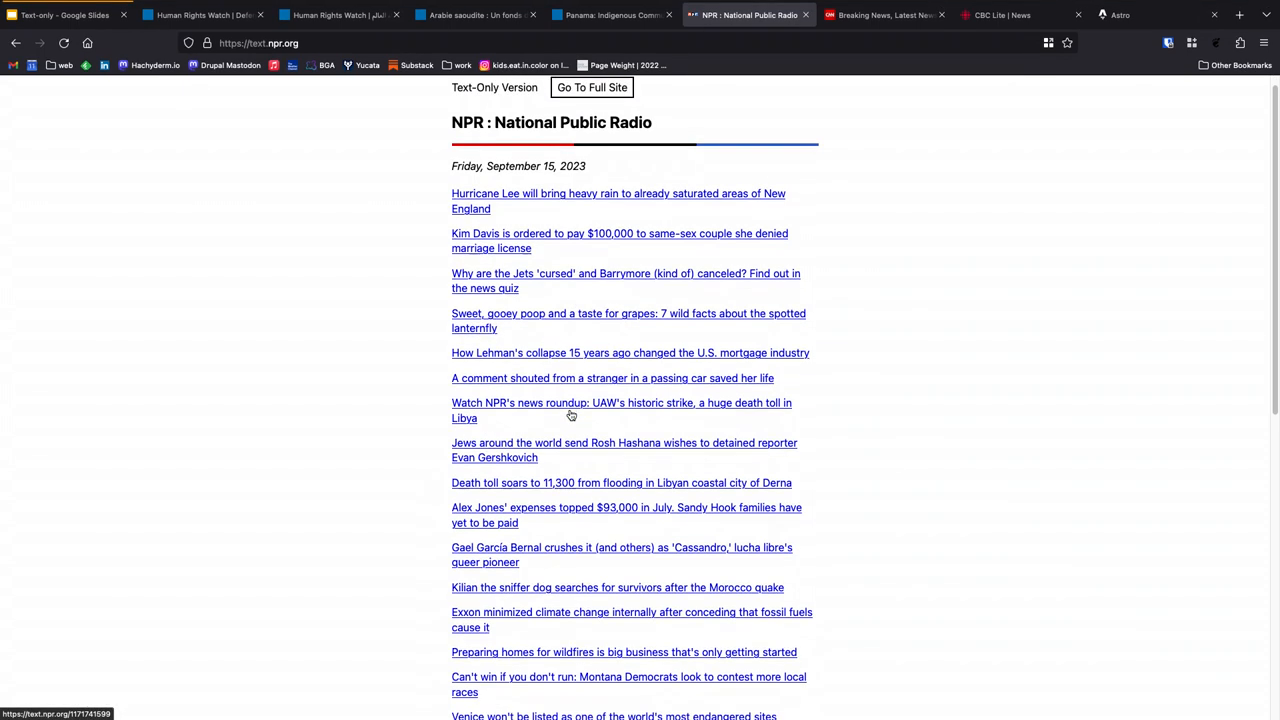
Step: Visit NPR's News section, then read the Exxon climate article to its correction note
scroll("down", 3)
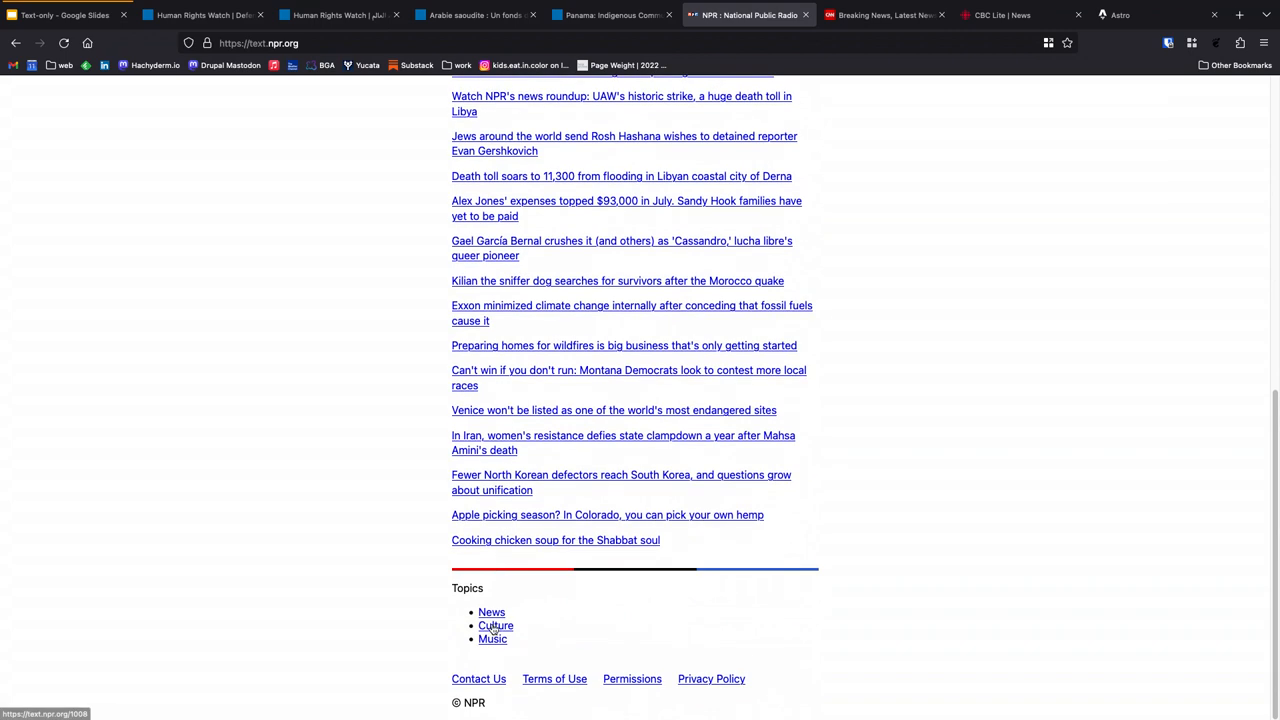
left_click(491, 612)
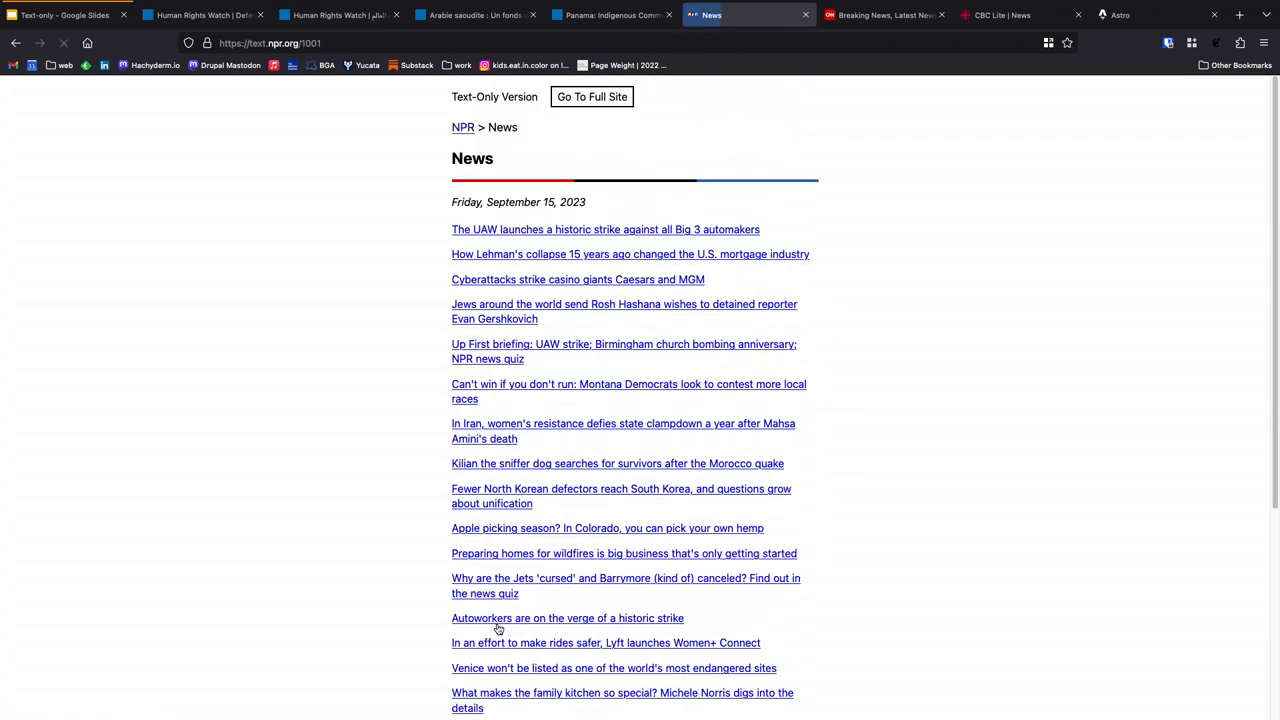
scroll("down", 3)
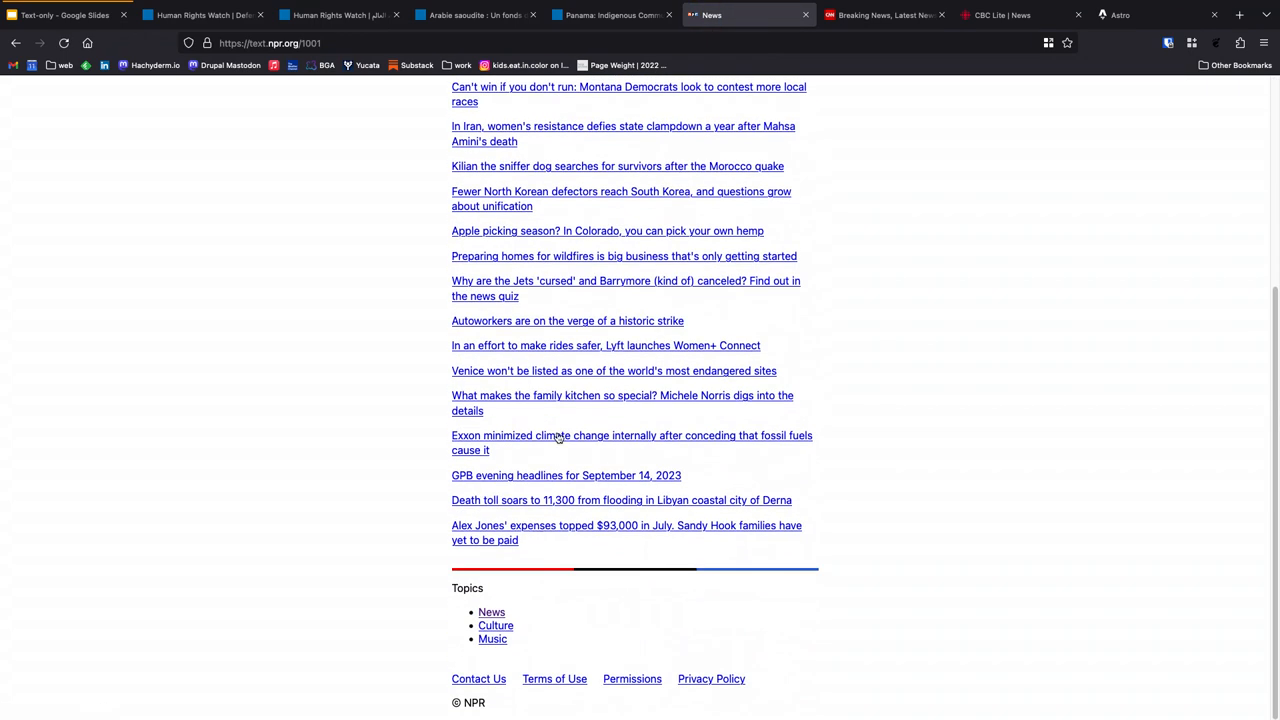
left_click(631, 442)
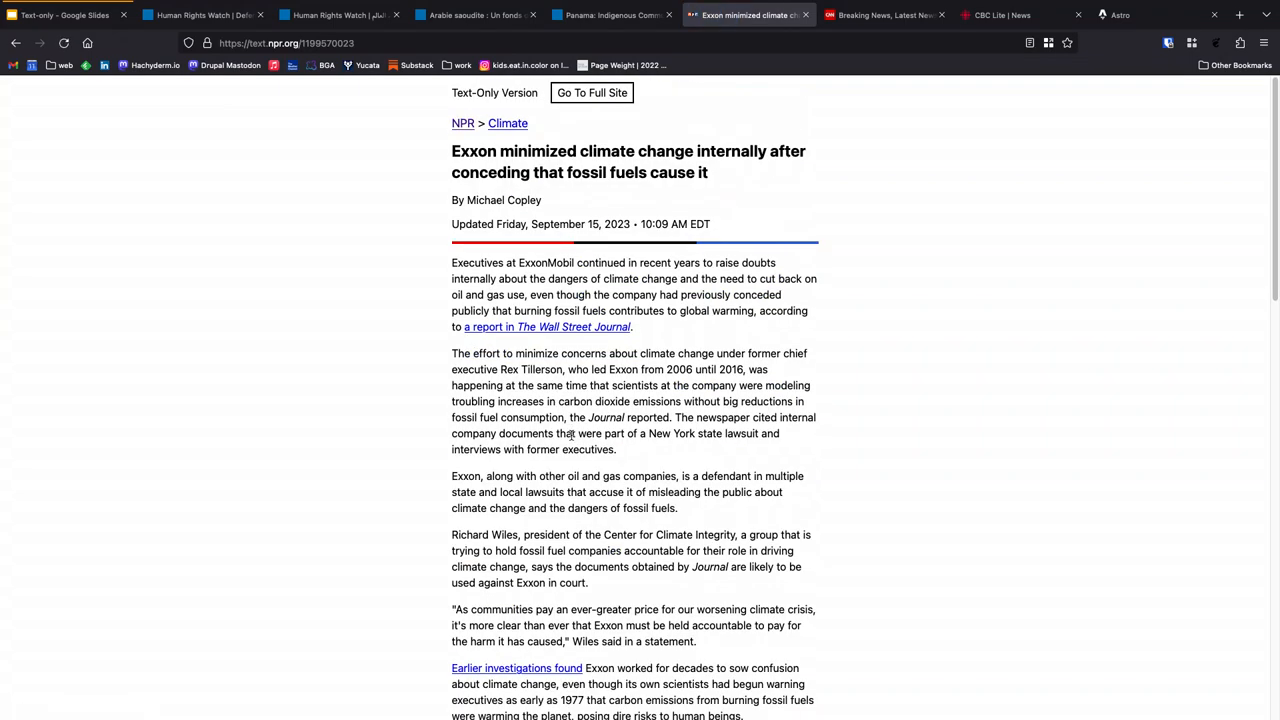
scroll("down", 3)
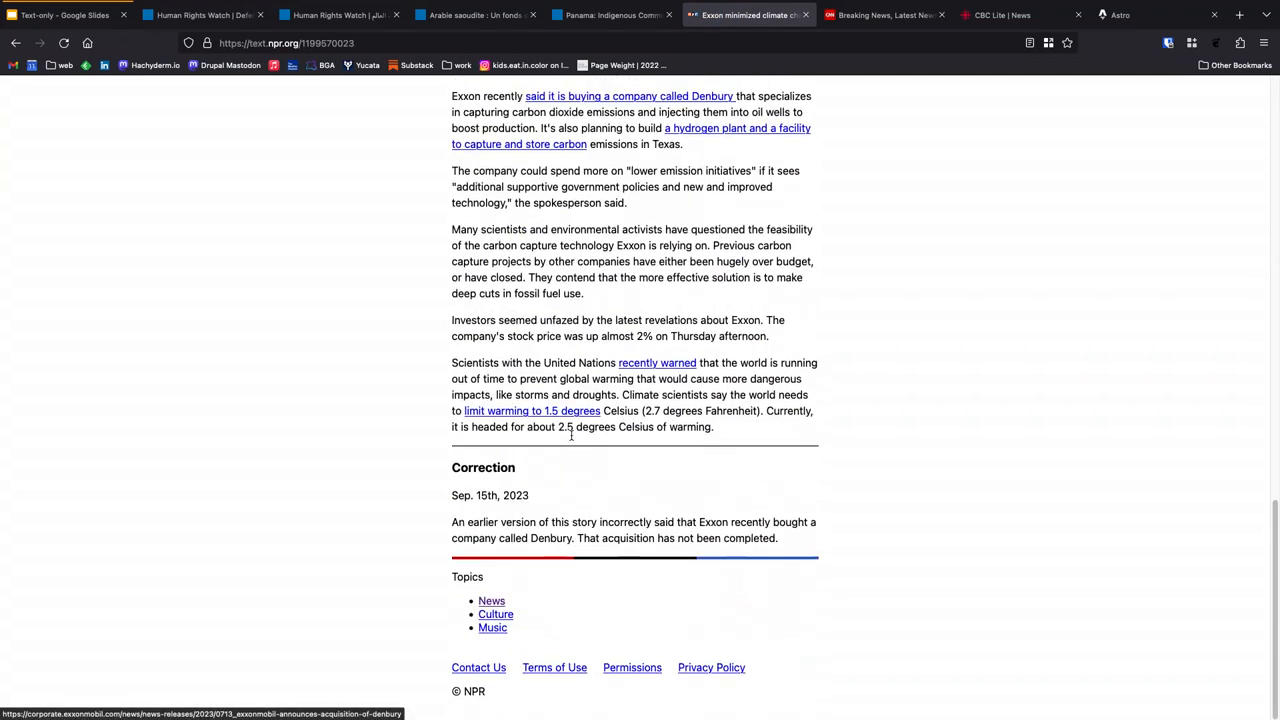
scroll("up", 3)
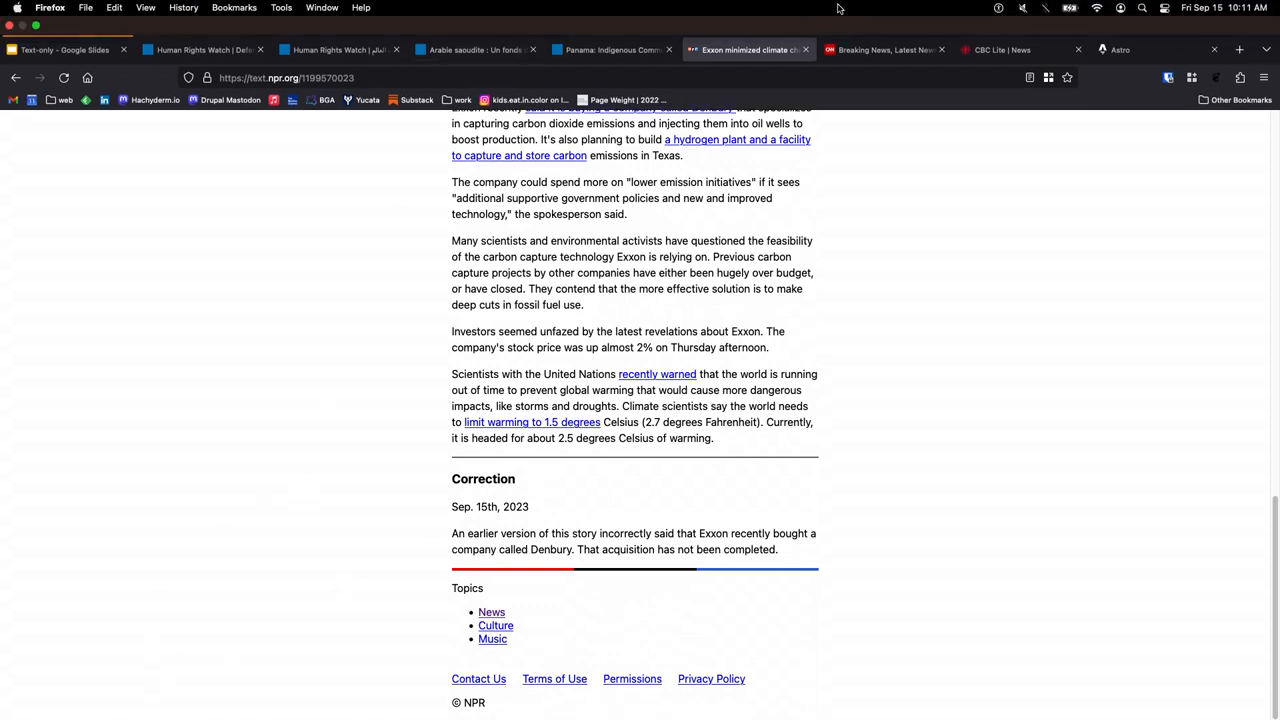
Step: Switch to CNN Lite and scroll its headline list down to the copyright footer
left_click(884, 49)
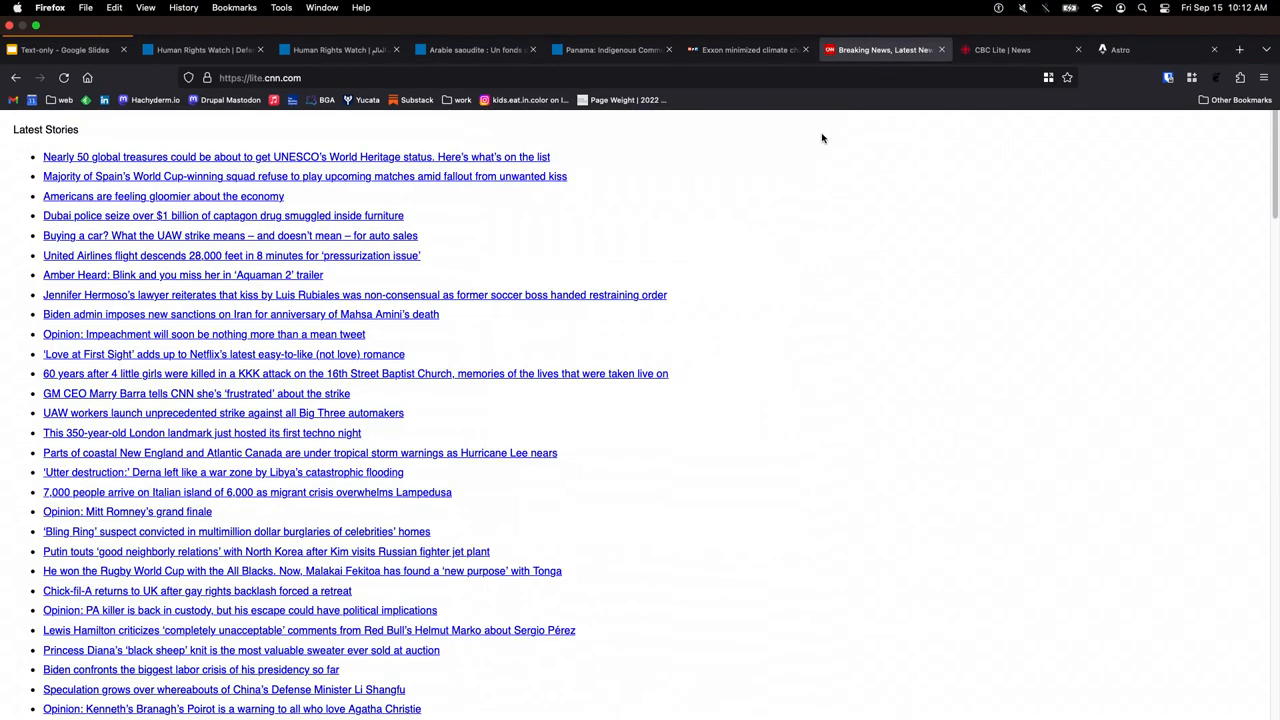
scroll("down", 3)
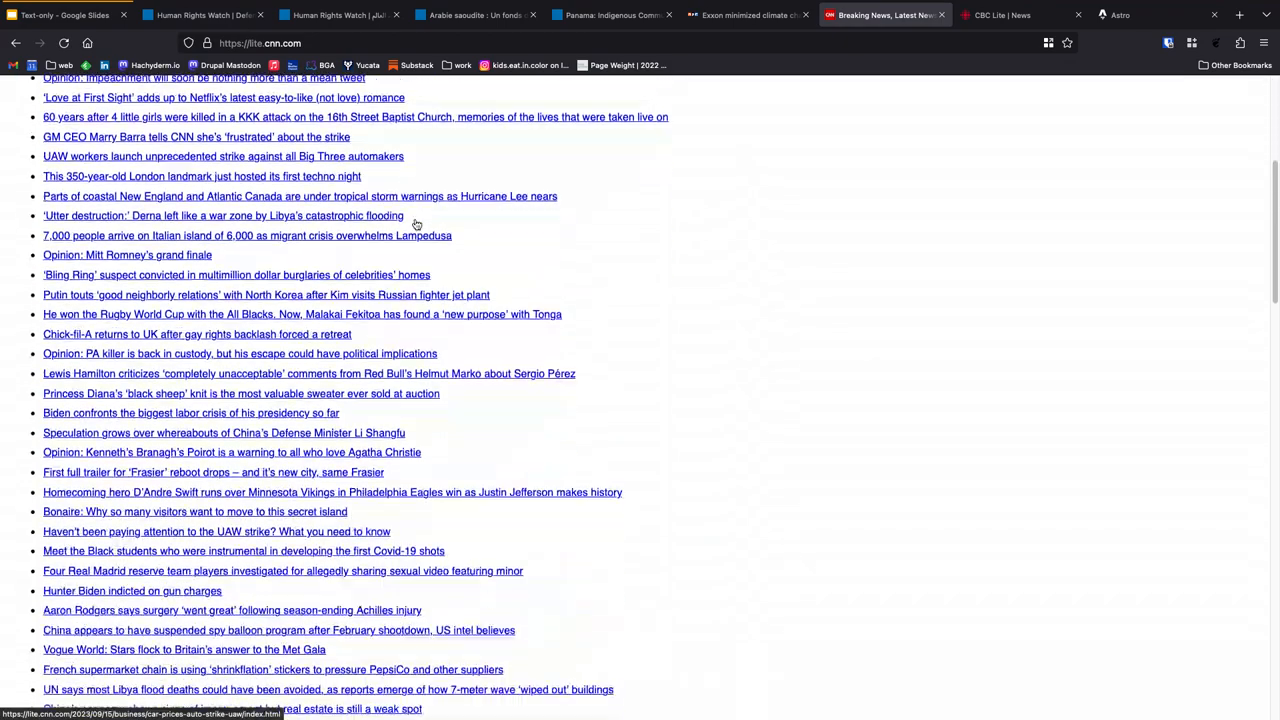
scroll("down", 3)
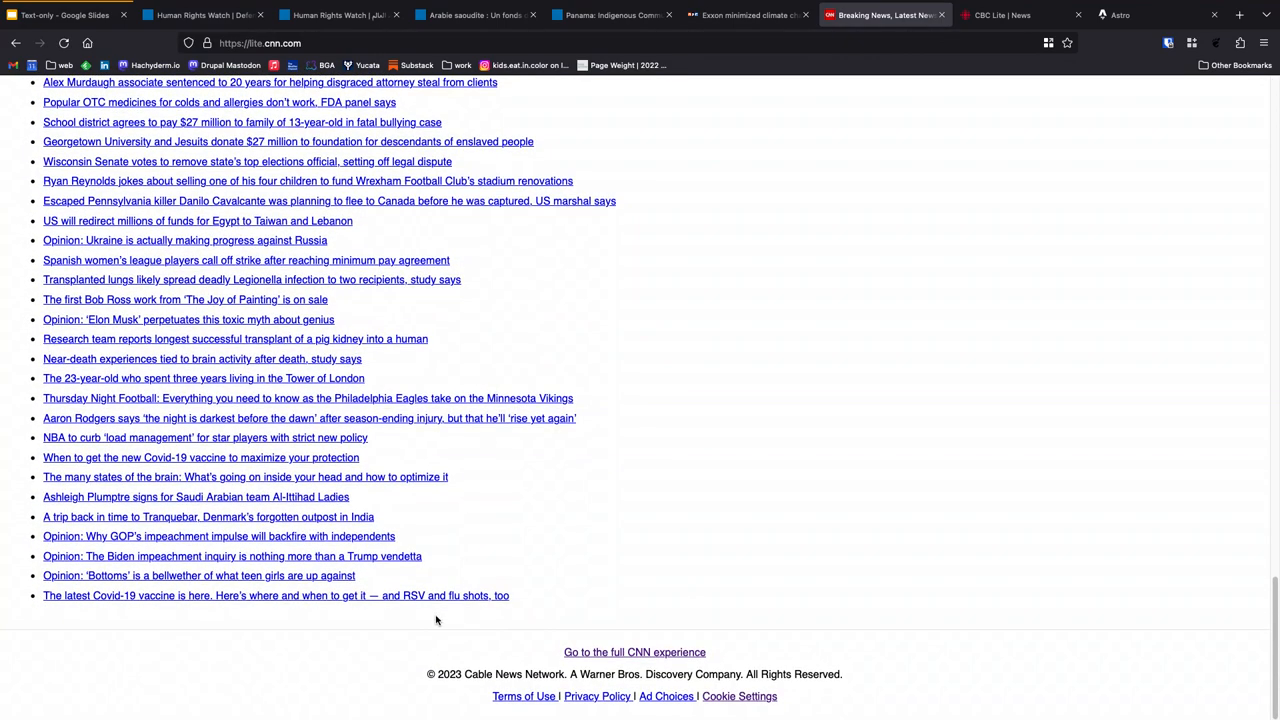
mouse_move(571, 633)
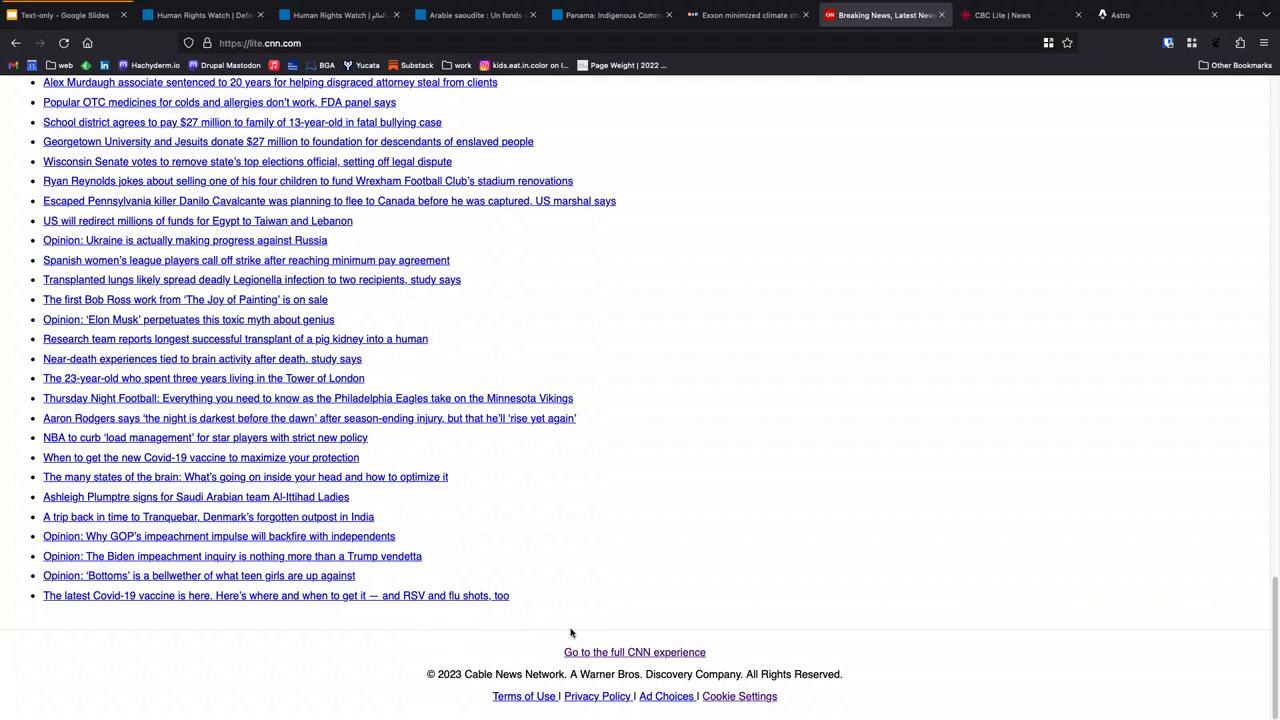
mouse_move(618, 629)
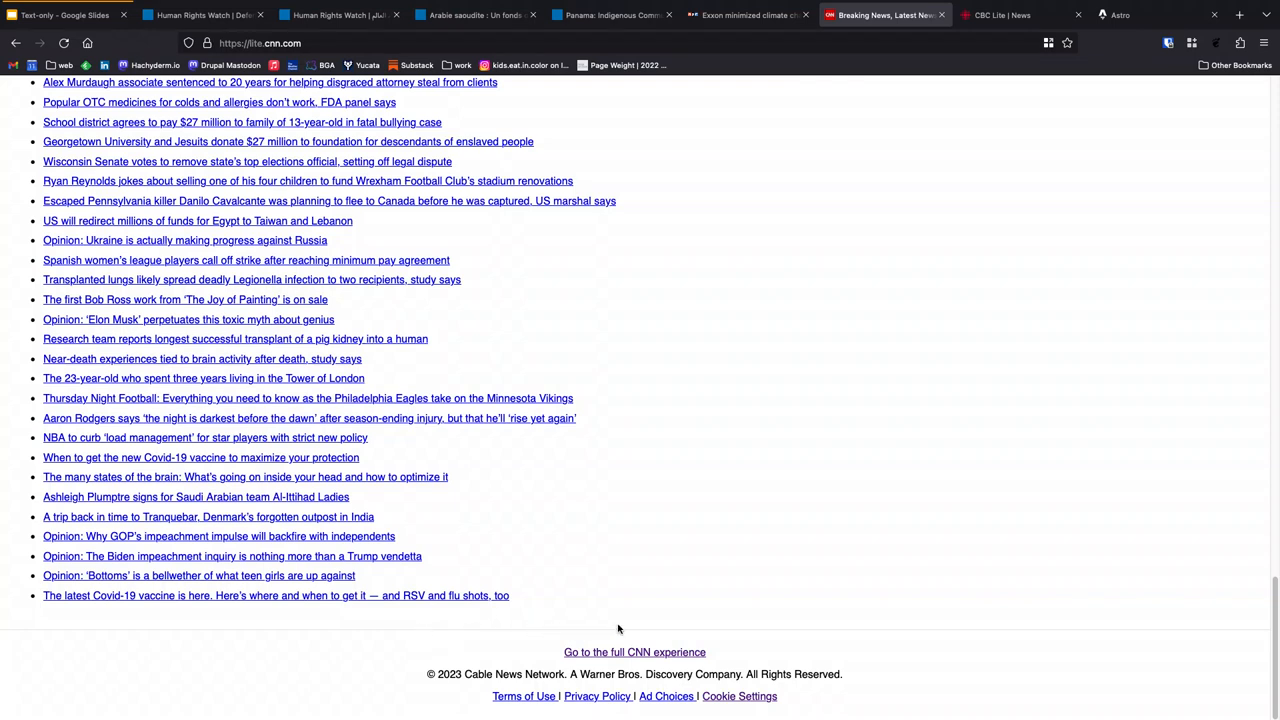
mouse_move(742, 448)
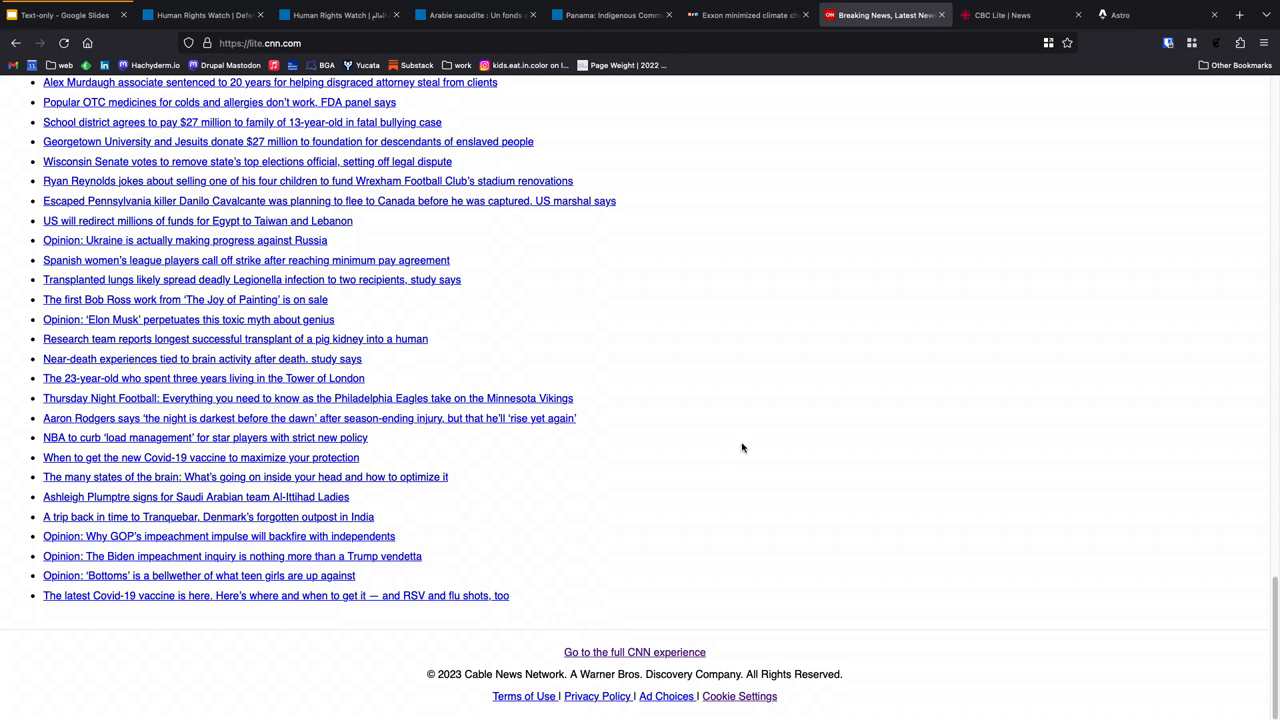
mouse_move(863, 145)
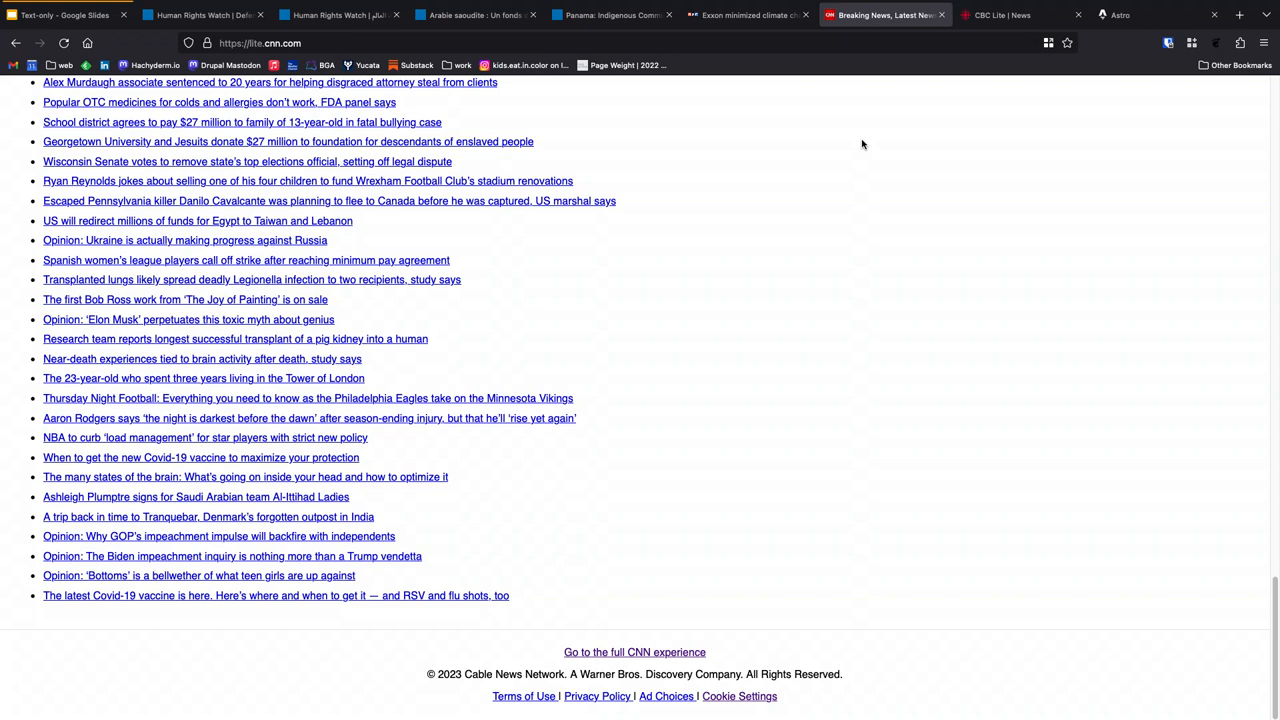
mouse_move(789, 226)
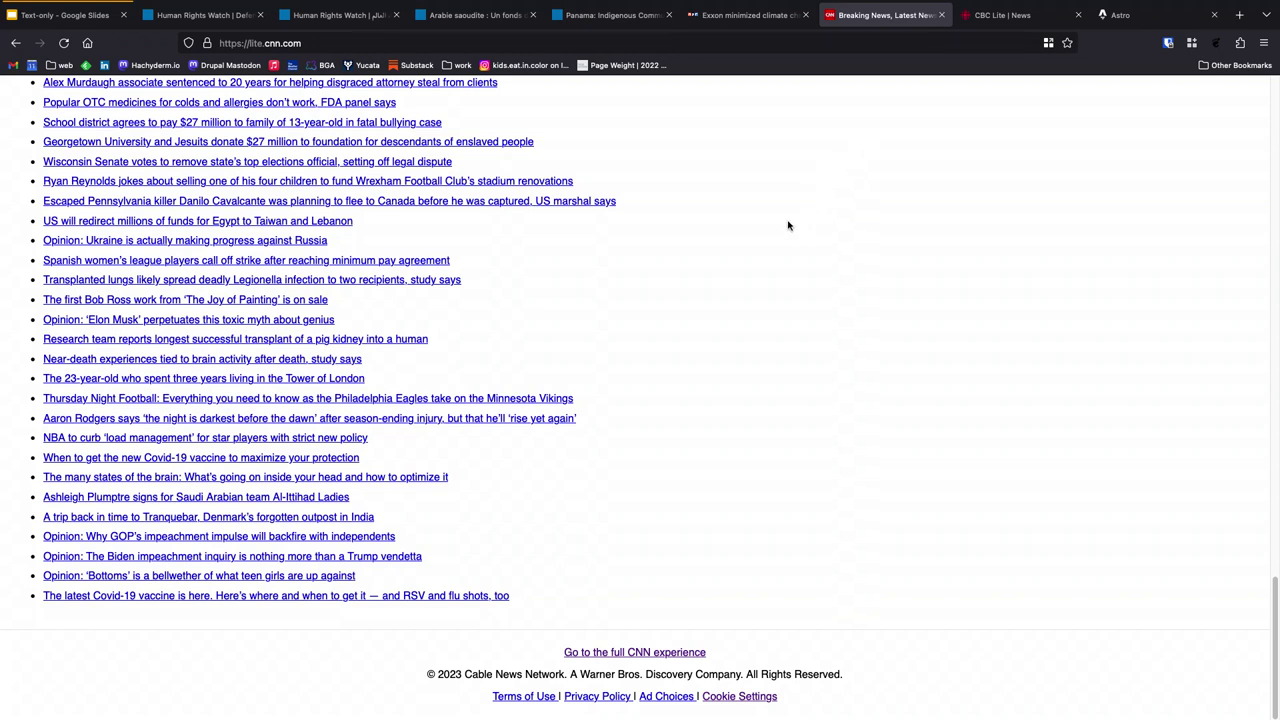
mouse_move(765, 181)
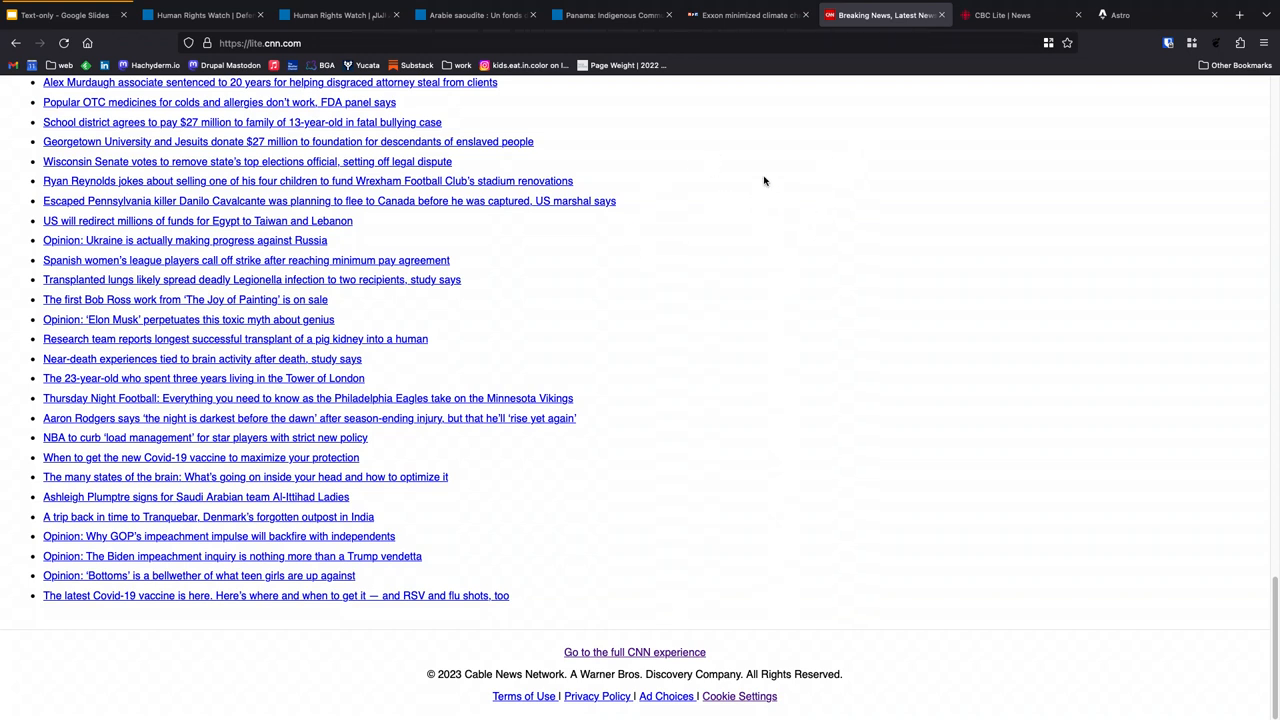
mouse_move(545, 91)
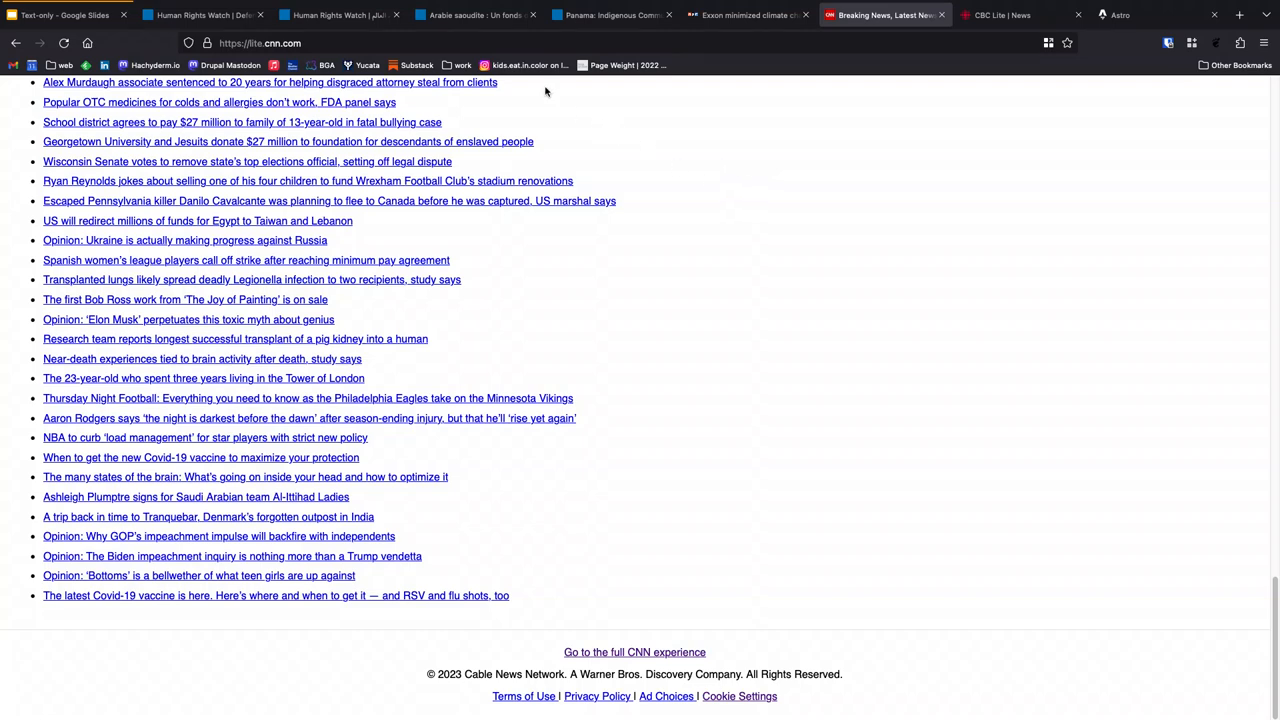
Step: From the French Saudi fund article, open the Armes incendiaires theme and show it in English
left_click(474, 14)
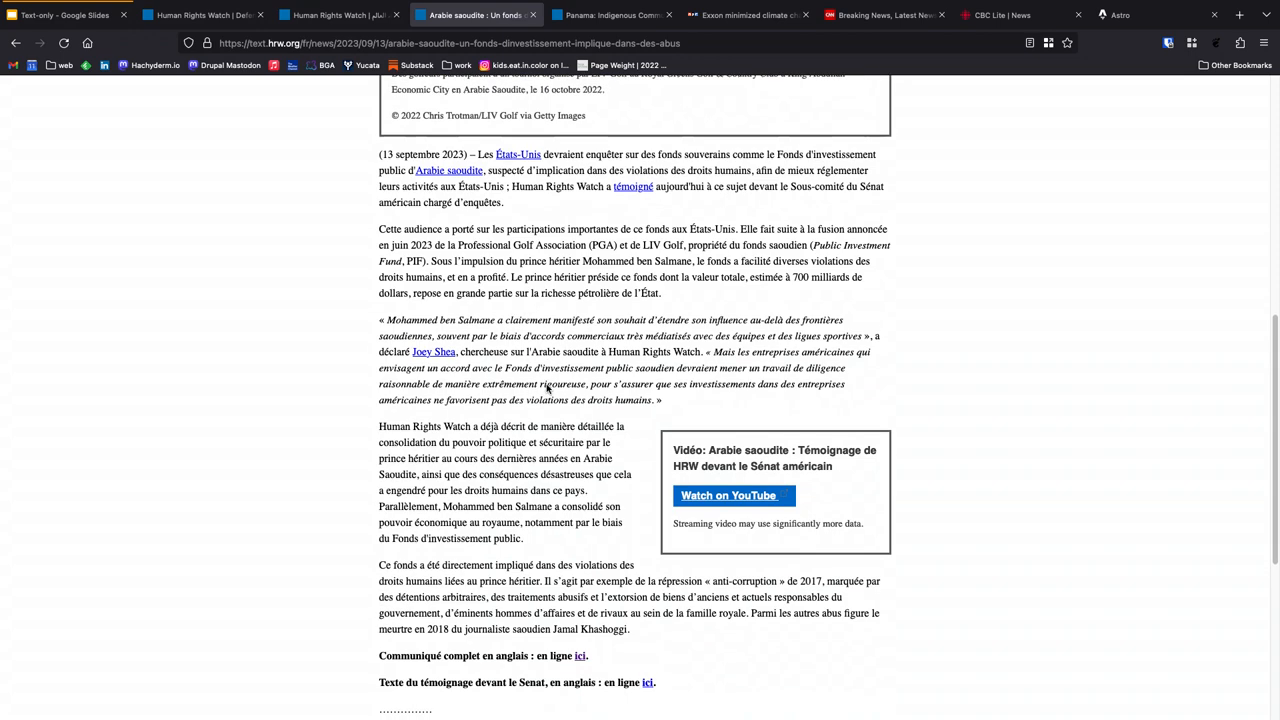
scroll("down", 3)
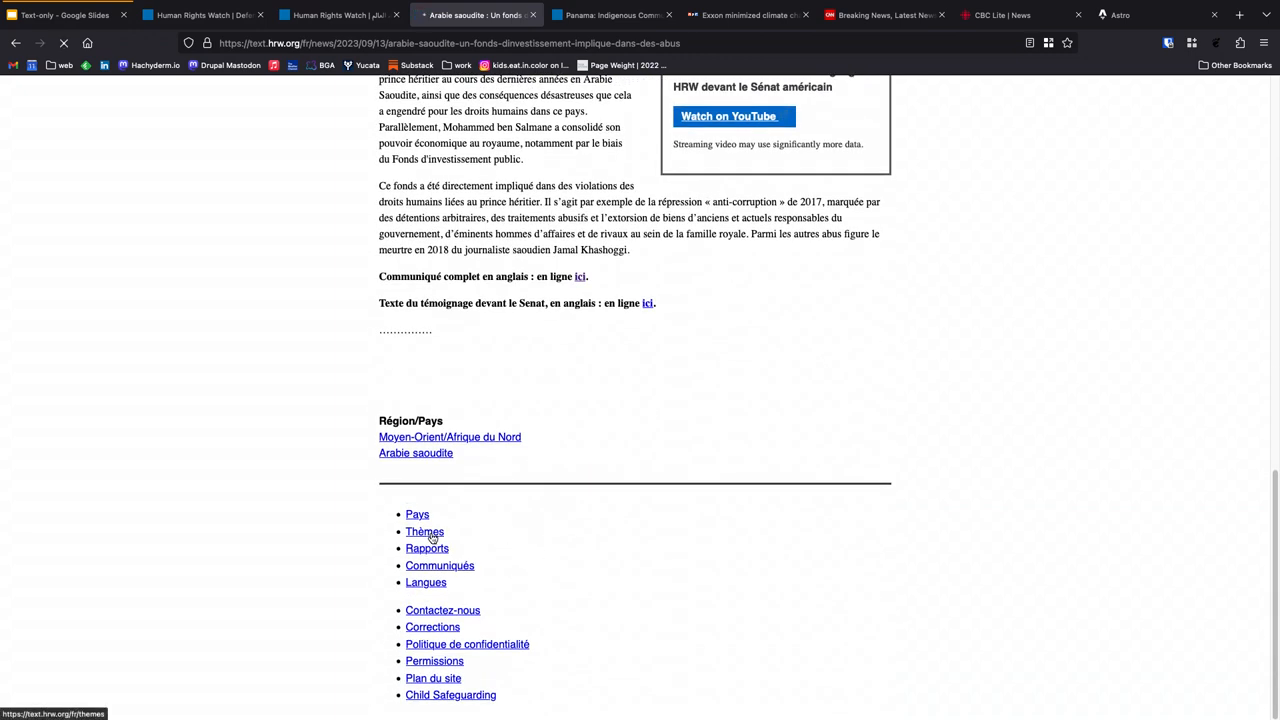
mouse_move(572, 558)
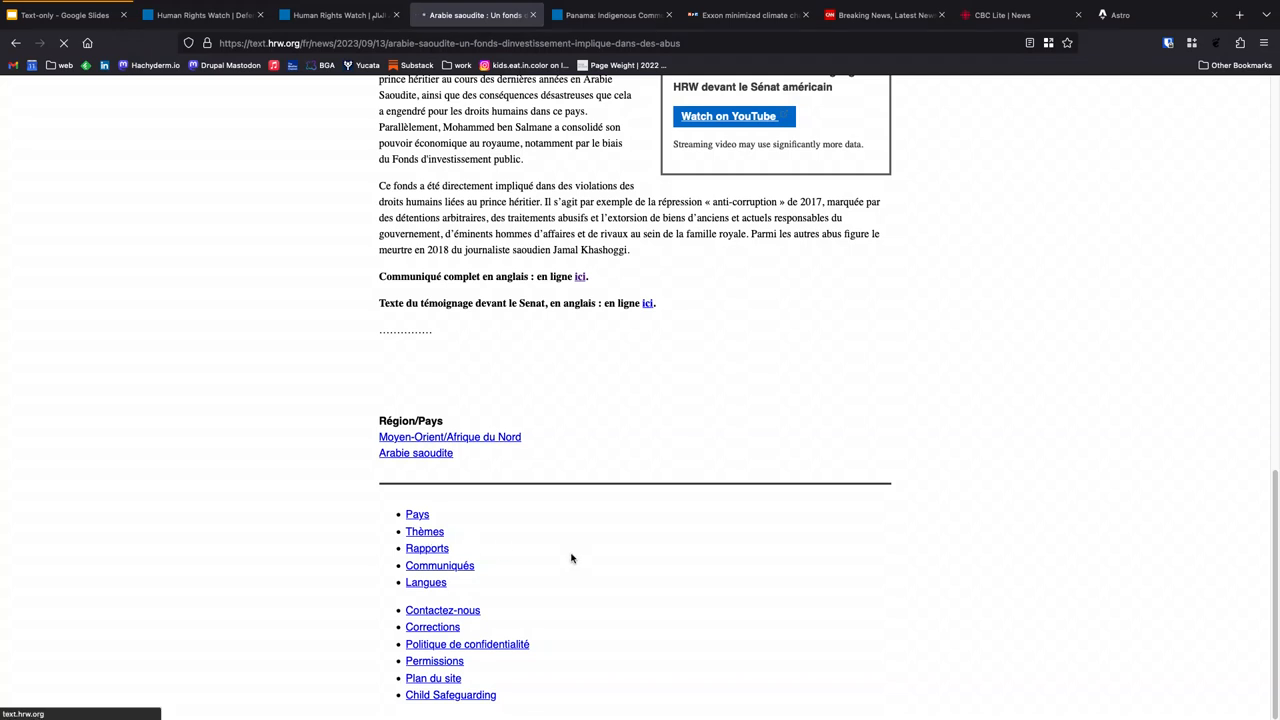
left_click(424, 531)
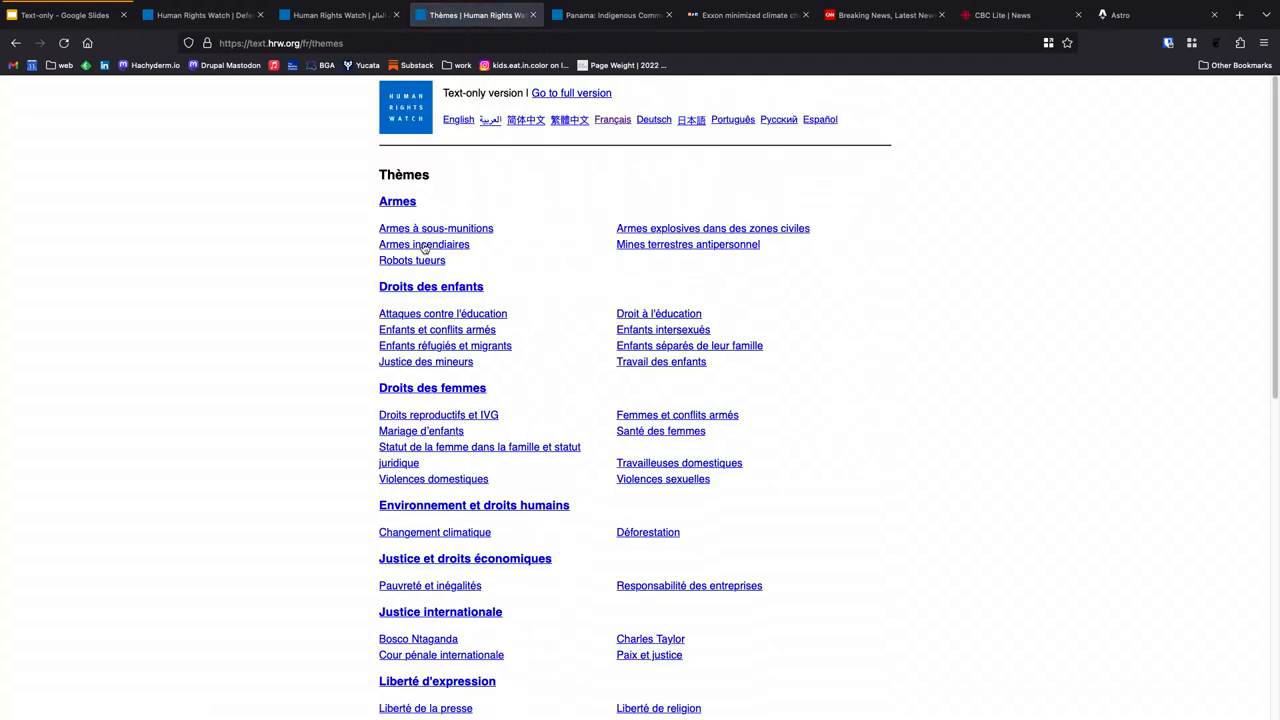
left_click(423, 244)
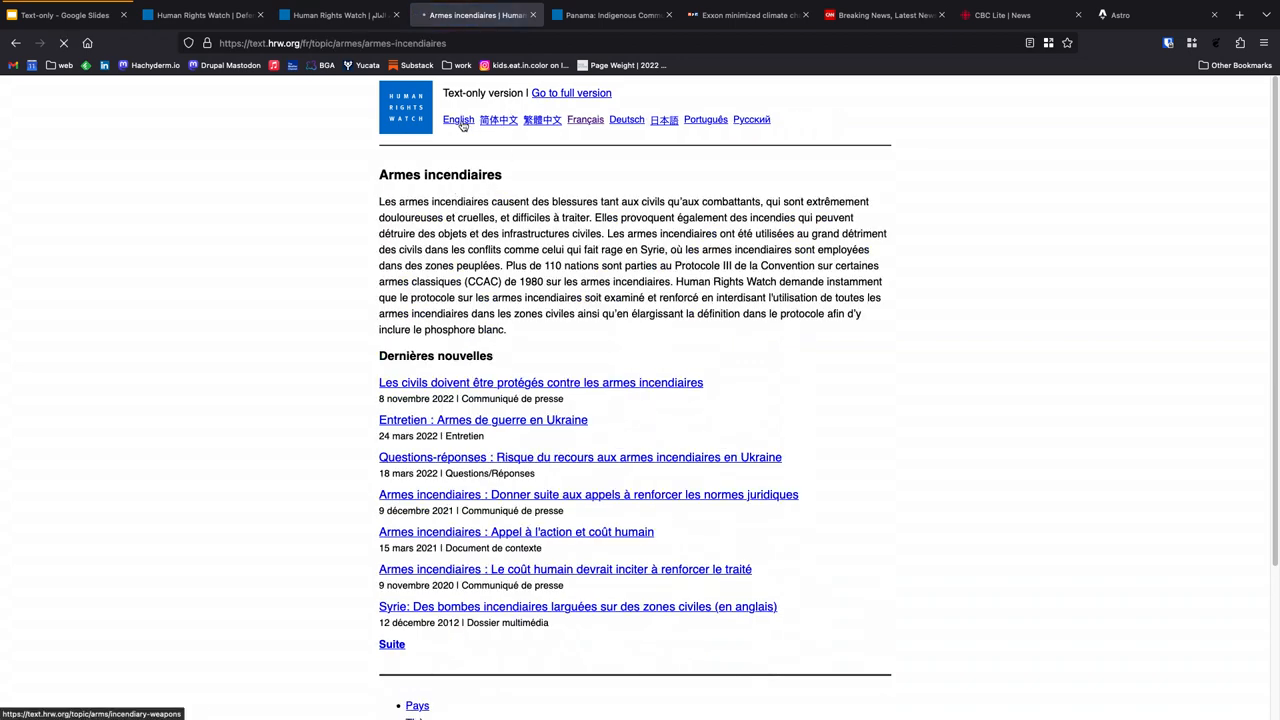
left_click(458, 119)
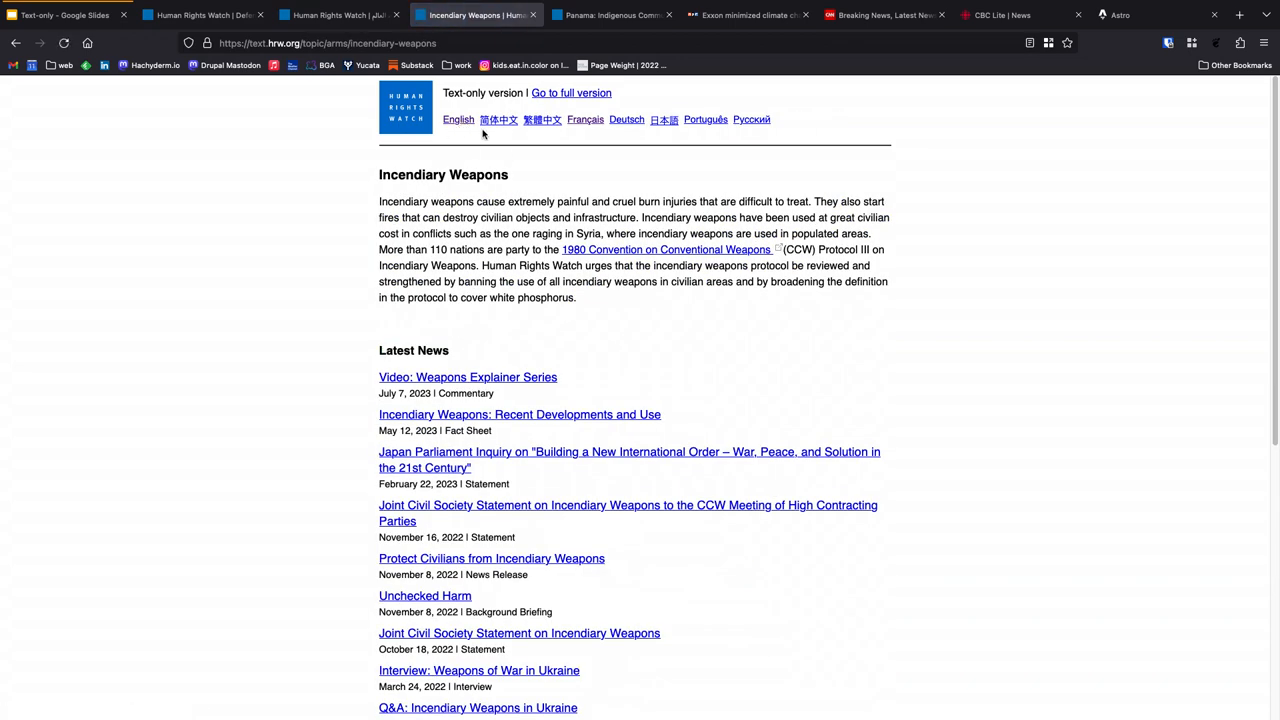
Step: Open the Countries list, then the site search page listing 47,532 results
scroll("down", 3)
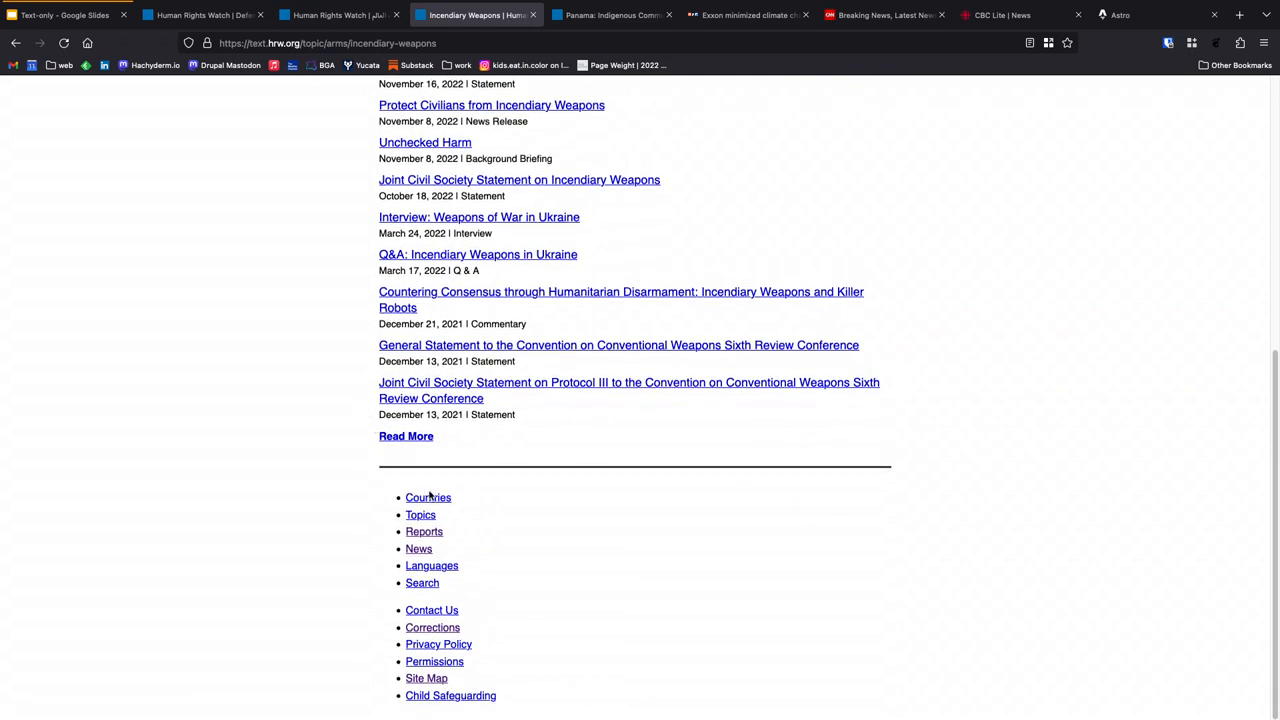
left_click(428, 497)
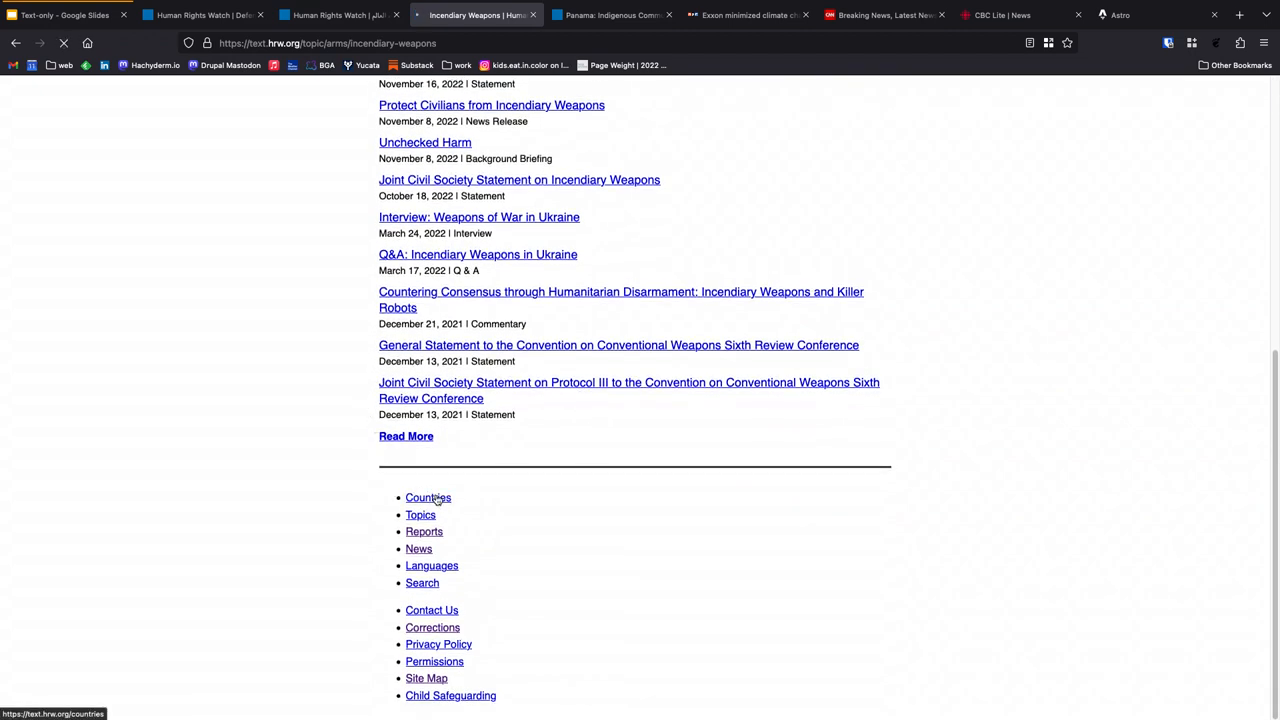
left_click(428, 497)
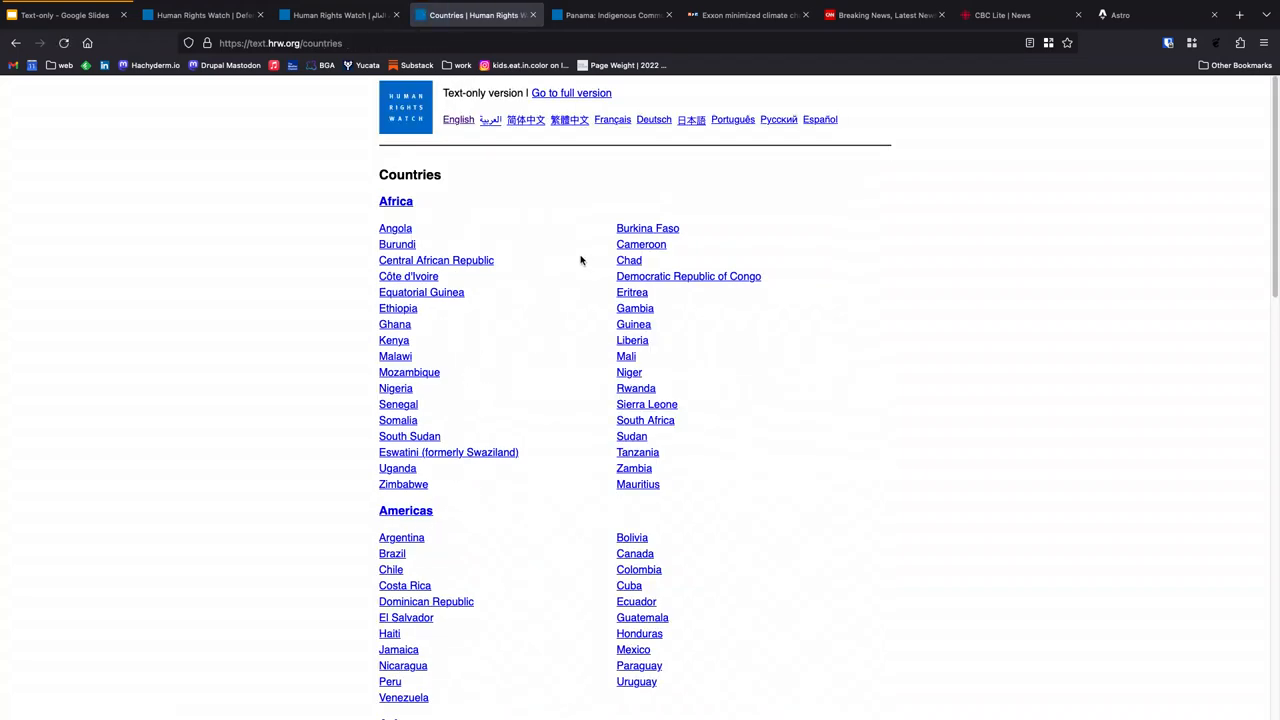
scroll("down", 3)
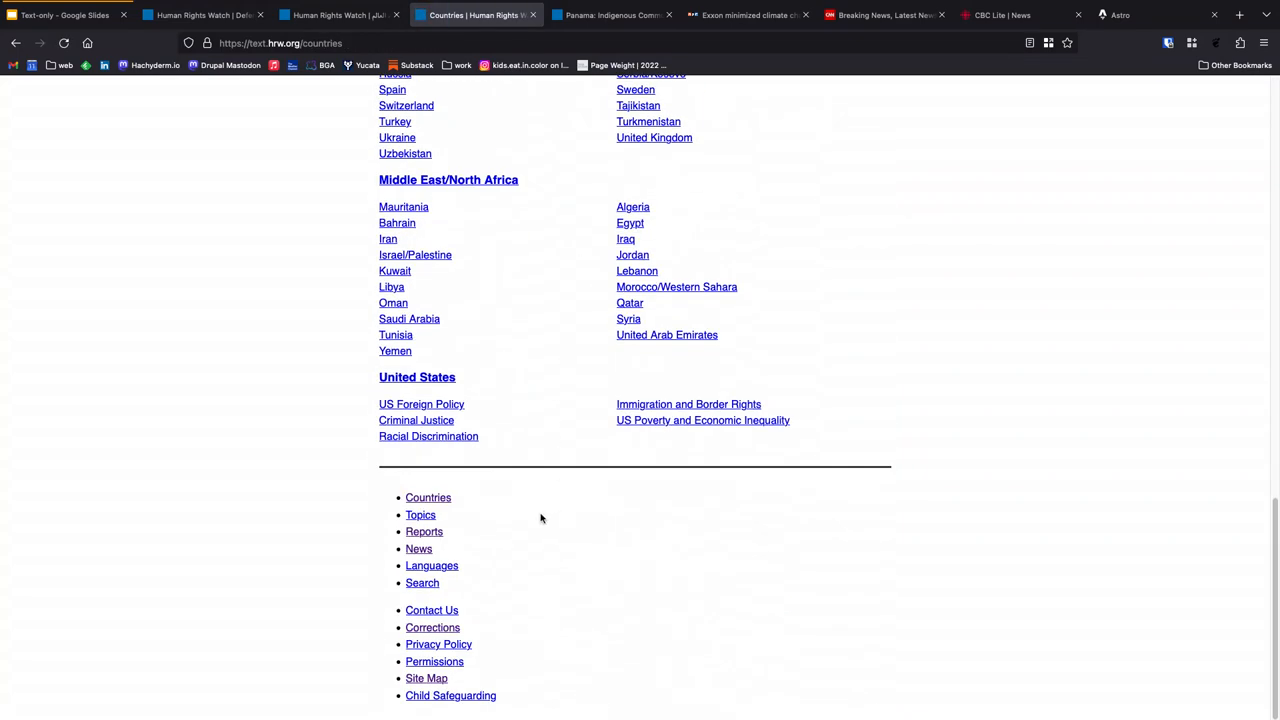
left_click(422, 582)
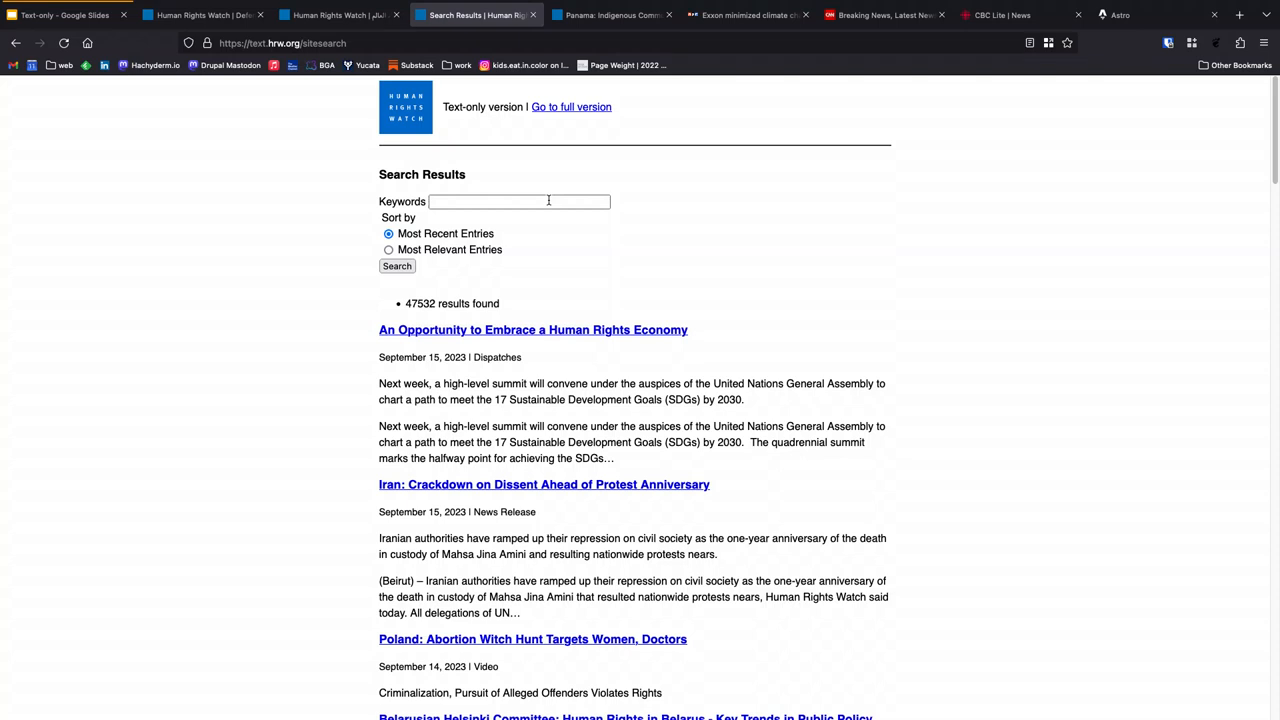
mouse_move(591, 204)
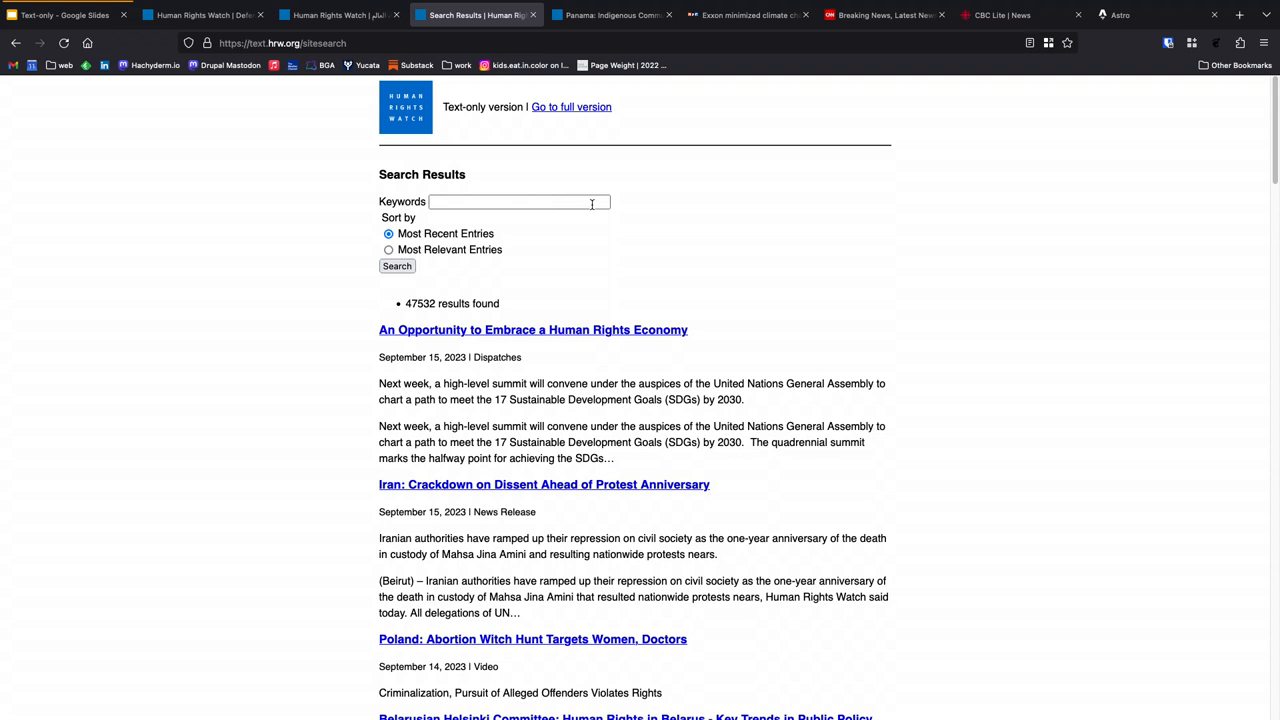
mouse_move(975, 100)
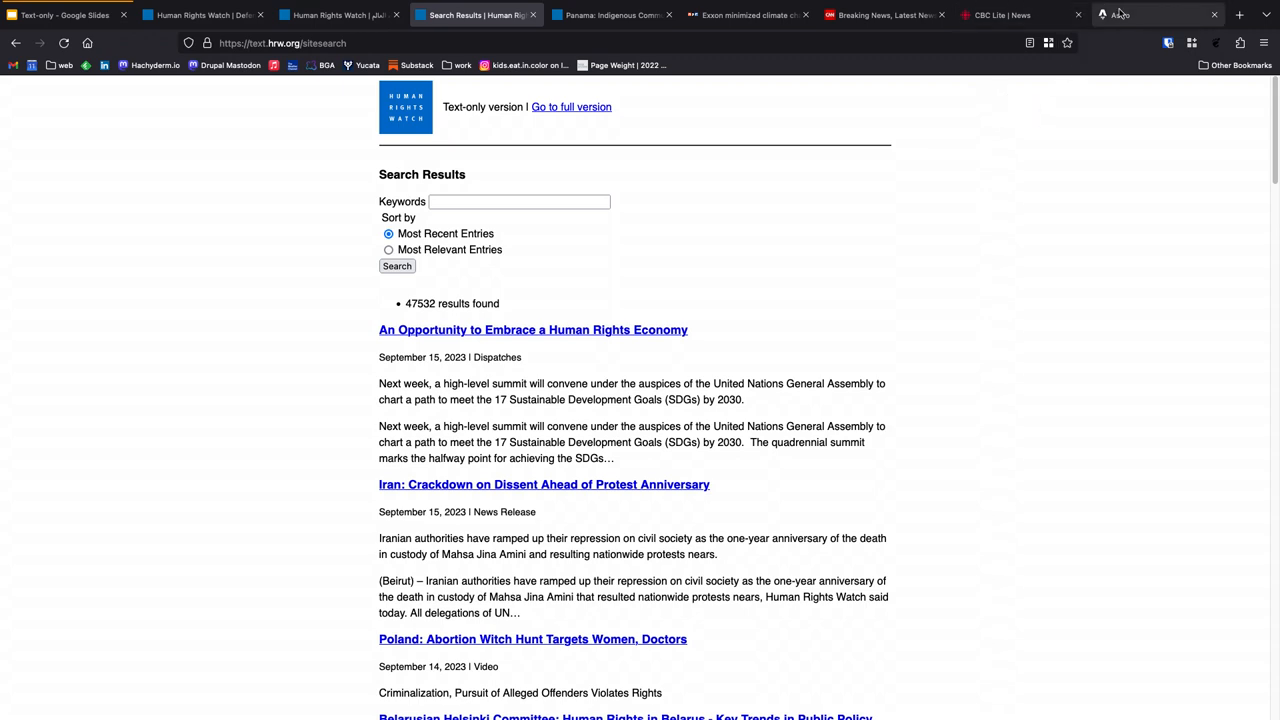
Step: Open CBC Lite's Higgs PC leadership article and load its Government House photo
left_click(1150, 14)
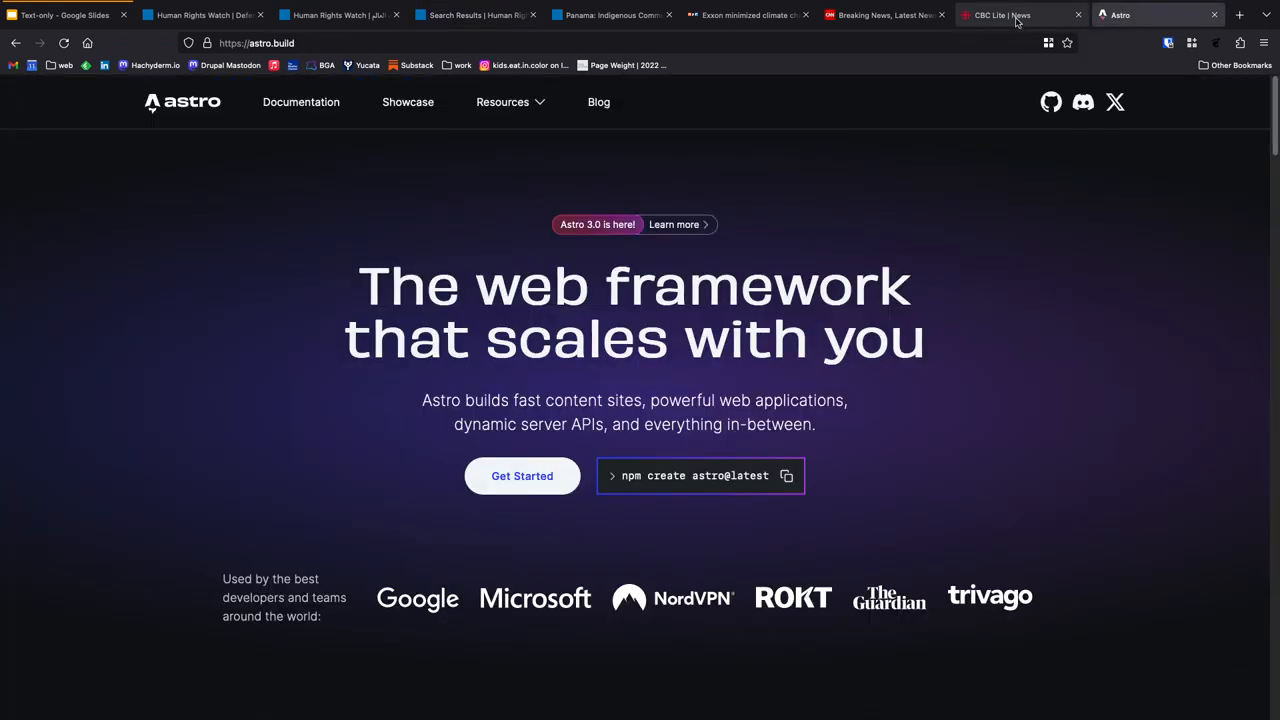
left_click(1000, 15)
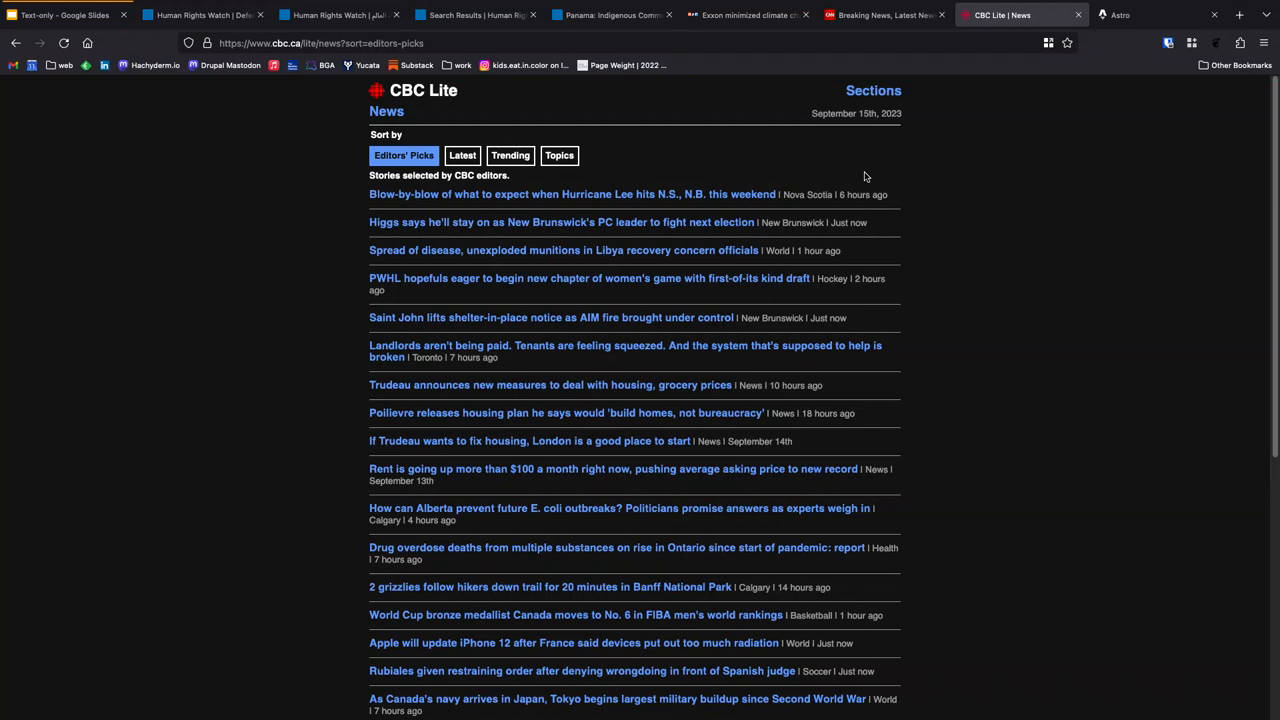
left_click(561, 222)
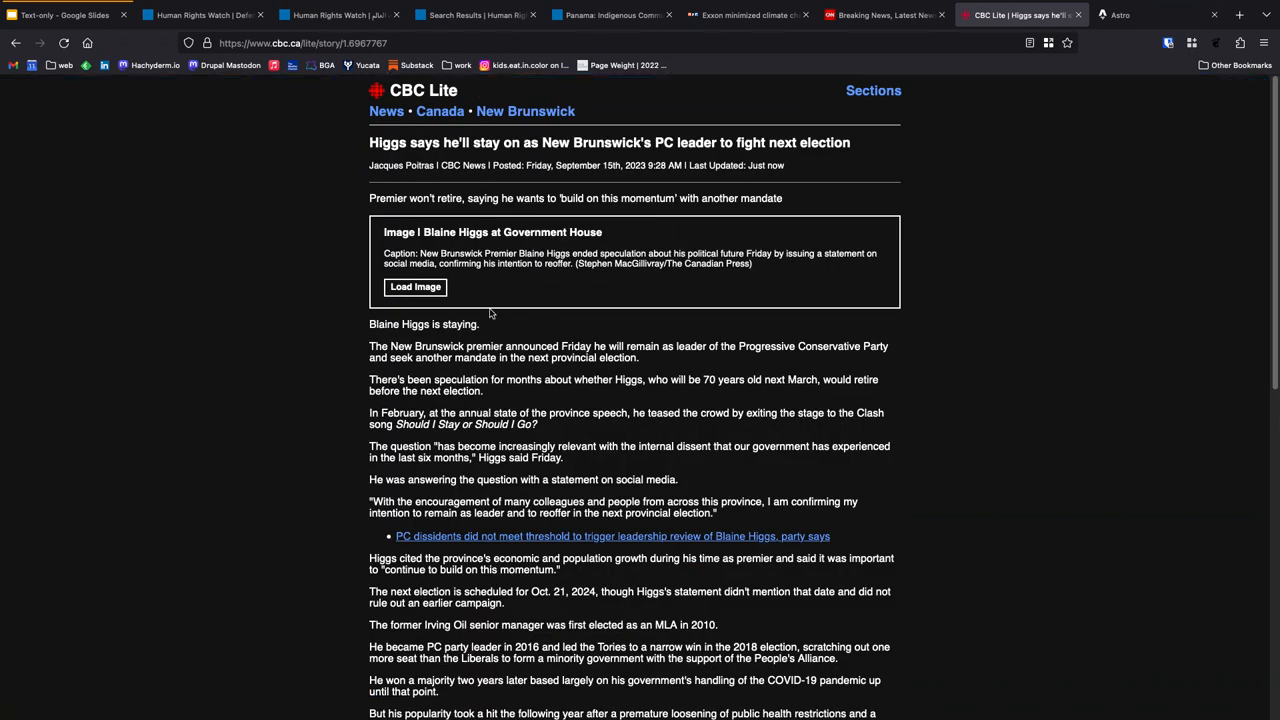
left_click(414, 287)
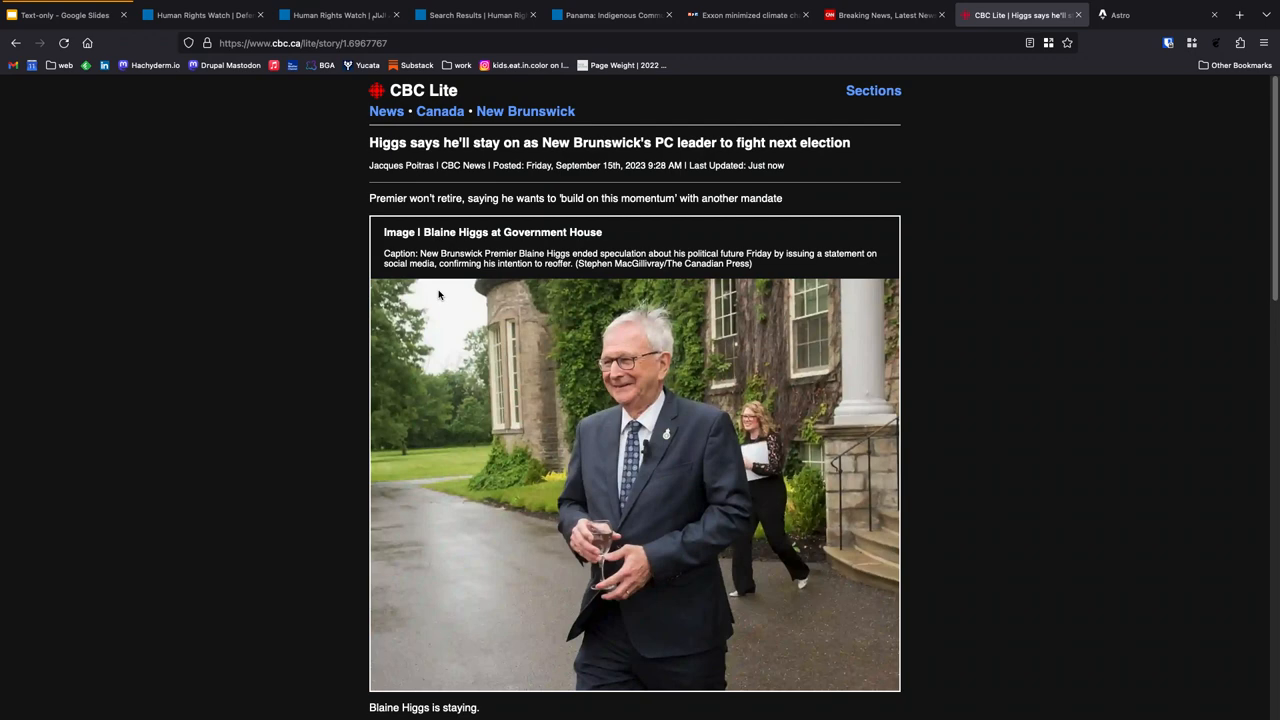
mouse_move(410, 276)
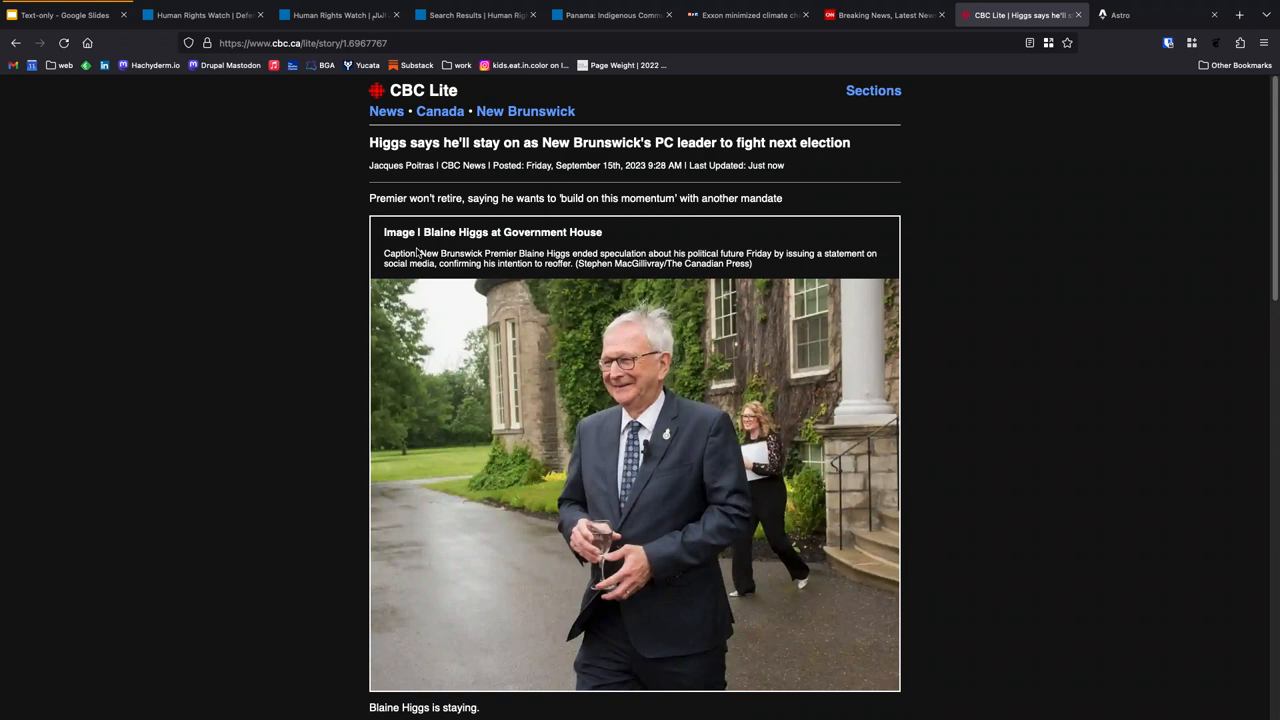
mouse_move(461, 231)
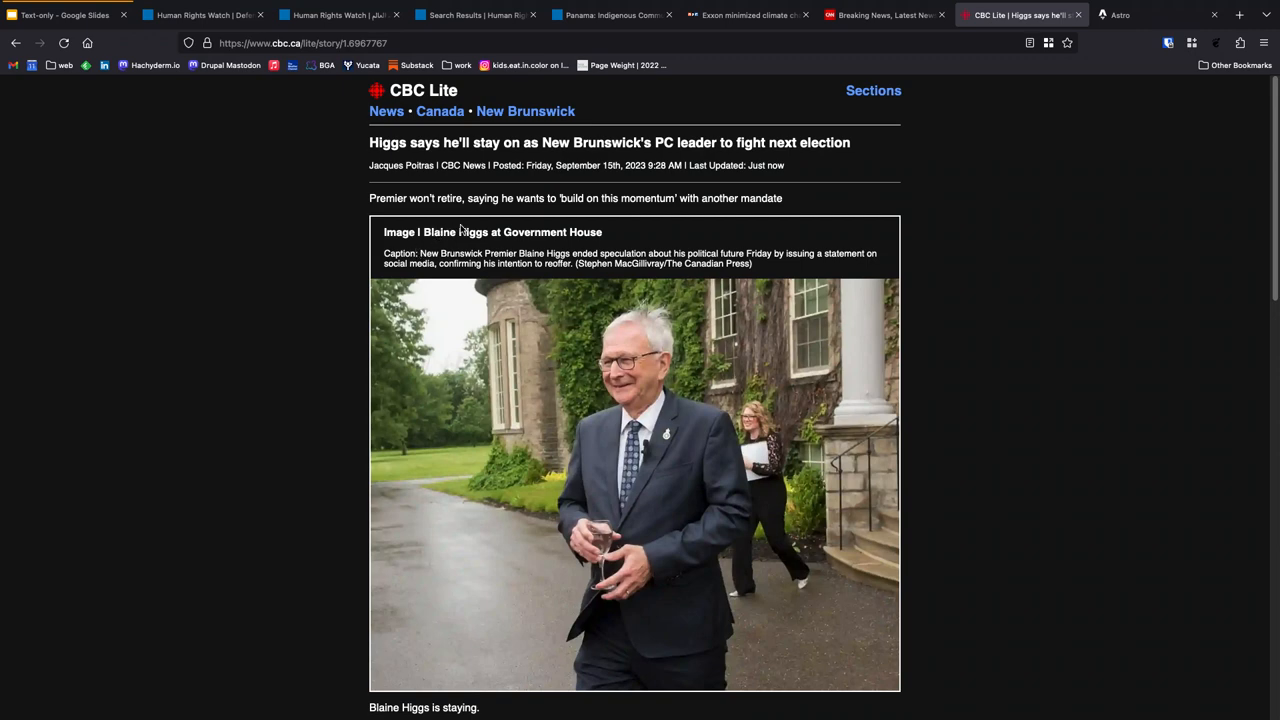
mouse_move(470, 216)
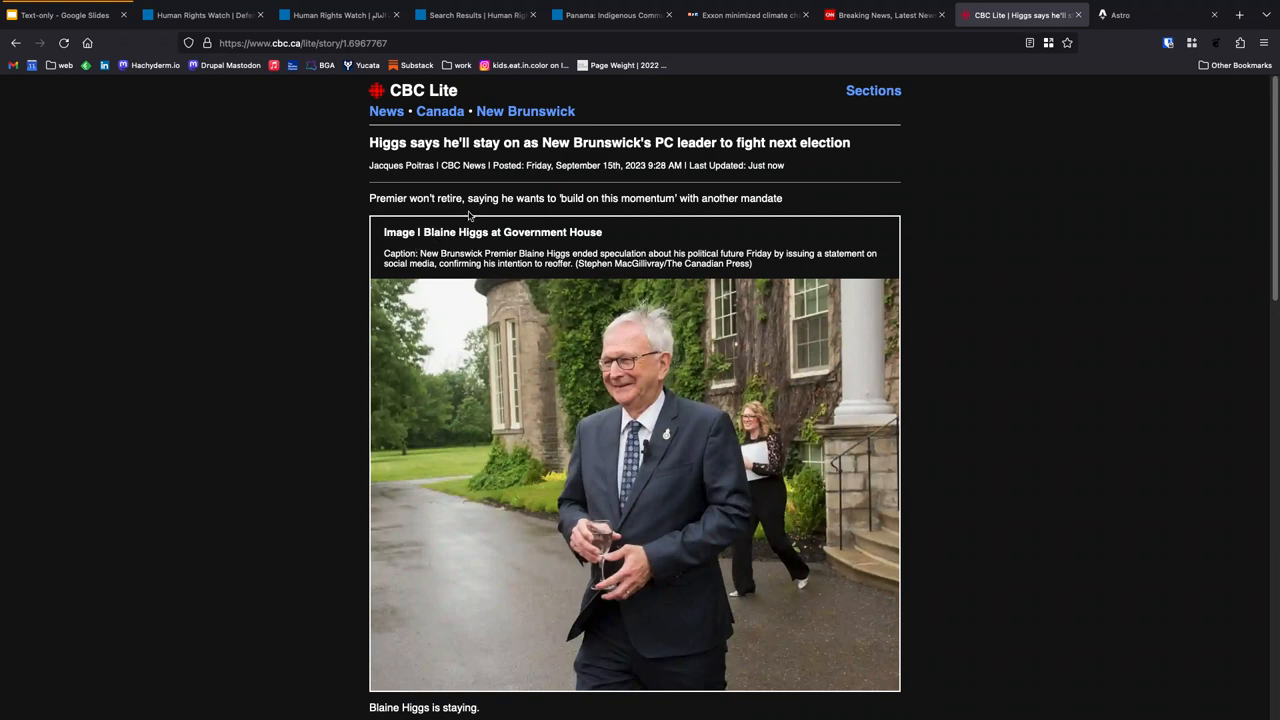
mouse_move(485, 200)
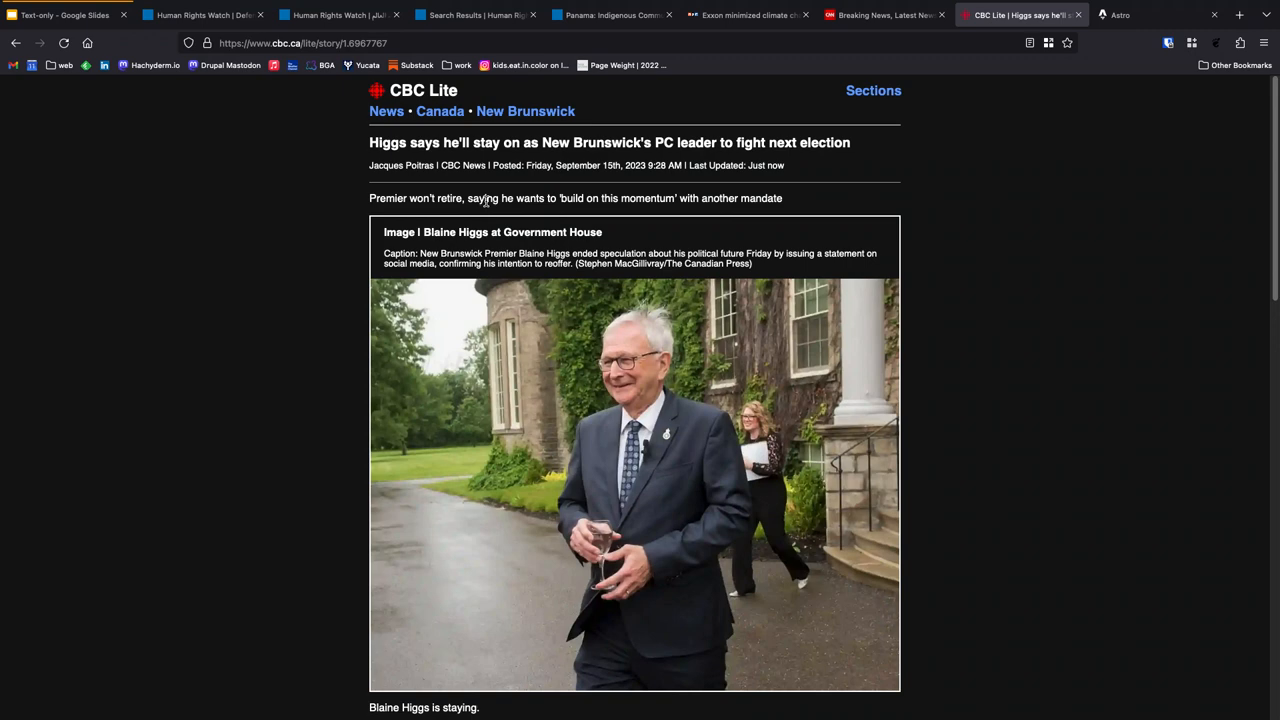
mouse_move(326, 167)
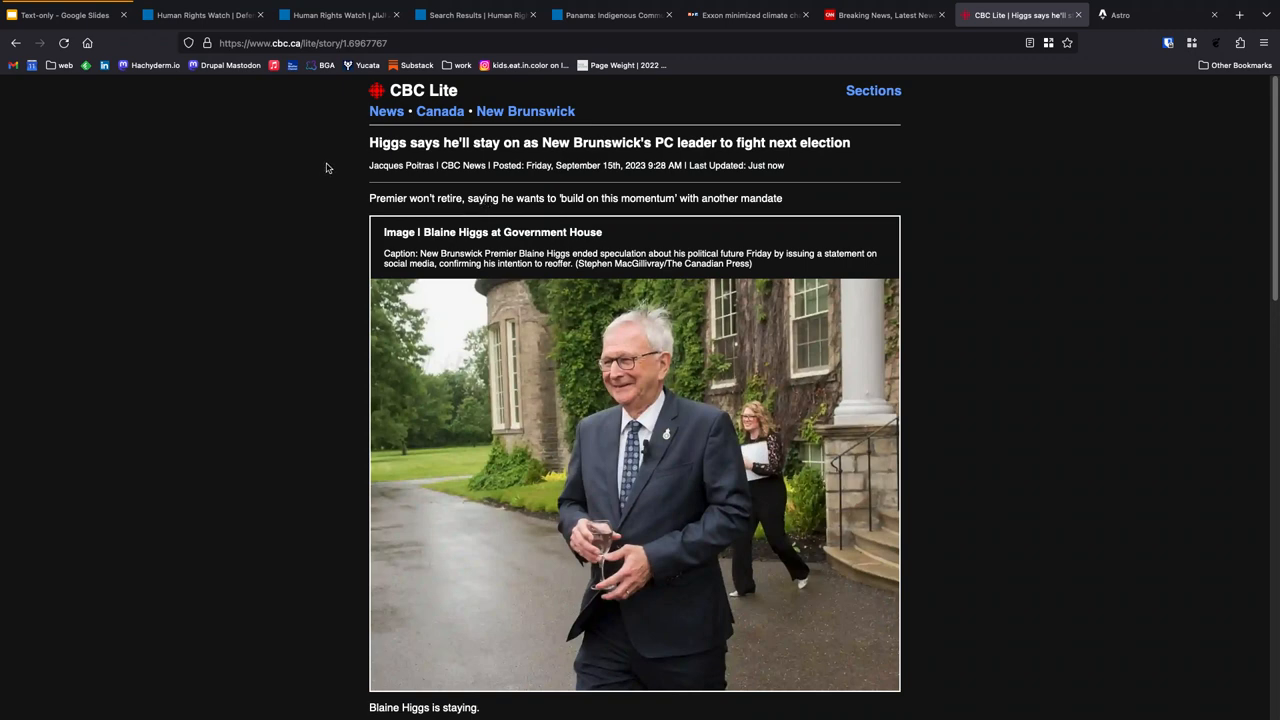
left_click(64, 14)
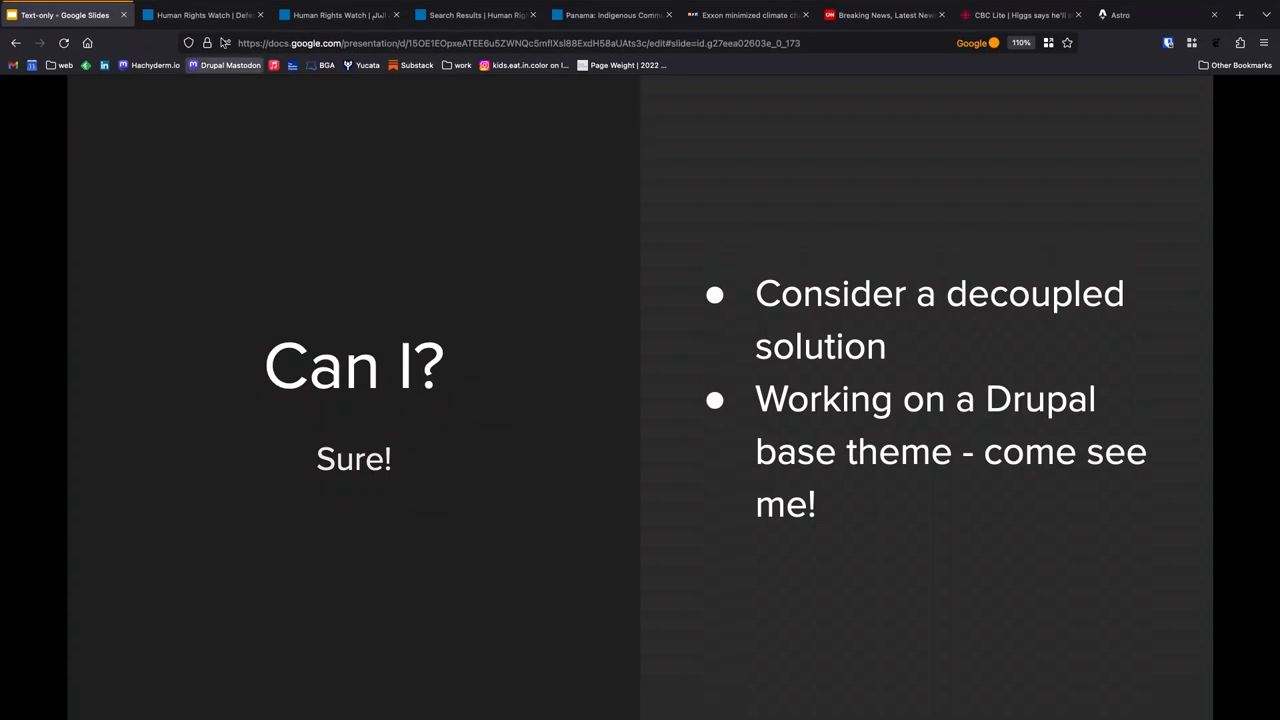
Step: Close one of the open Human Rights Watch tabs
left_click(260, 14)
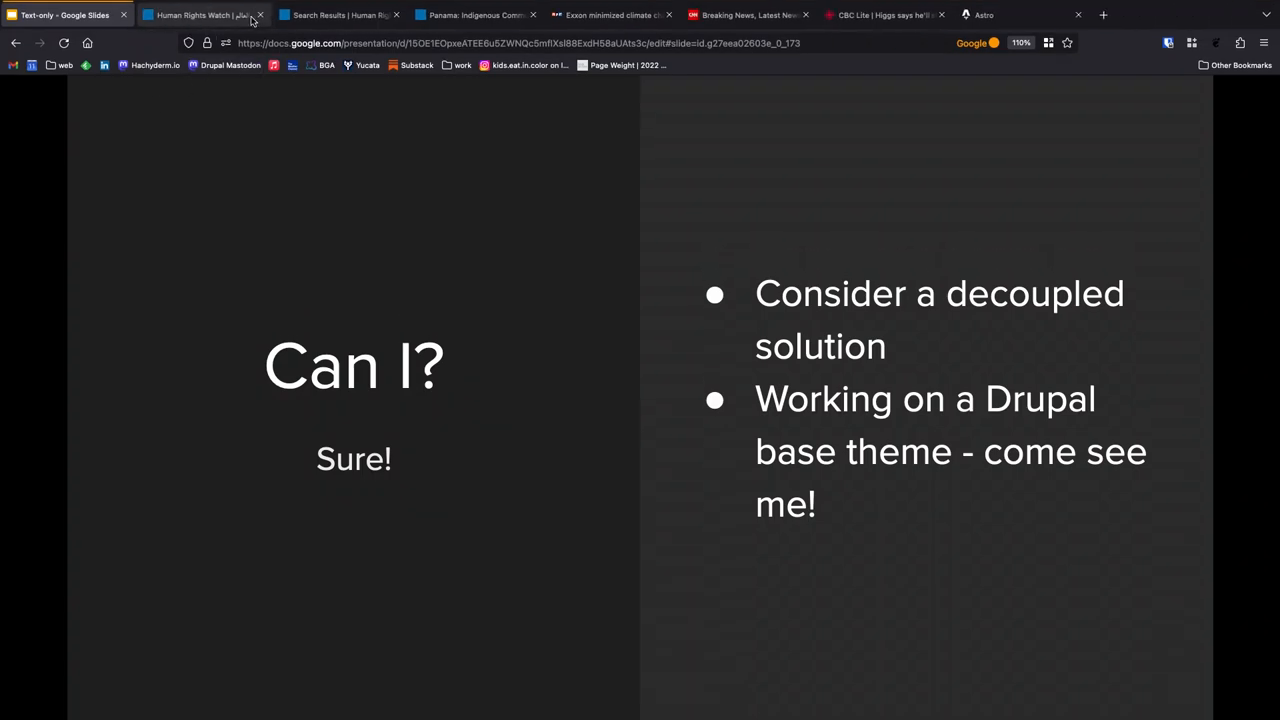
Step: Reopen the text-only HRW homepage through the Text Version link in hrw.org's footer
left_click(200, 14)
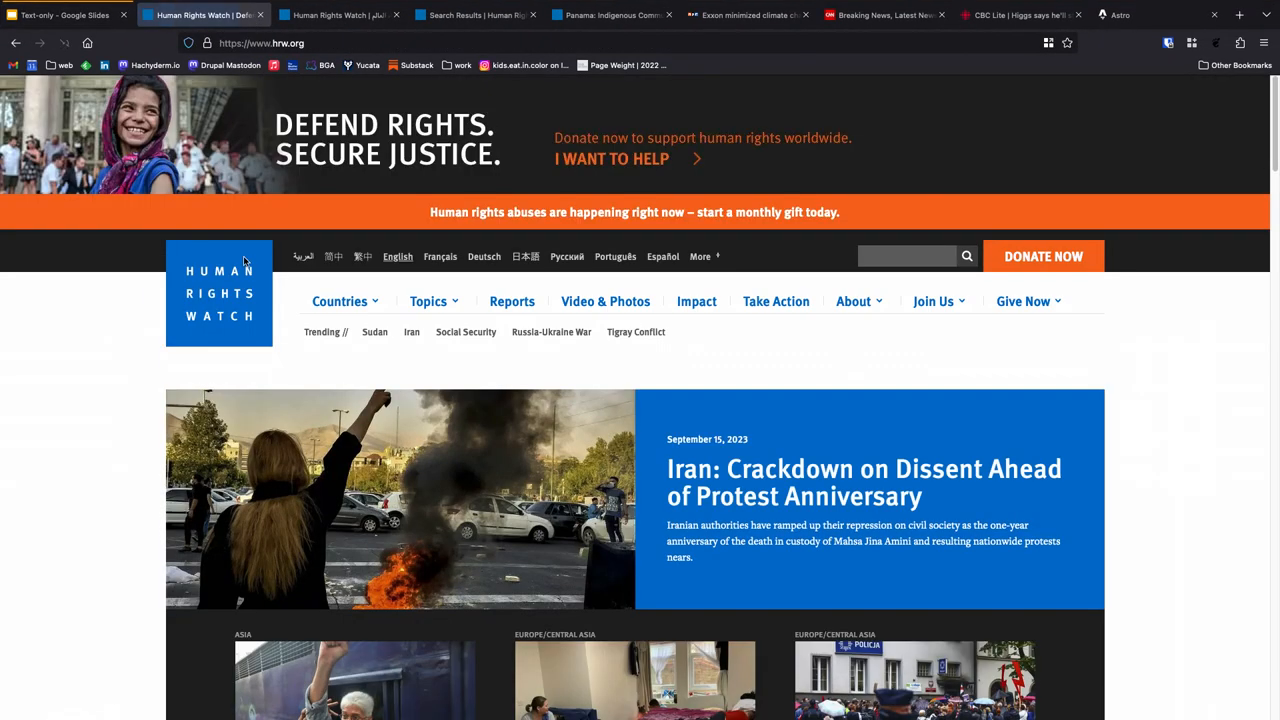
scroll("down", 3)
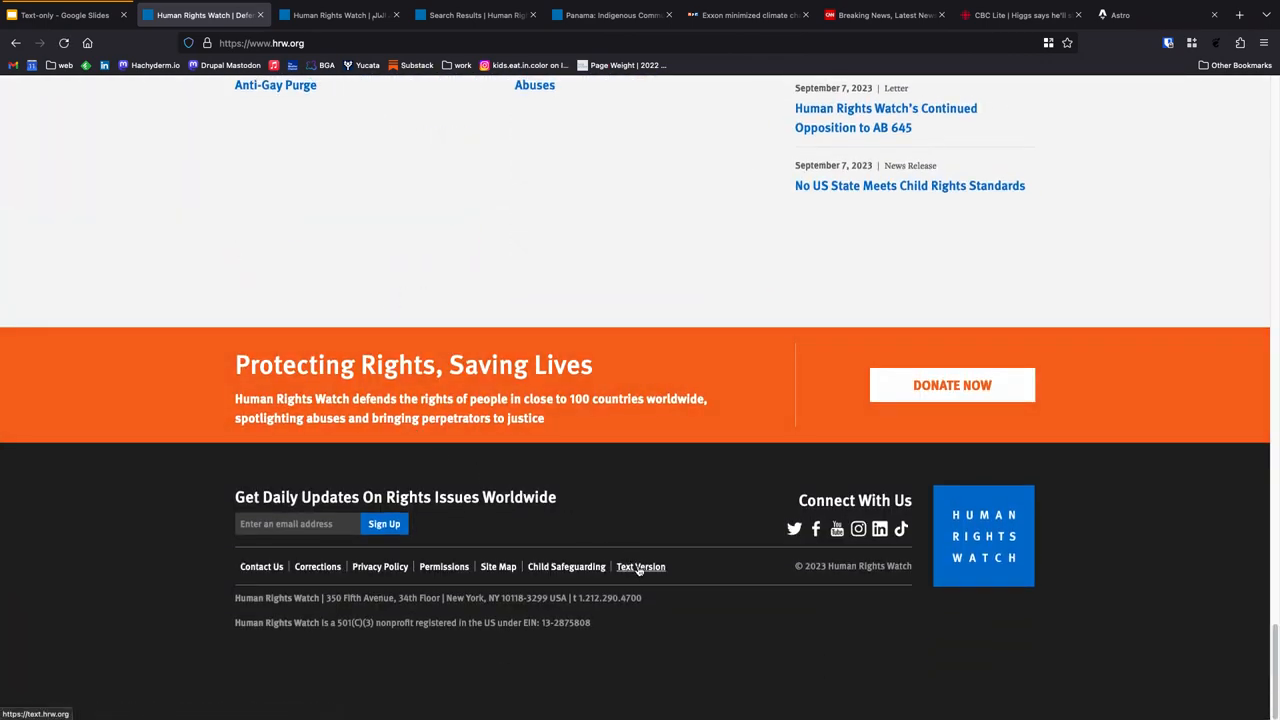
left_click(641, 566)
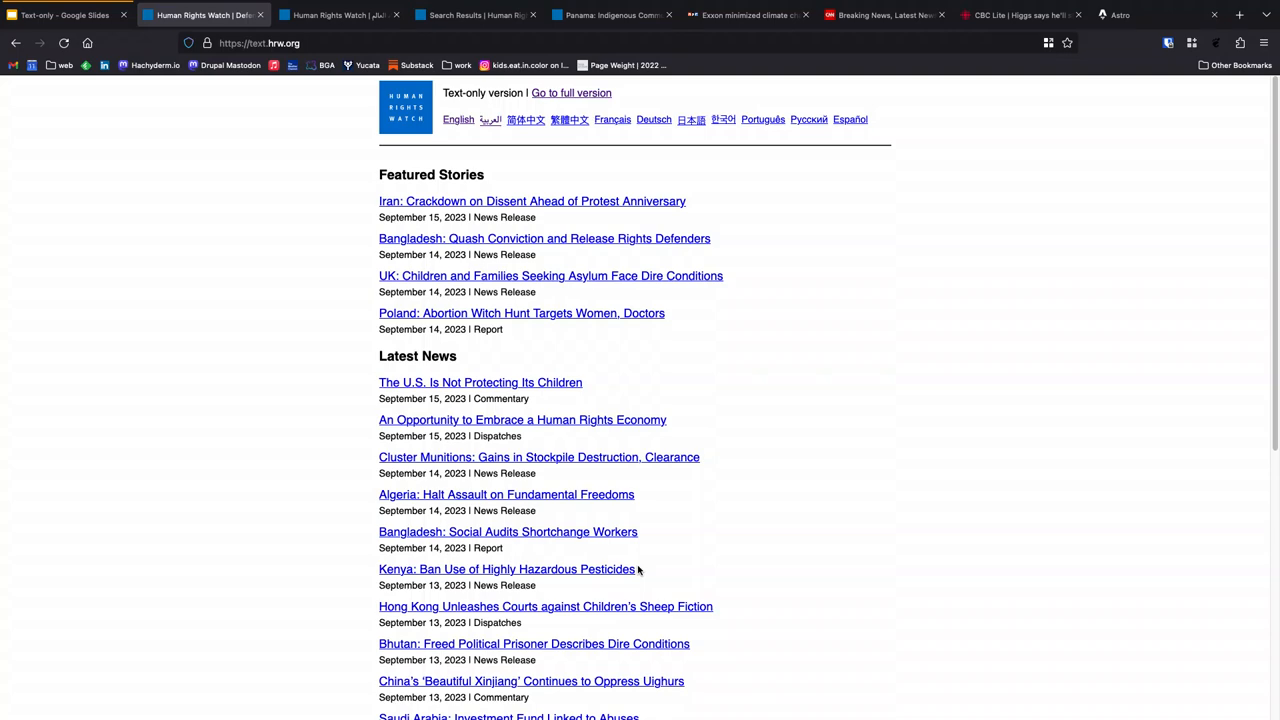
mouse_move(902, 500)
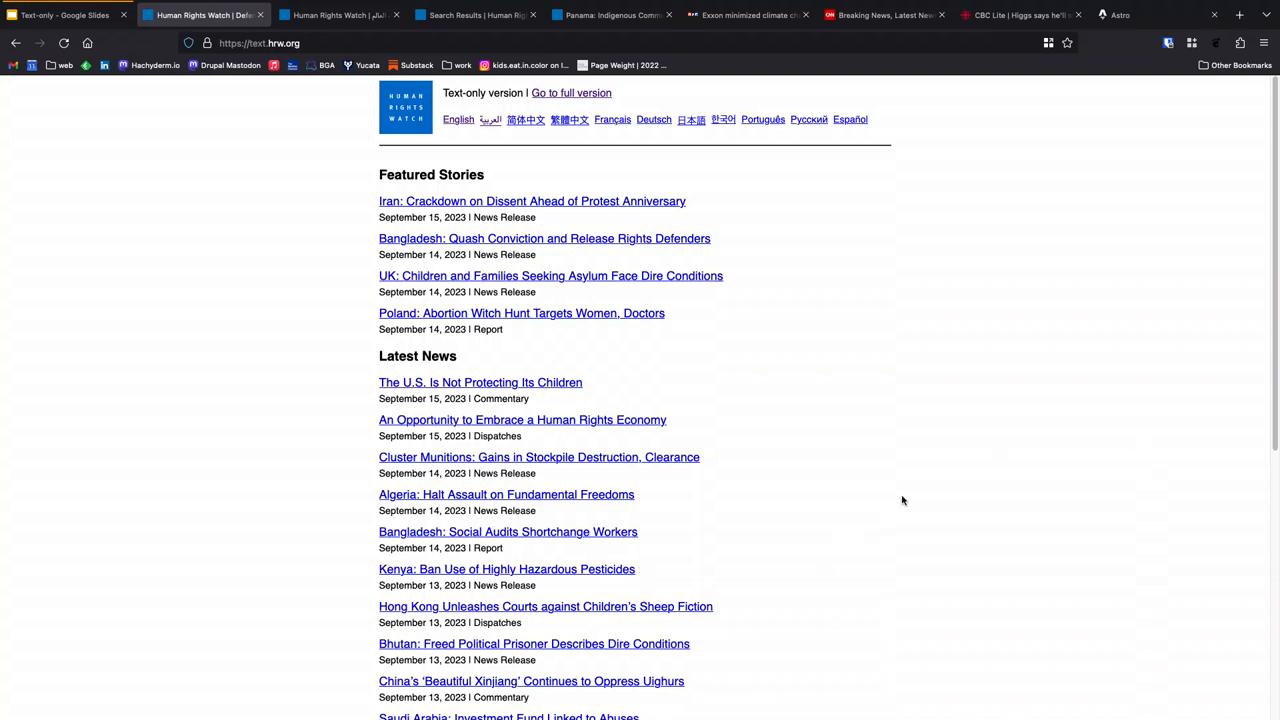
Step: Open the Reports listing from the homepage footer and focus the Keywords filter field
scroll("down", 3)
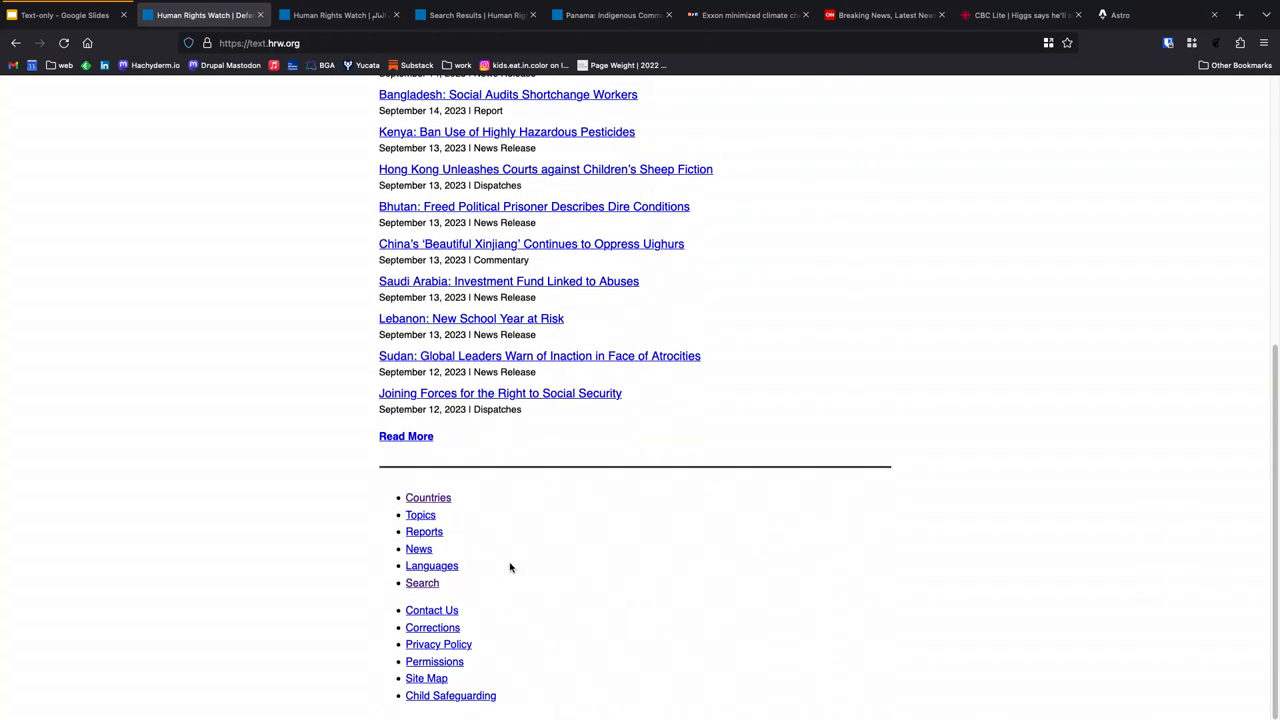
left_click(424, 531)
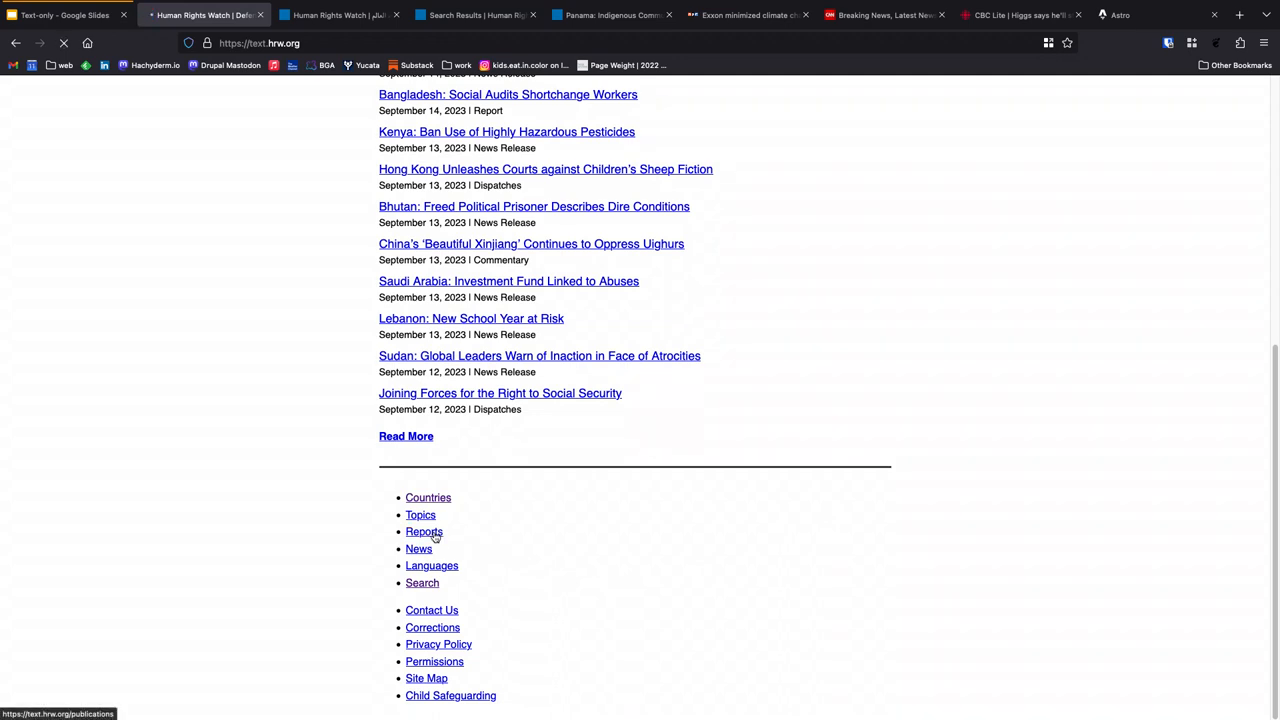
left_click(424, 531)
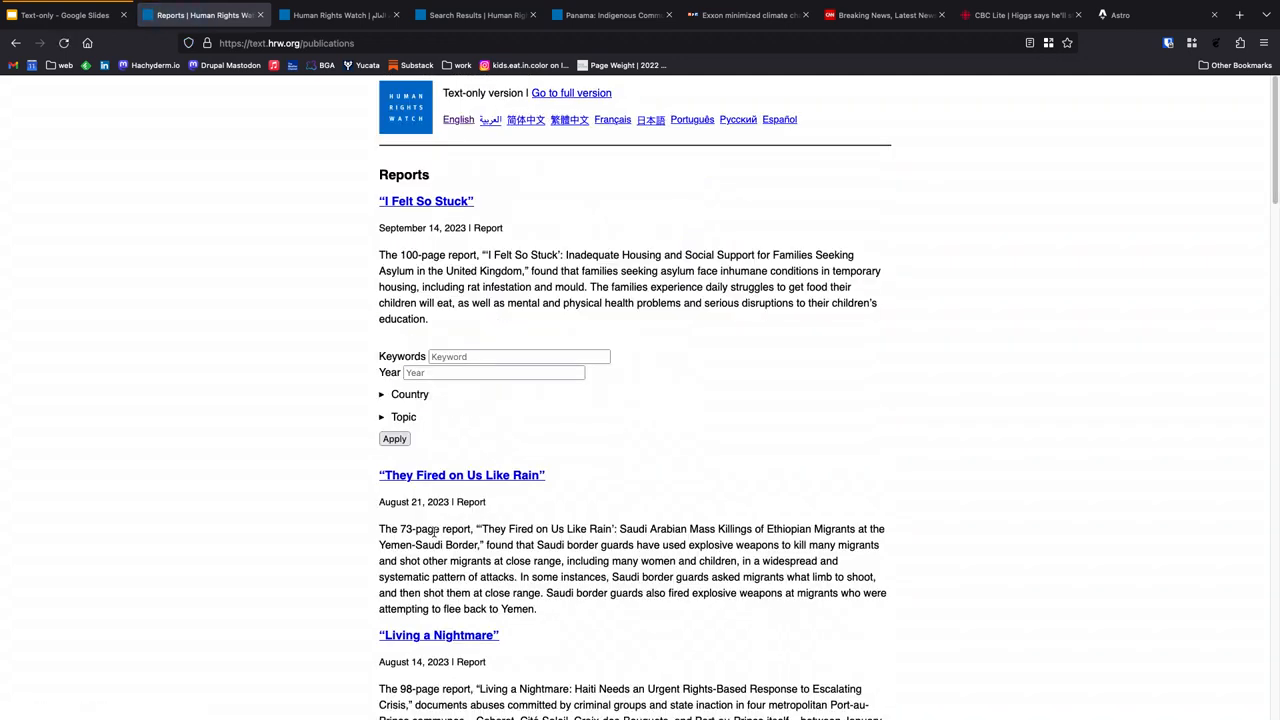
mouse_move(648, 470)
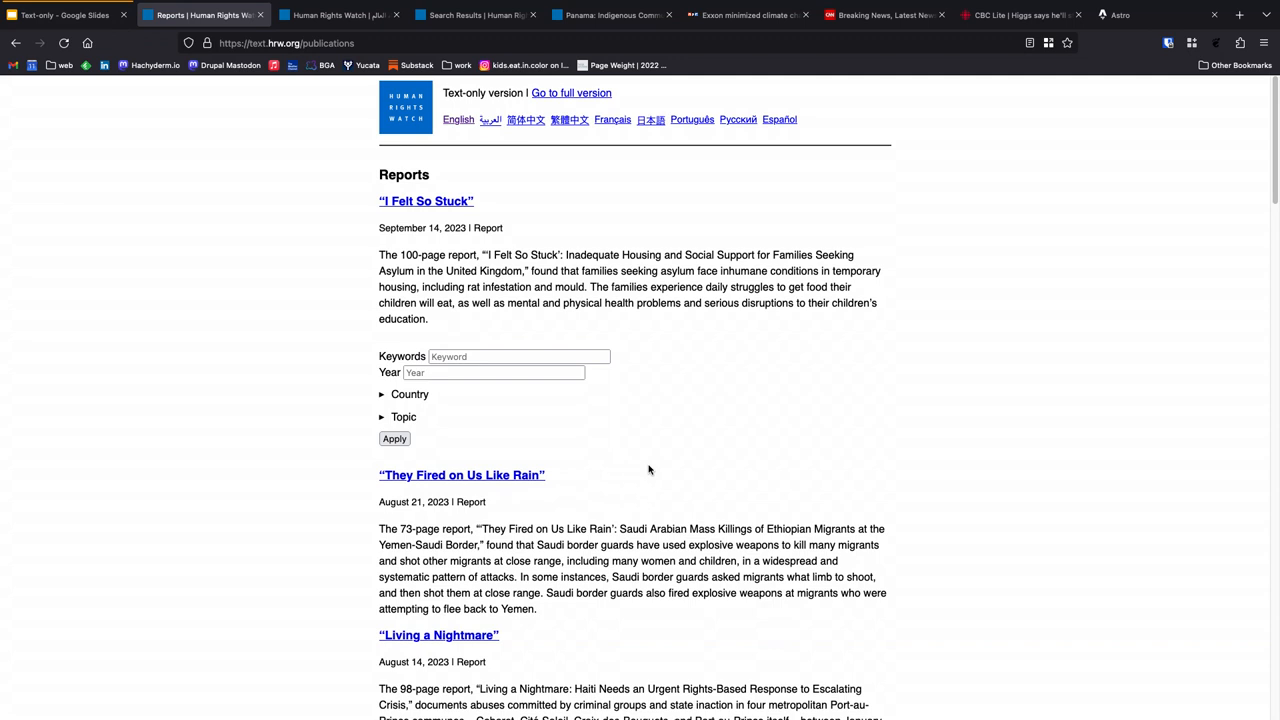
left_click(518, 356)
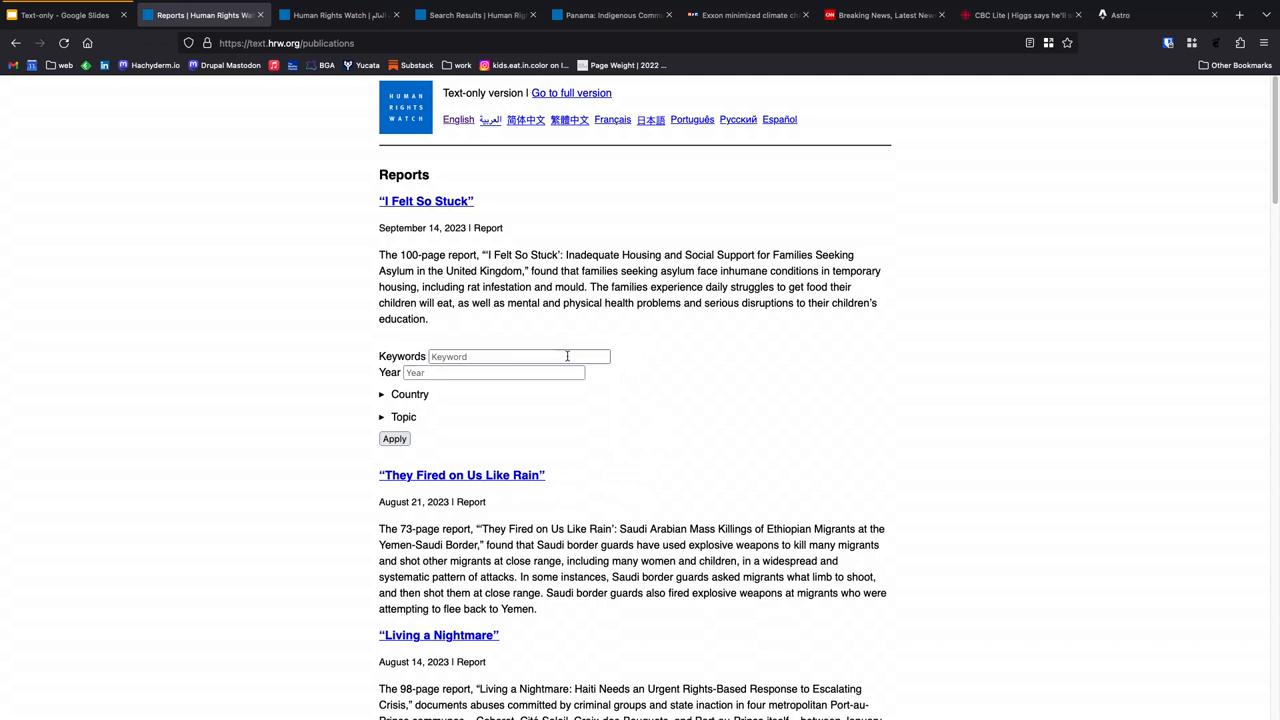
left_click(500, 356)
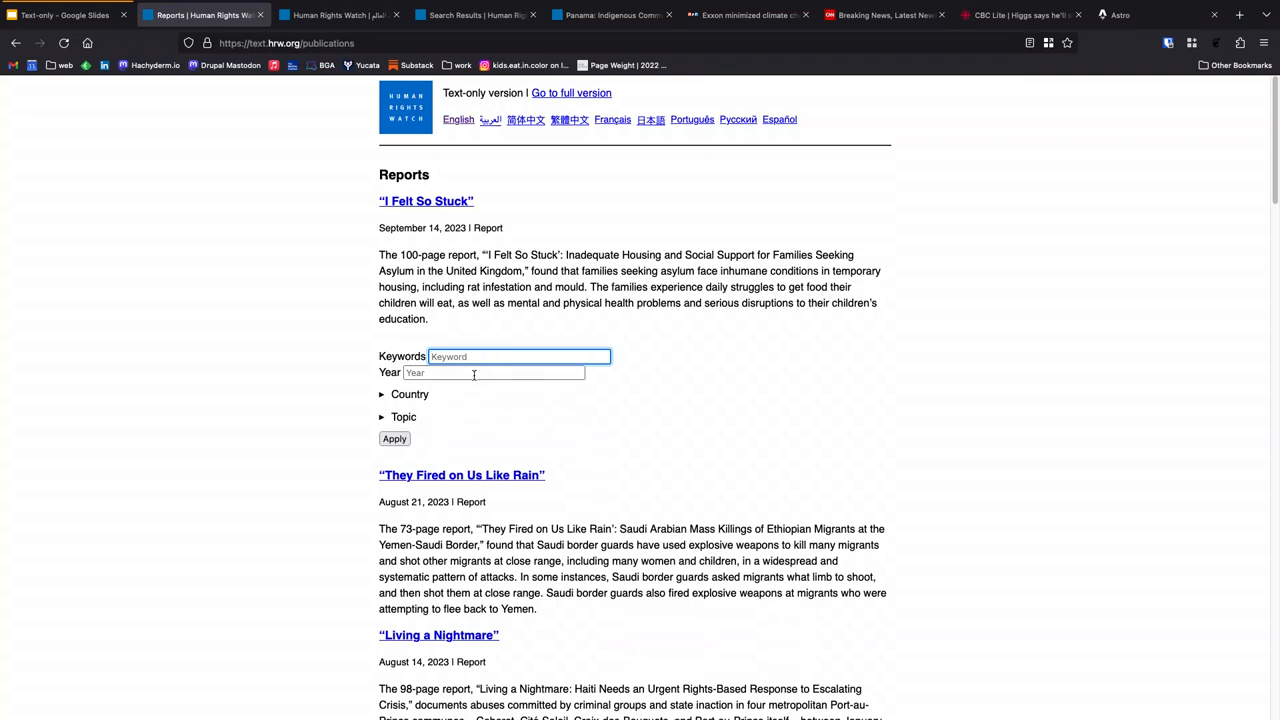
left_click(405, 394)
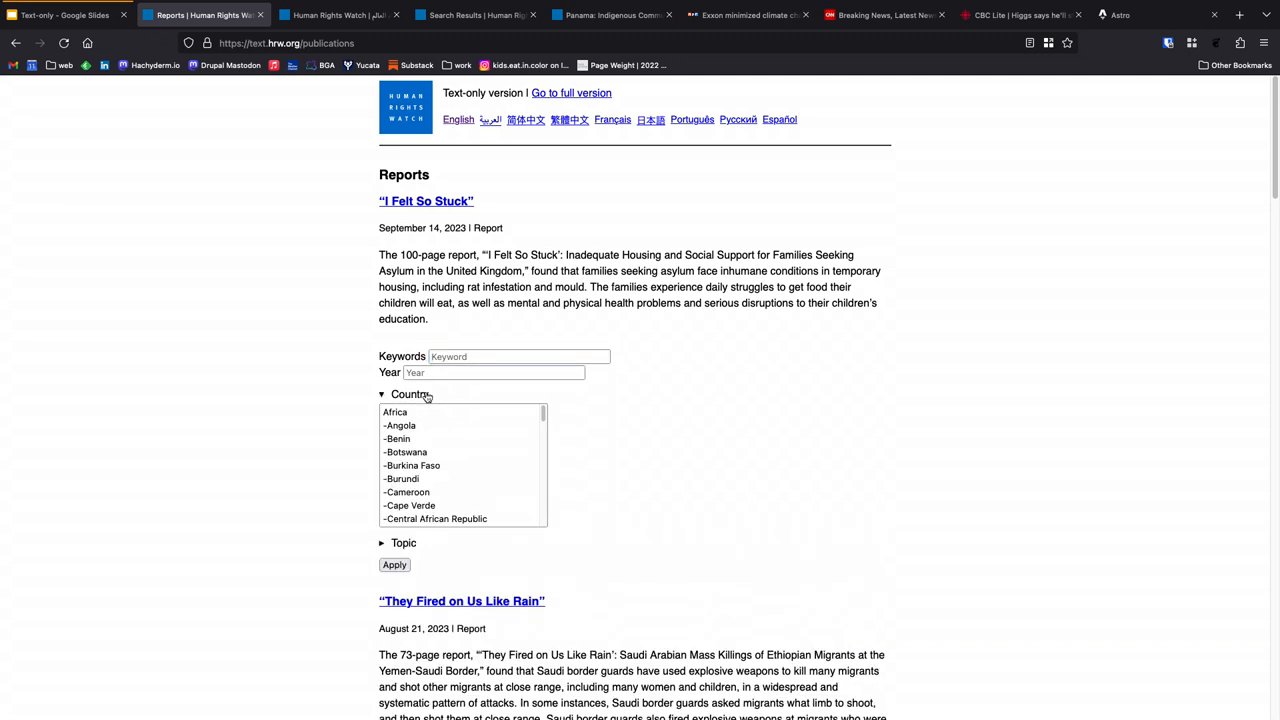
scroll("down", 3)
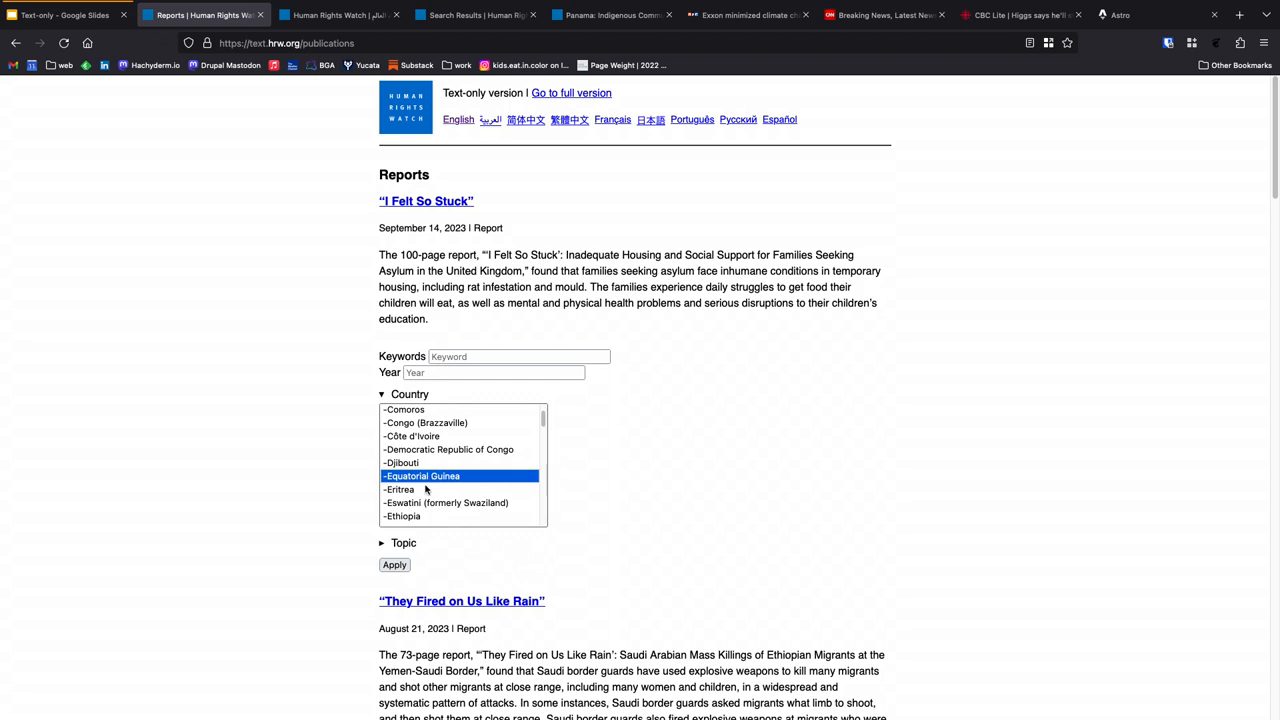
left_click(394, 564)
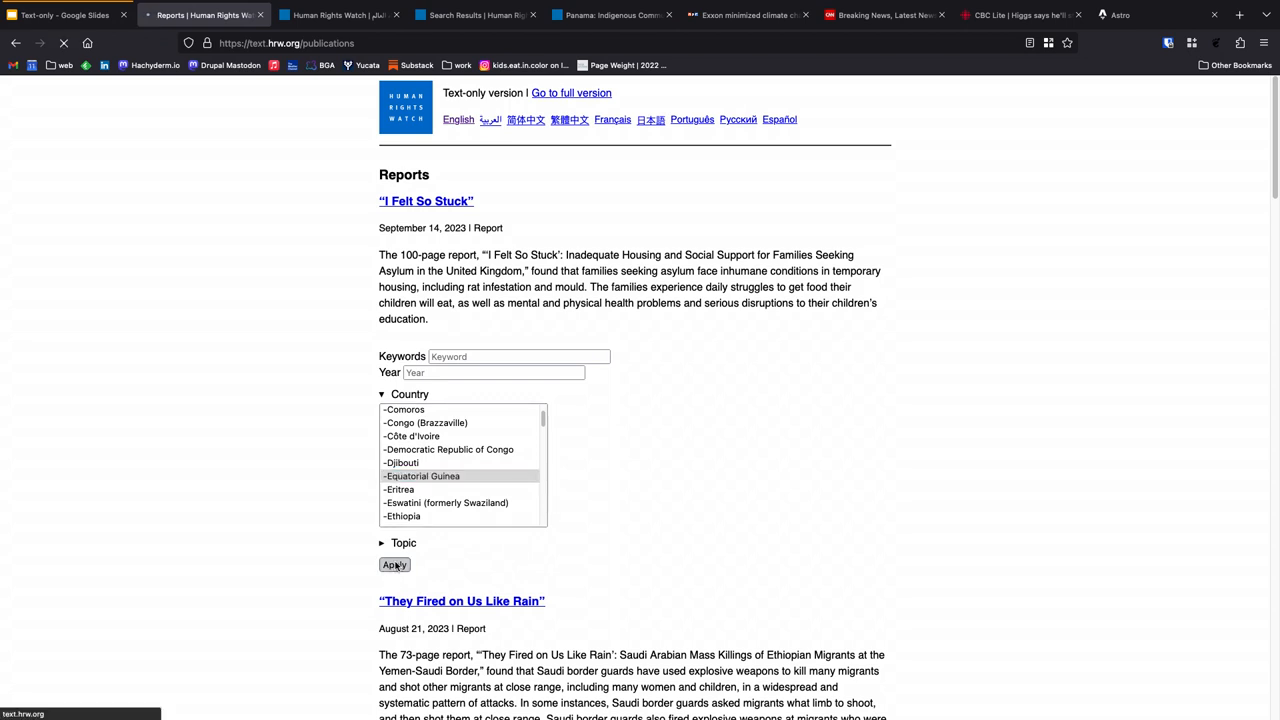
left_click(394, 564)
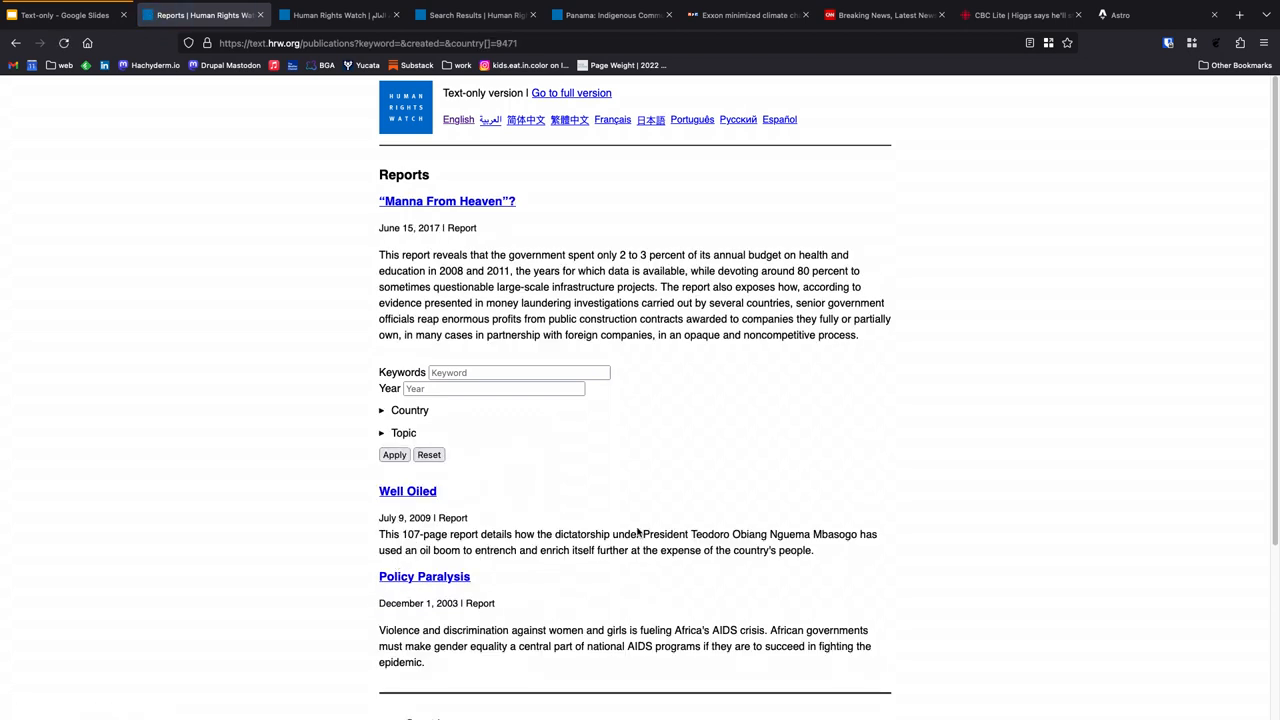
scroll("down", 3)
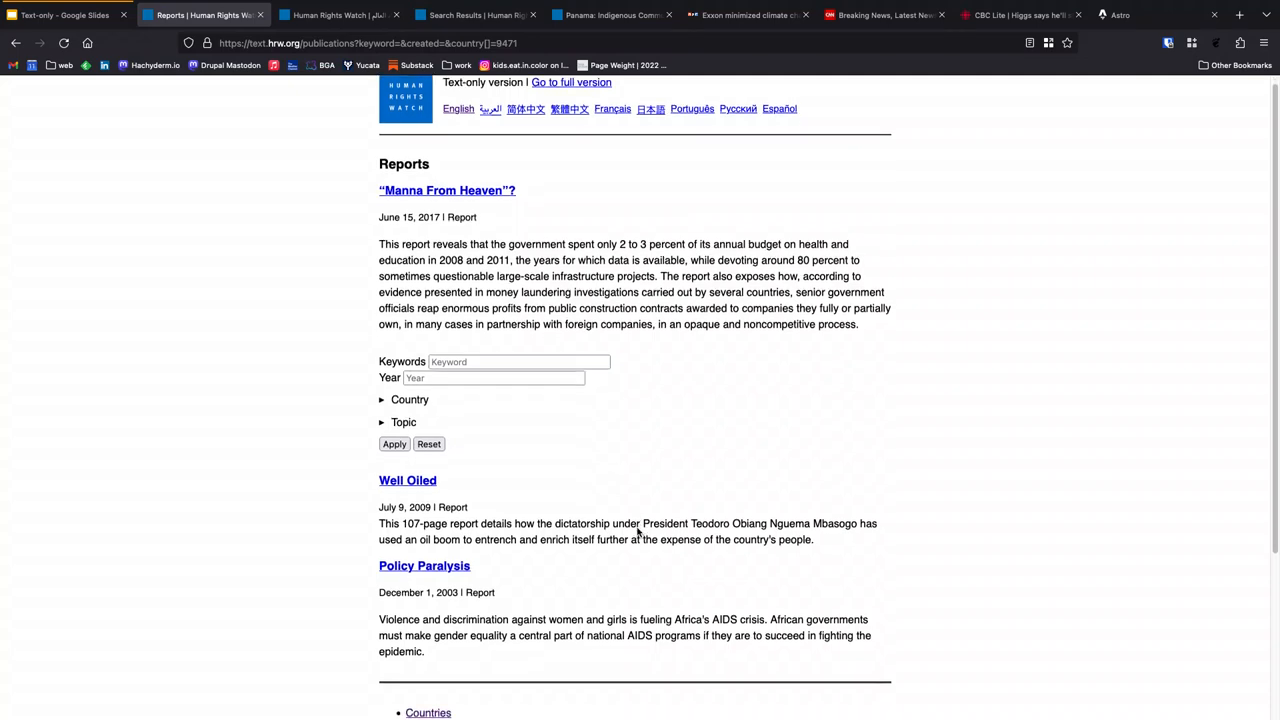
scroll("up", 3)
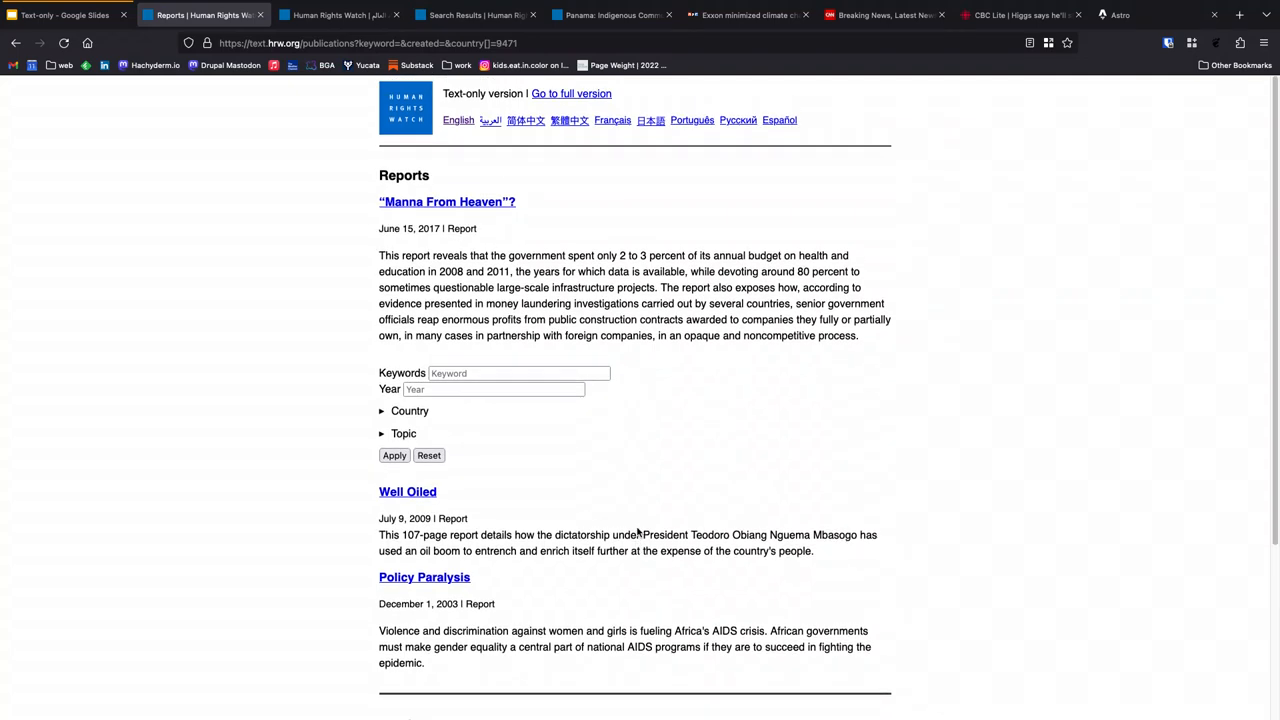
left_click(494, 389)
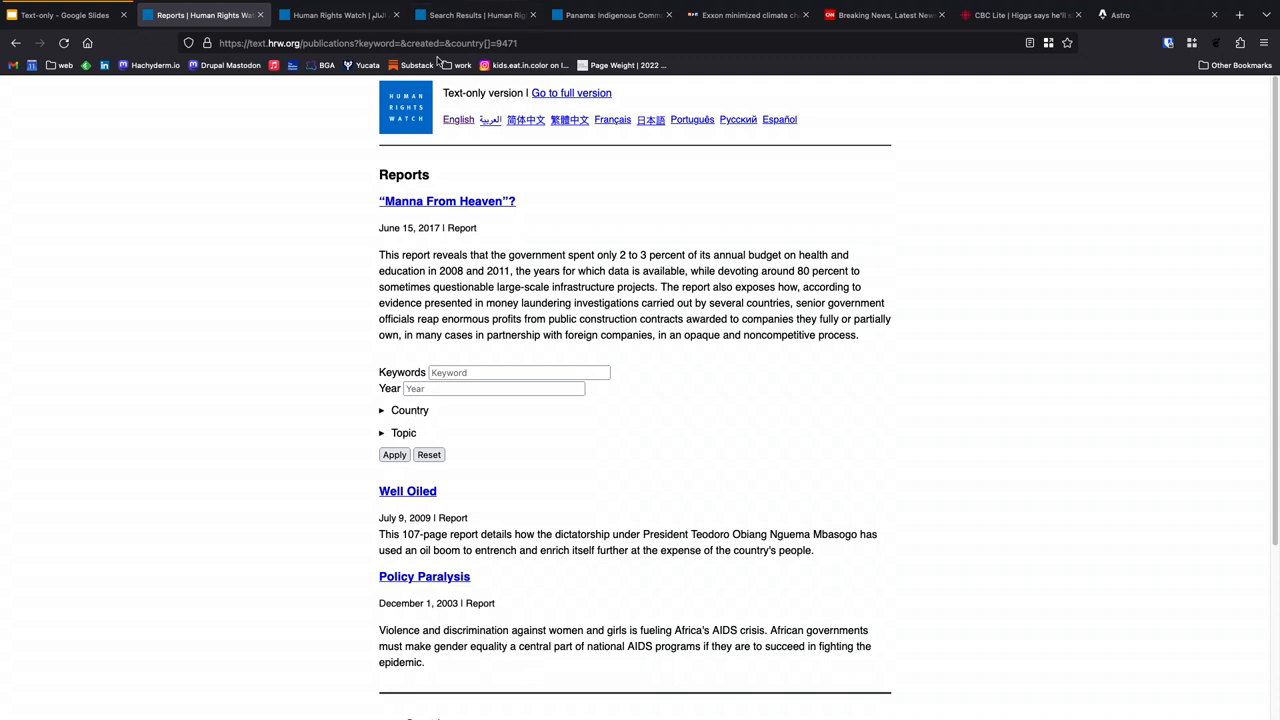
mouse_move(458, 119)
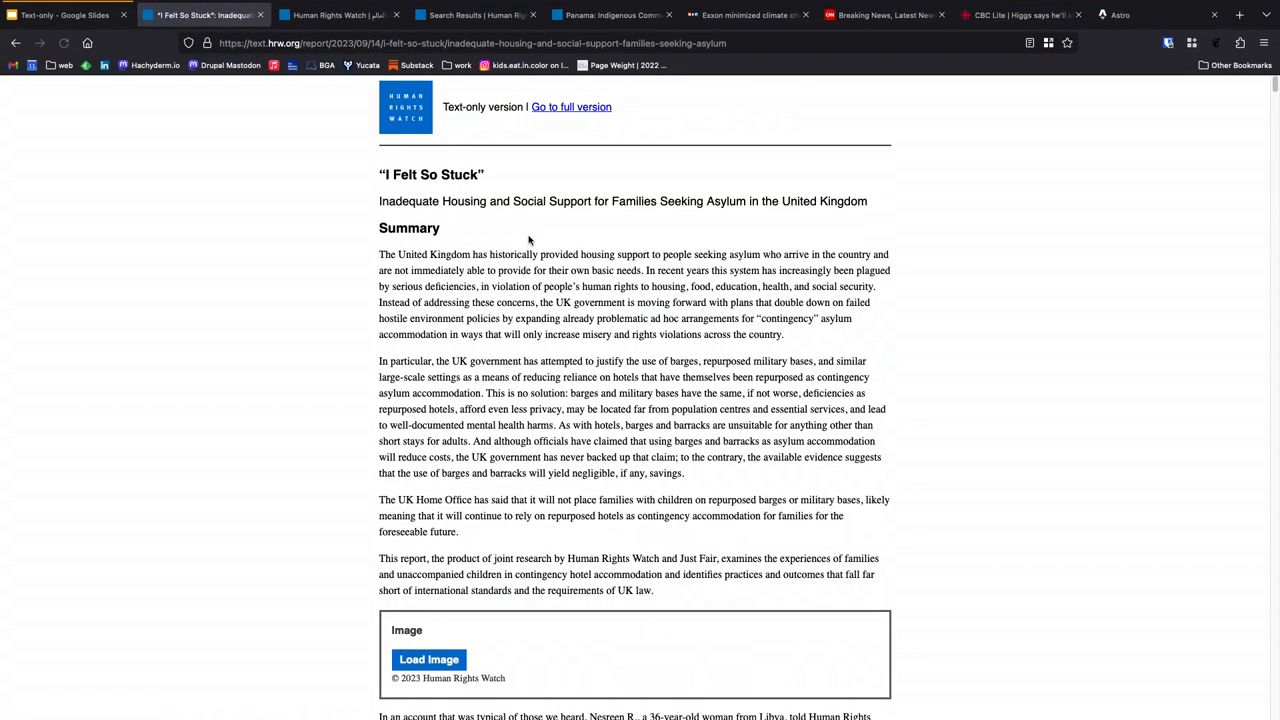
Step: Load the UK map image in the "I Felt So Stuck" report and scroll through it
scroll("down", 3)
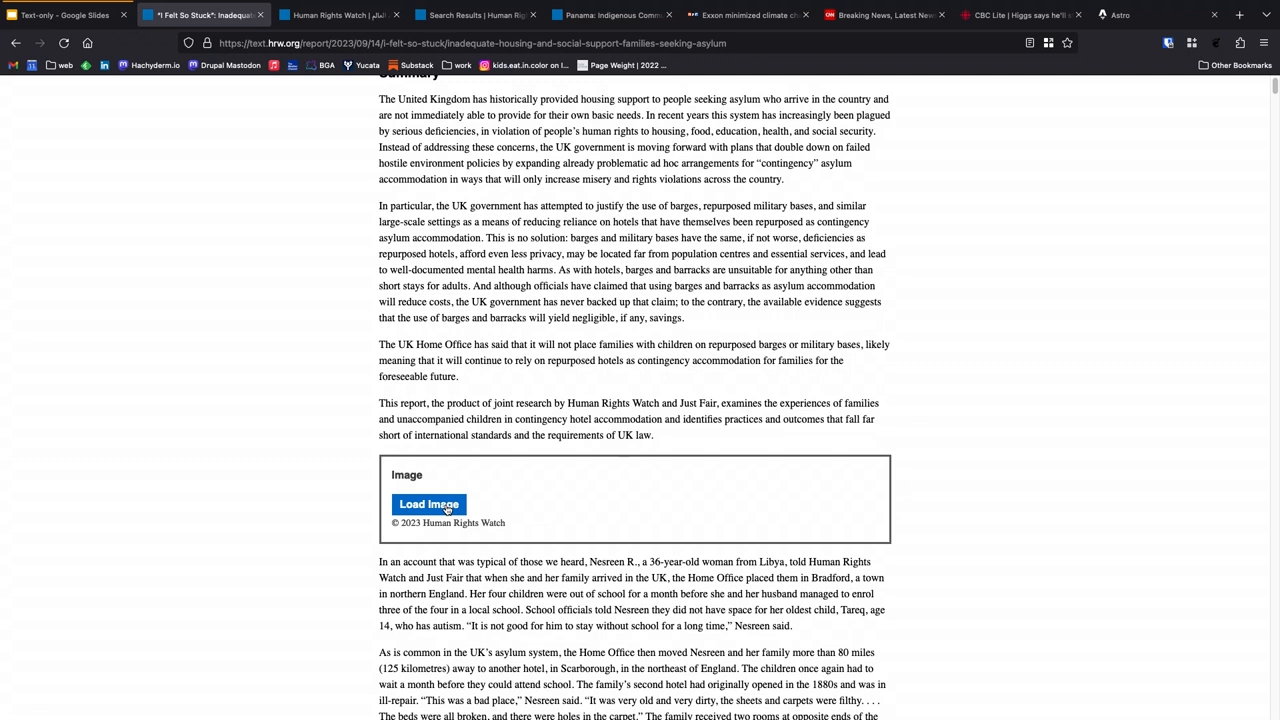
left_click(428, 504)
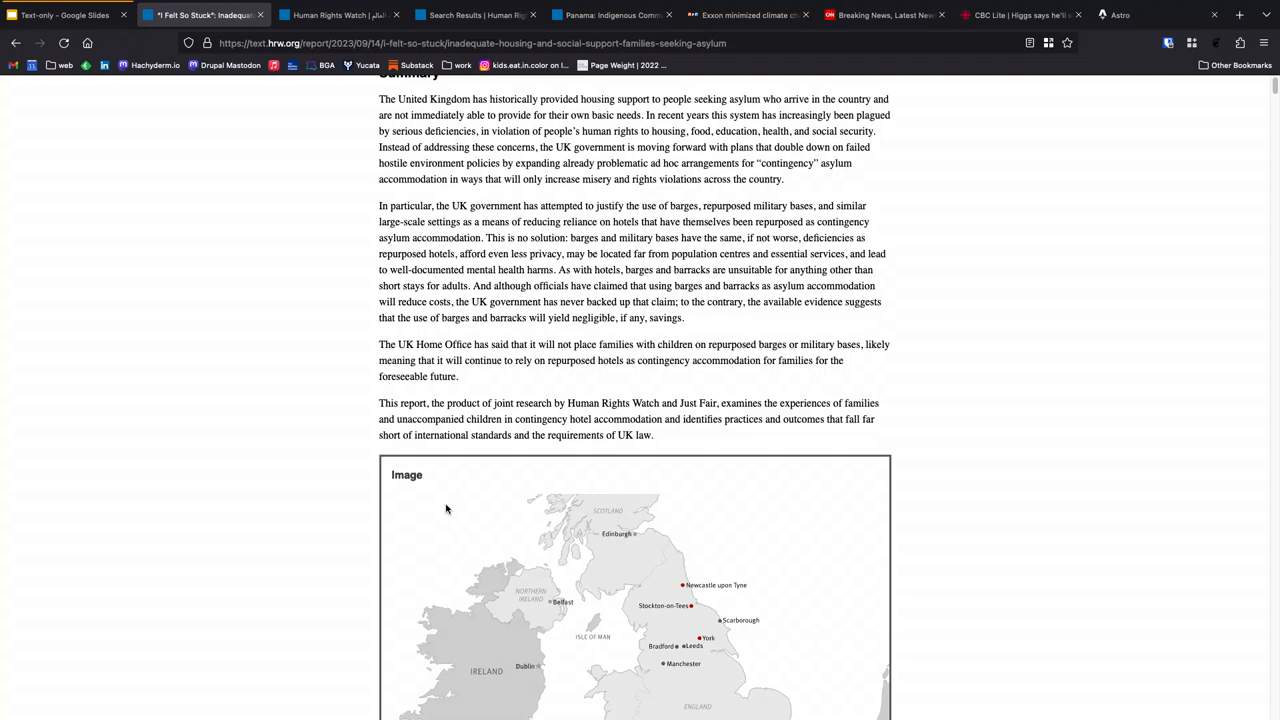
scroll("down", 3)
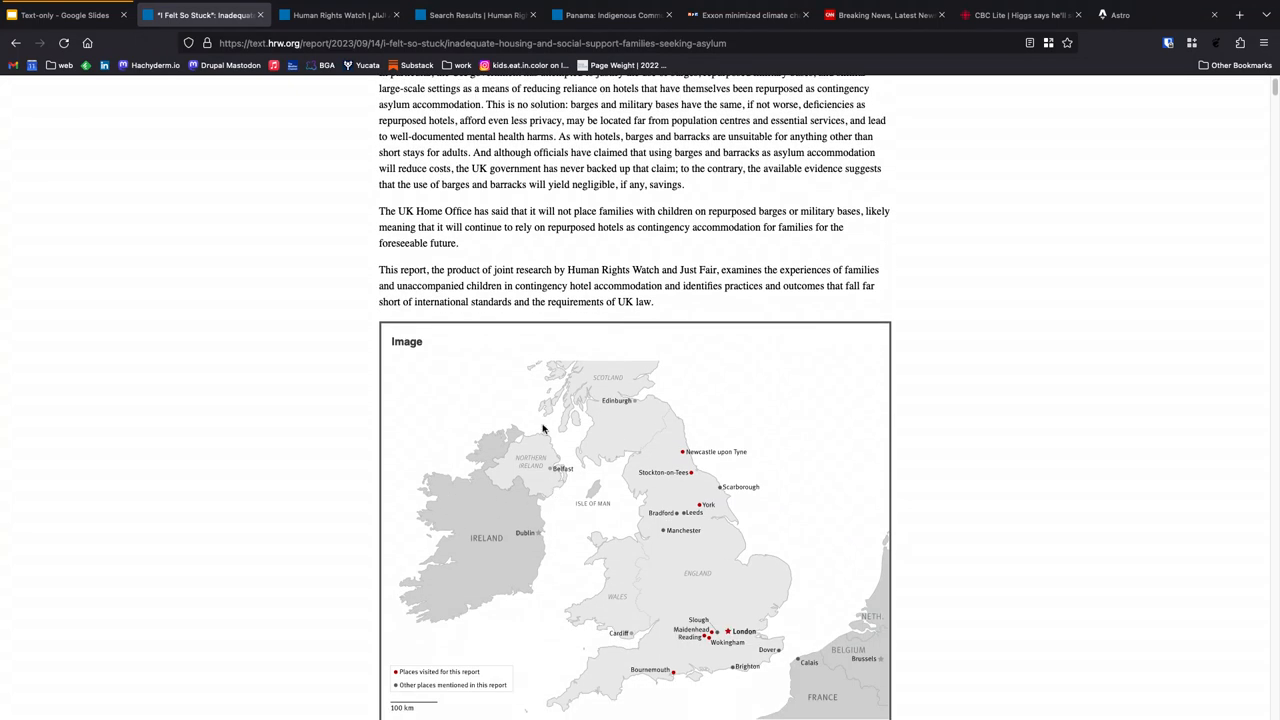
scroll("down", 3)
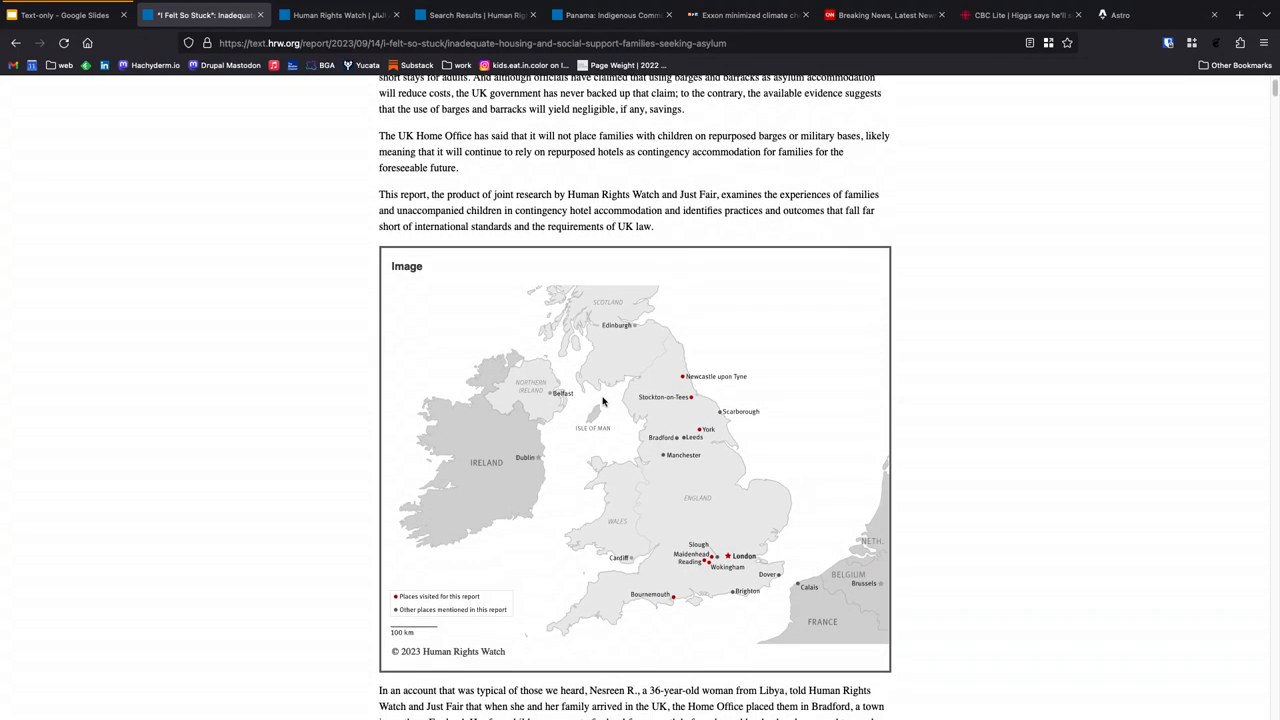
mouse_move(588, 439)
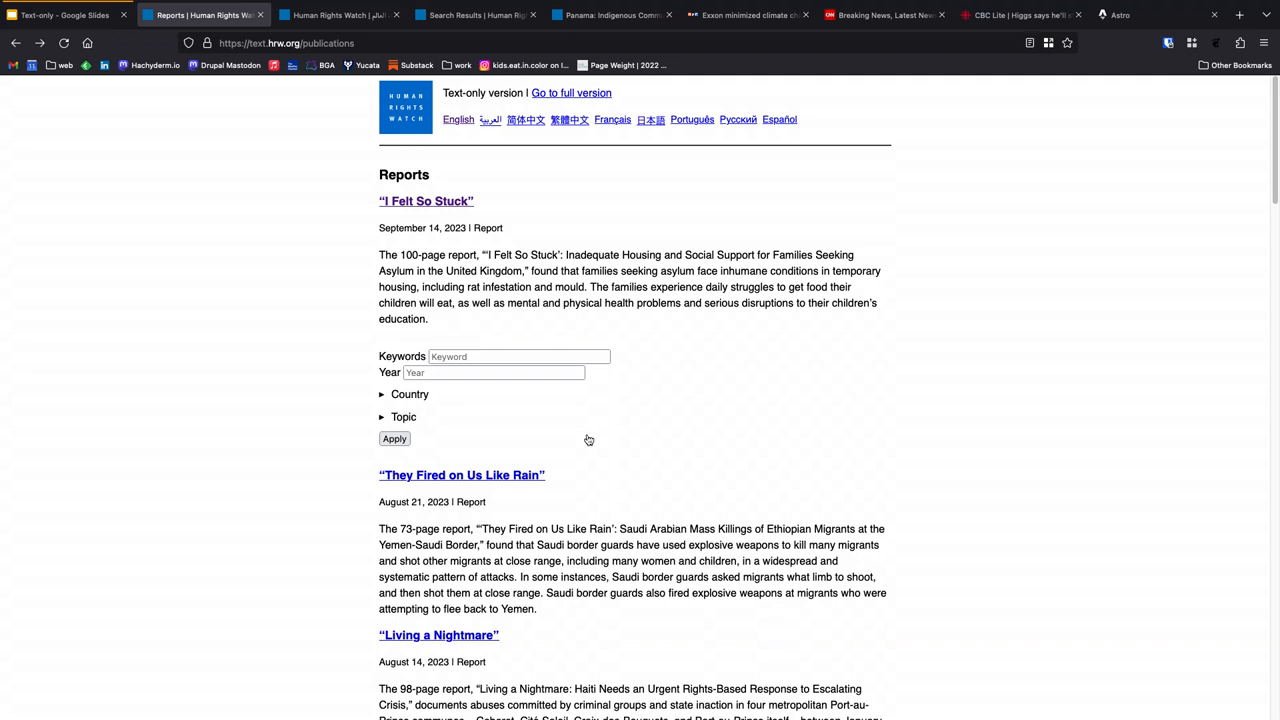
Step: Go forward to the Equatorial Guinea reports list with Manna From Heaven, Well Oiled, Policy Paralysis
left_click(394, 438)
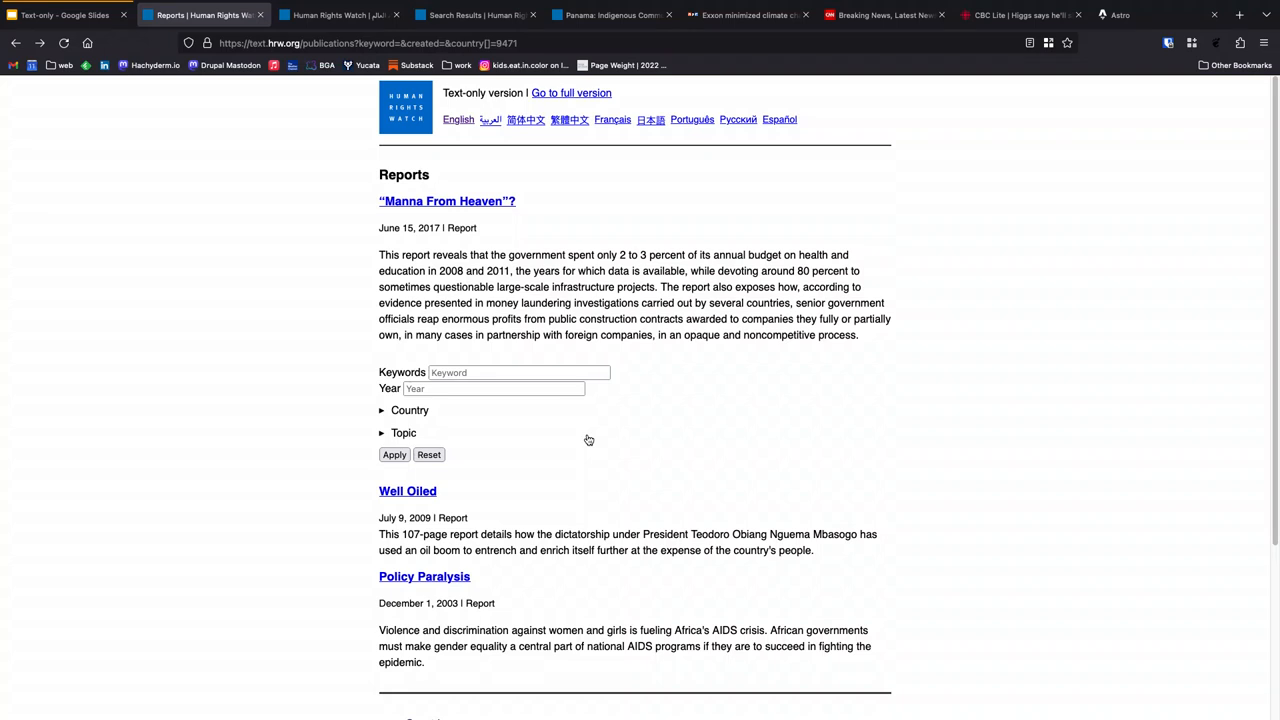
mouse_move(745, 224)
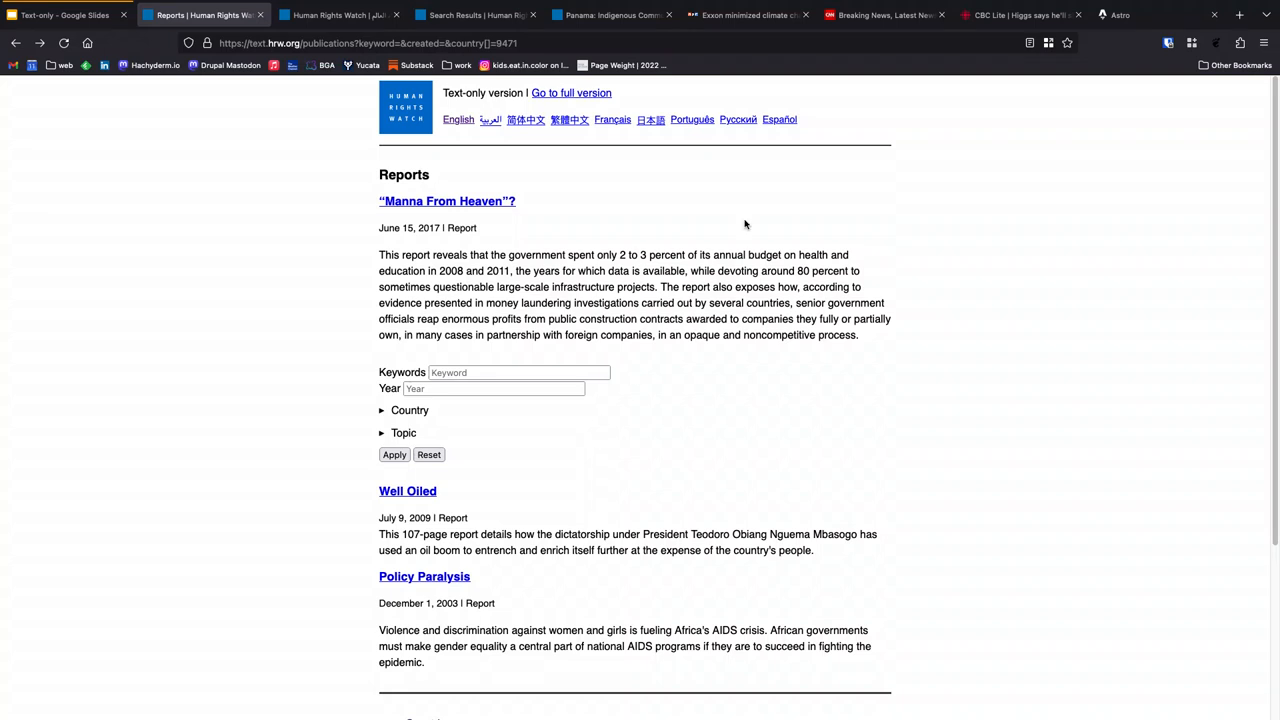
mouse_move(150, 288)
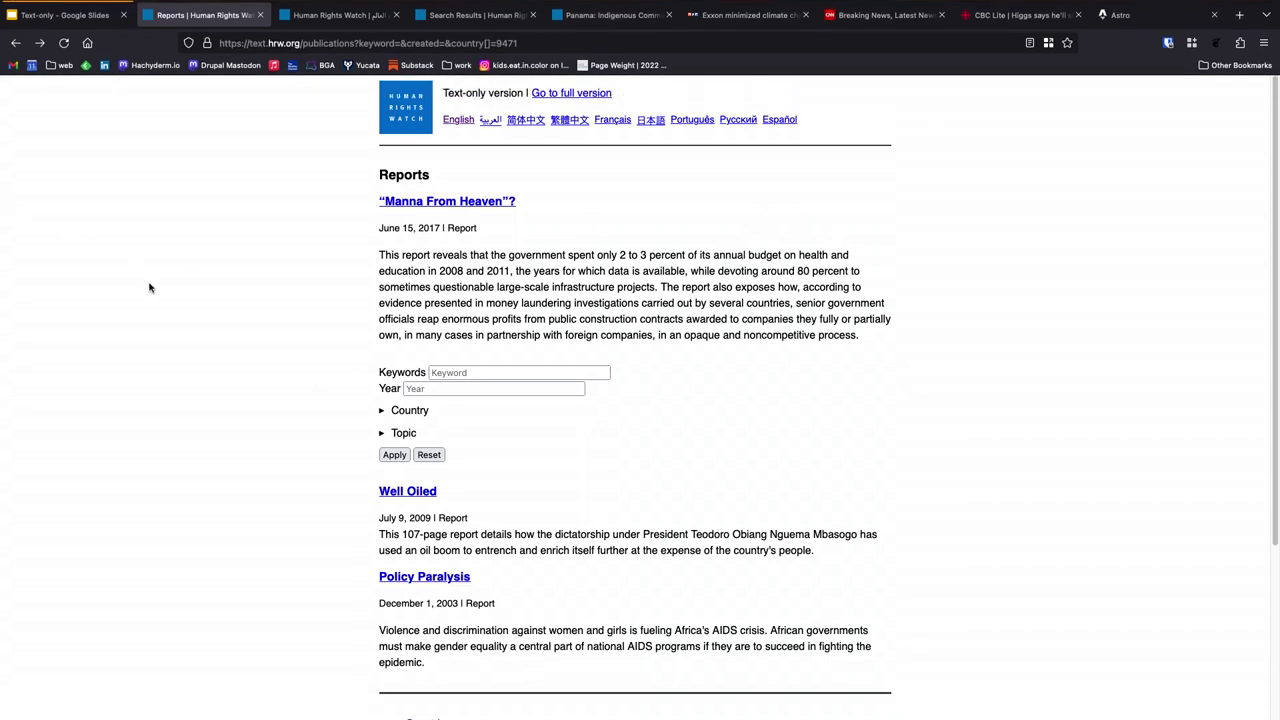
mouse_move(290, 163)
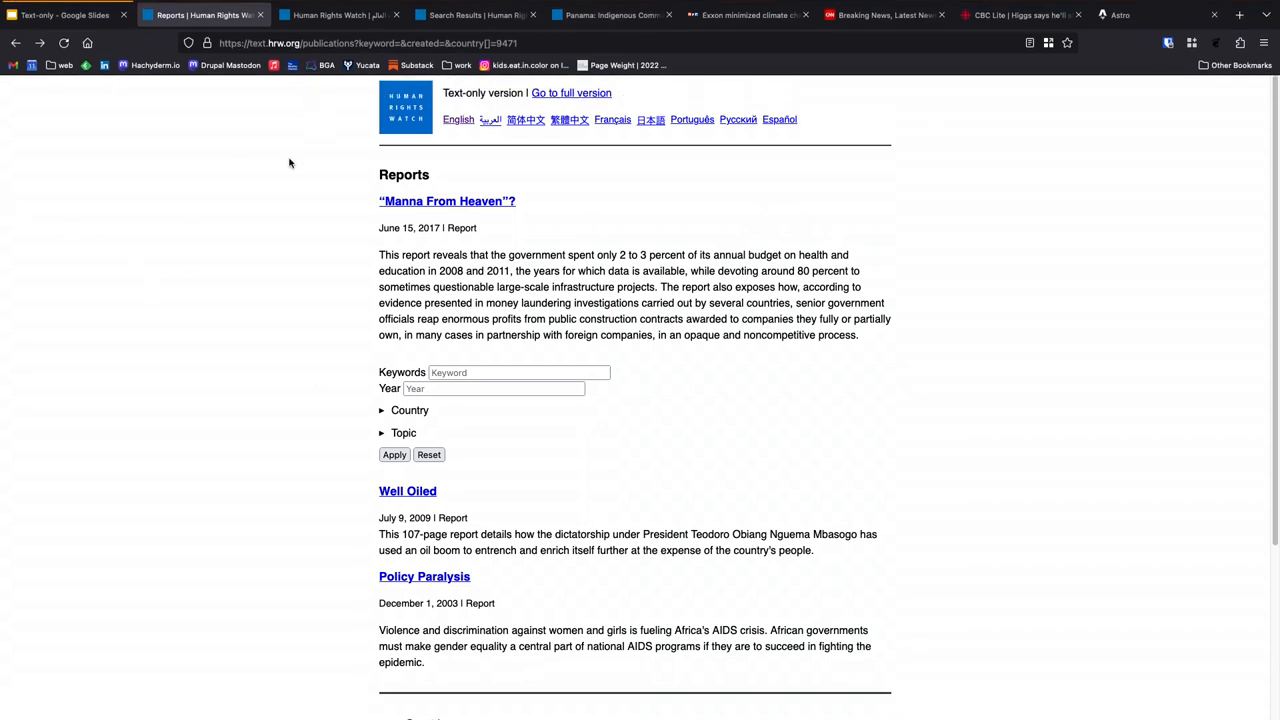
mouse_move(670, 298)
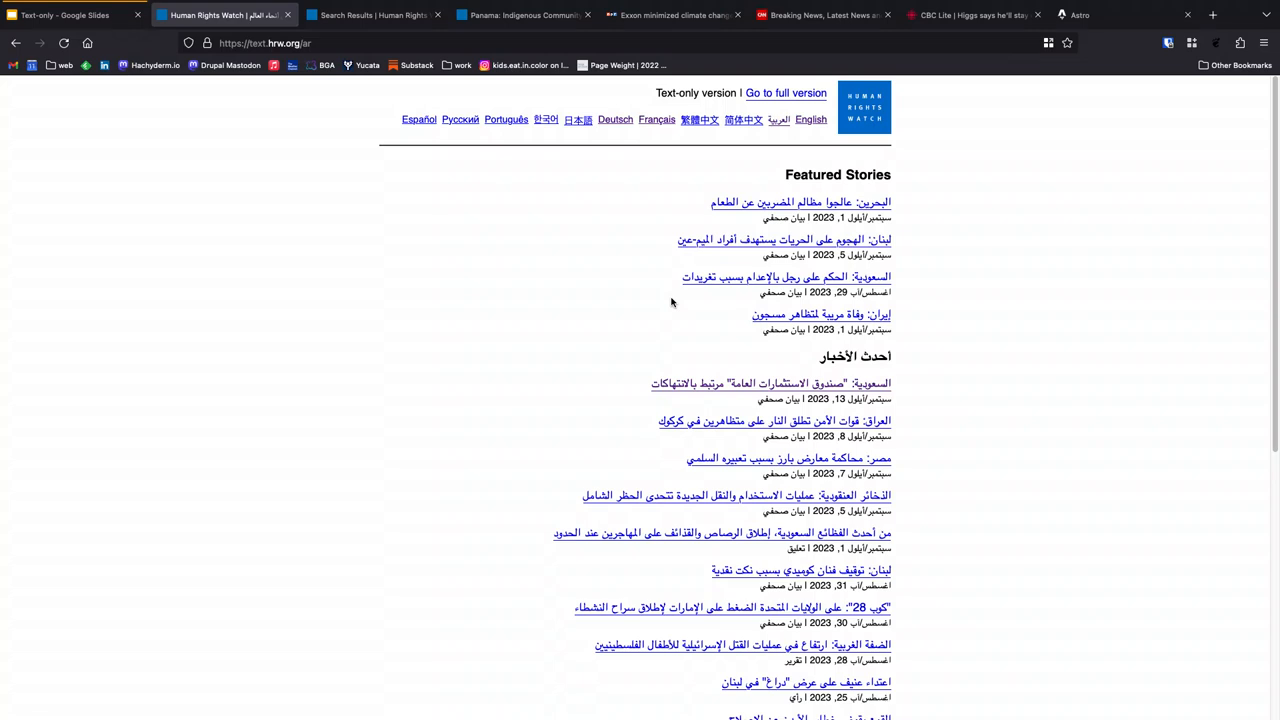
mouse_move(752, 298)
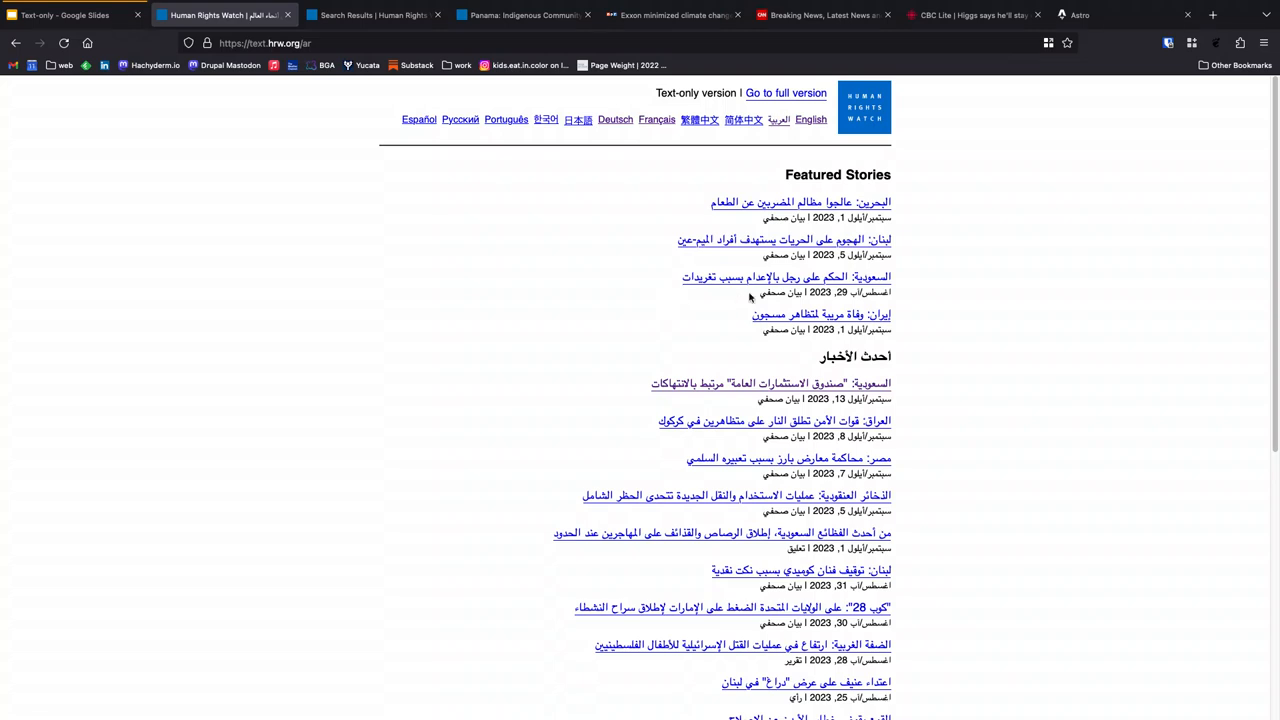